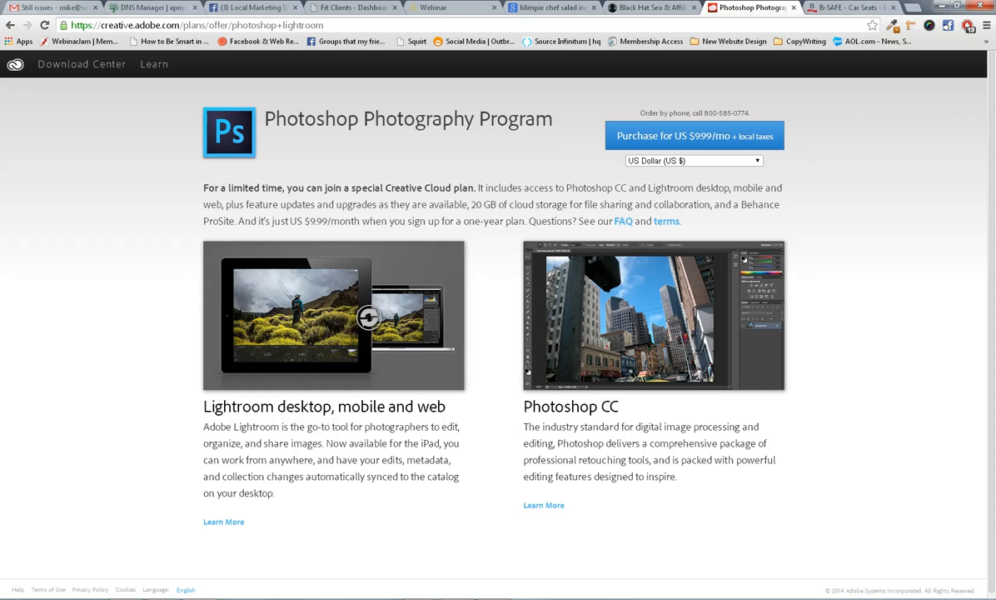
{"action": "mouse_move", "coordinate": [575, 257]}
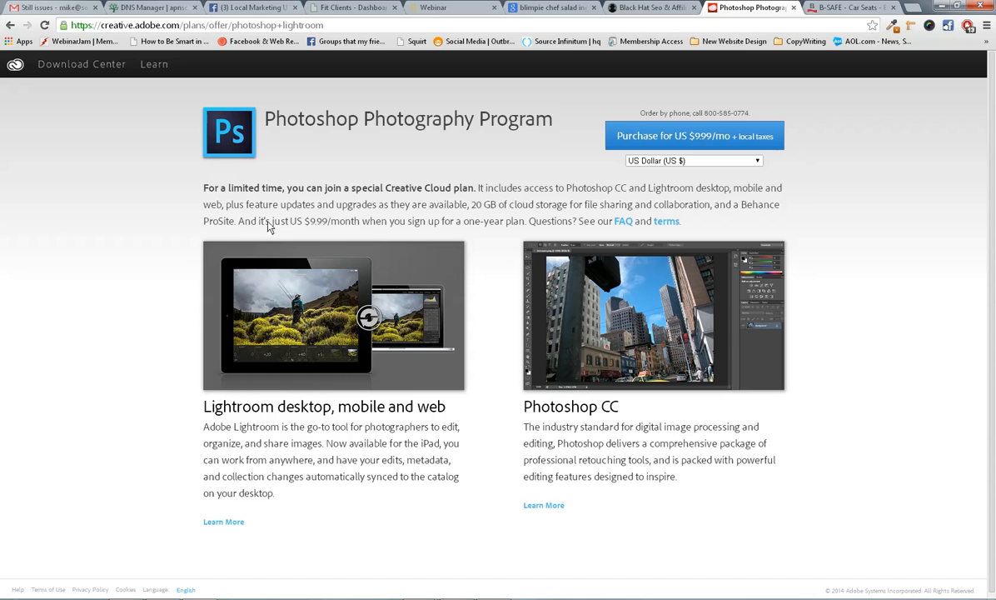
{"action": "mouse_move", "coordinate": [427, 202]}
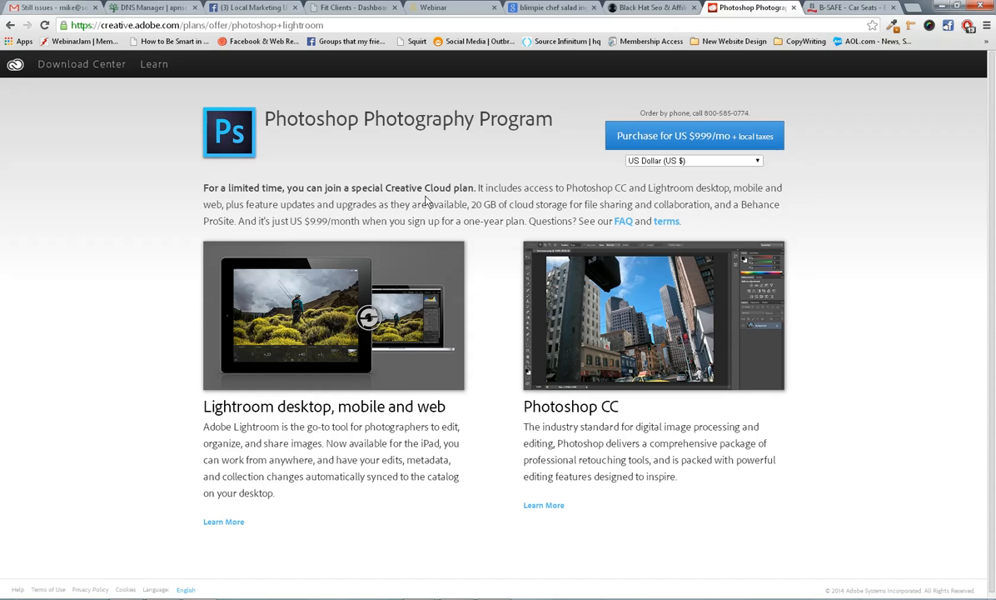
{"action": "mouse_move", "coordinate": [430, 150]}
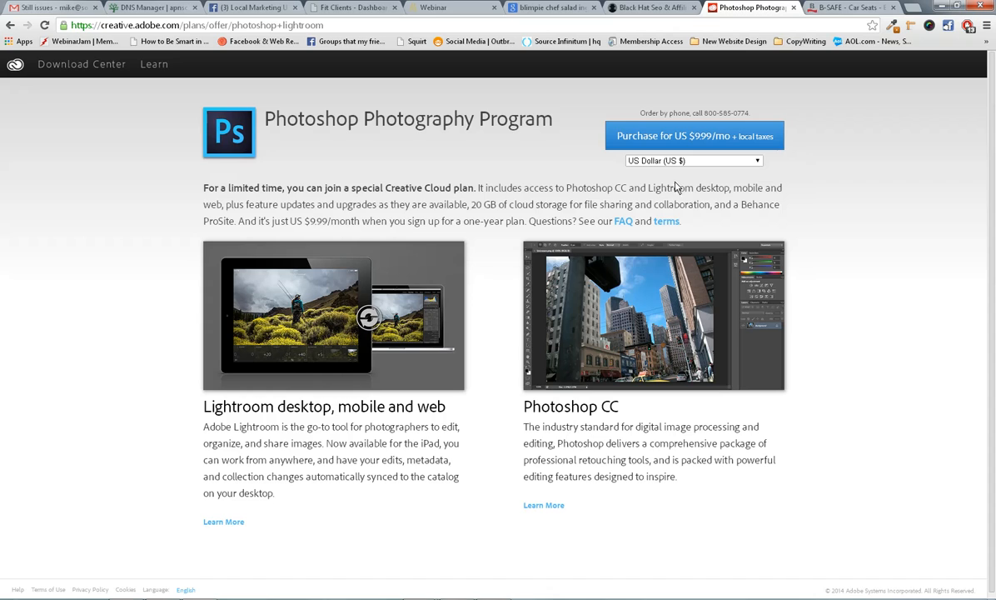
{"action": "mouse_move", "coordinate": [502, 267]}
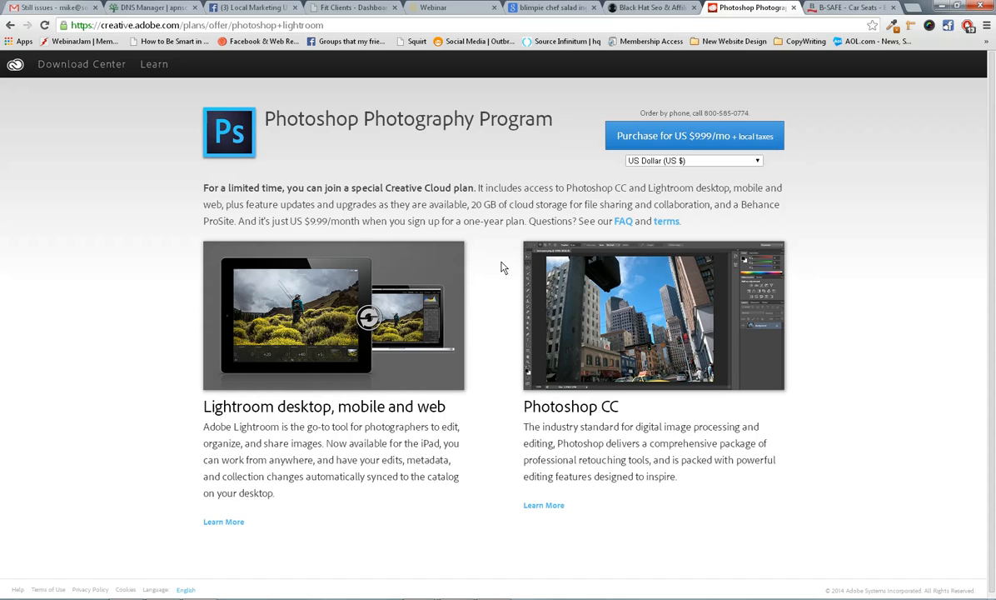
{"action": "mouse_move", "coordinate": [573, 164]}
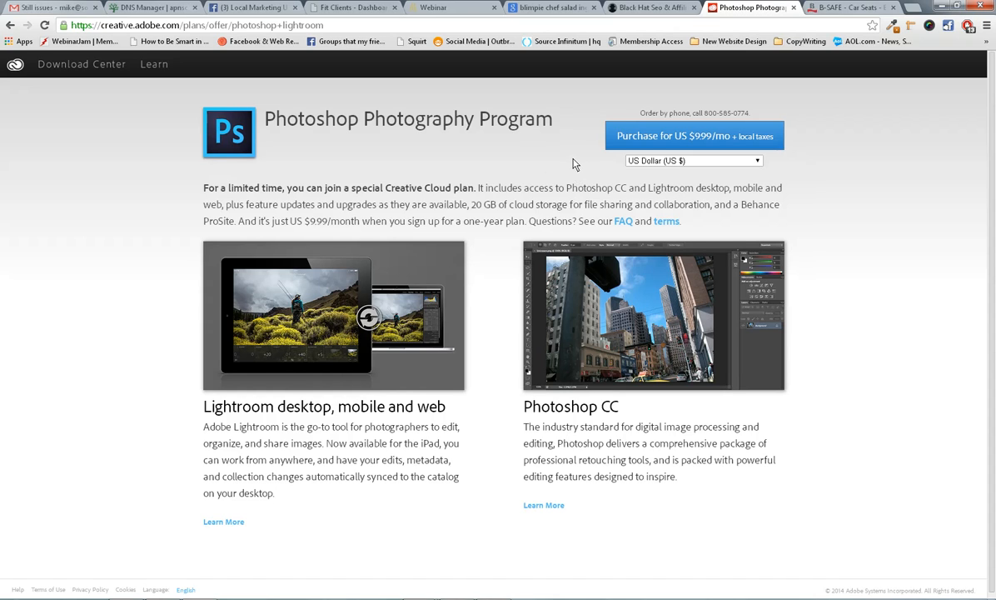
{"action": "mouse_move", "coordinate": [166, 133]}
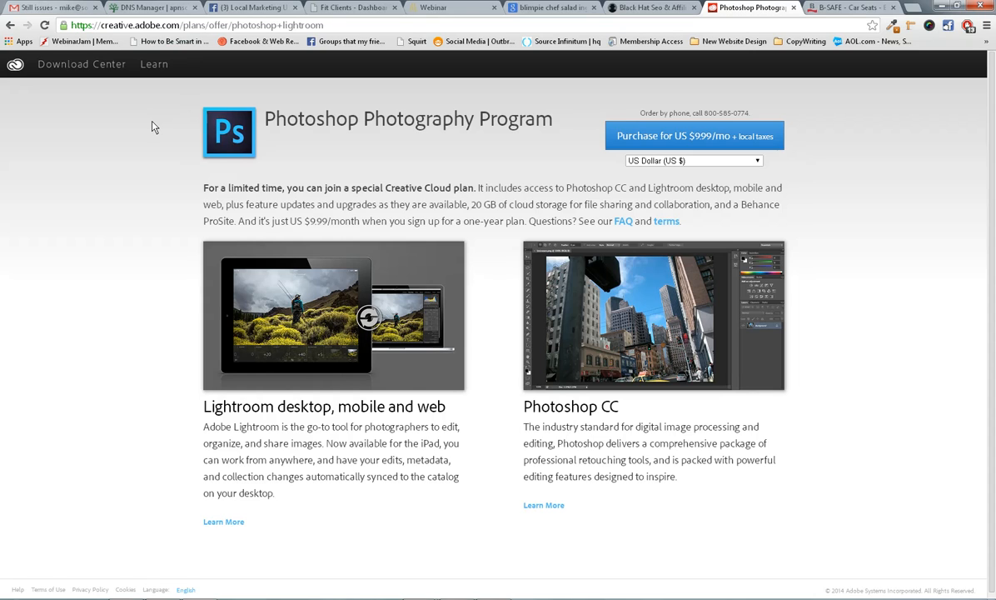
{"action": "mouse_move", "coordinate": [166, 203]}
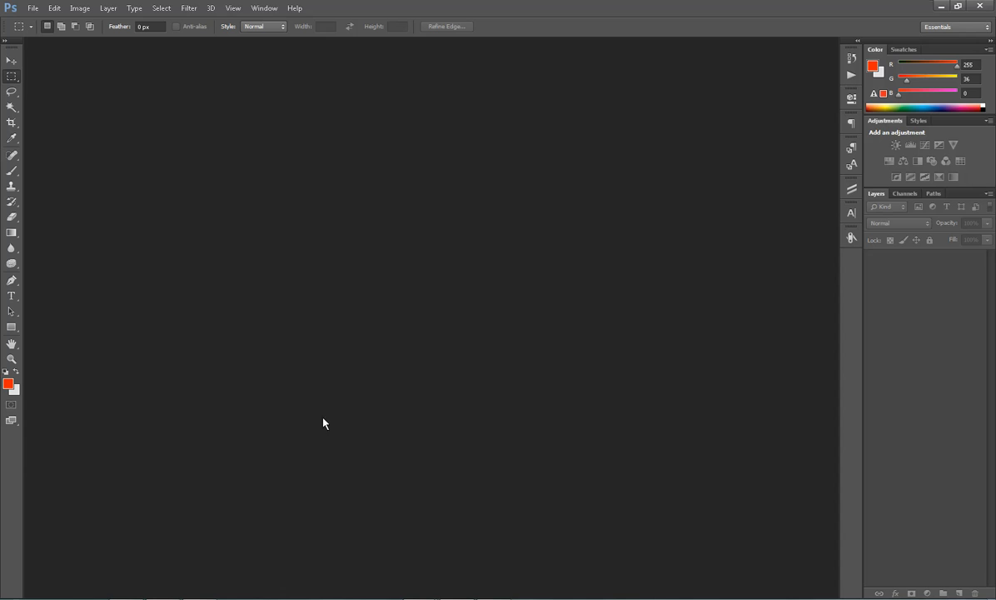
{"action": "mouse_move", "coordinate": [198, 255]}
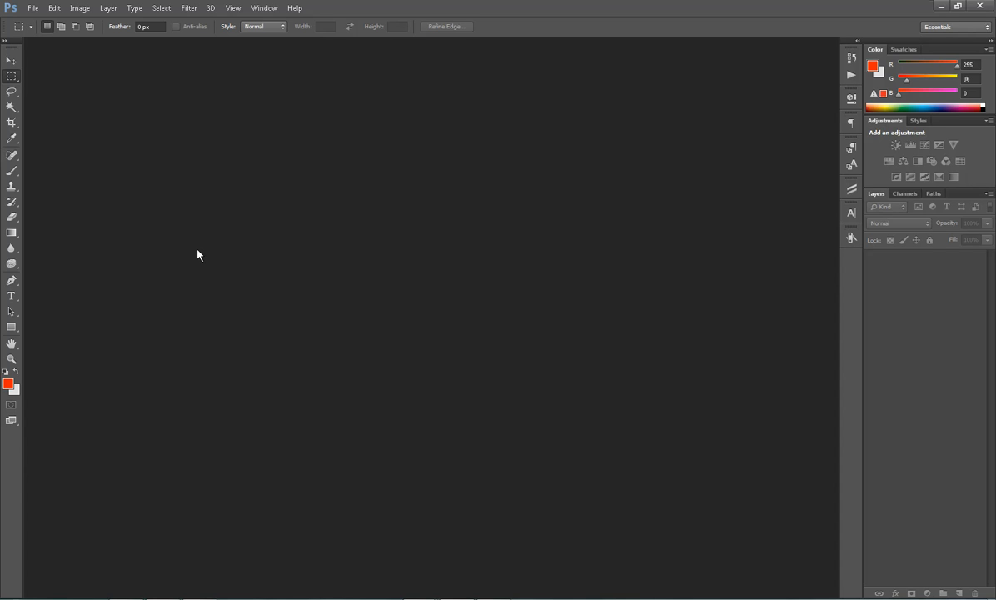
Make a new 560 × 292 px Untitled-1 document with Transparent background contents
{"action": "left_click", "coordinate": [53, 8]}
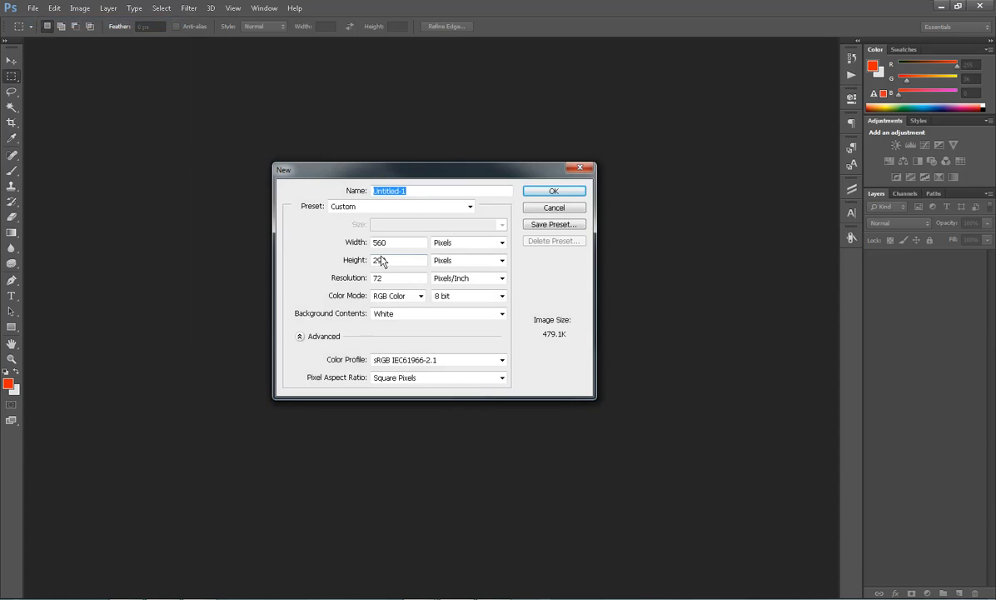
{"action": "type", "text": "292"}
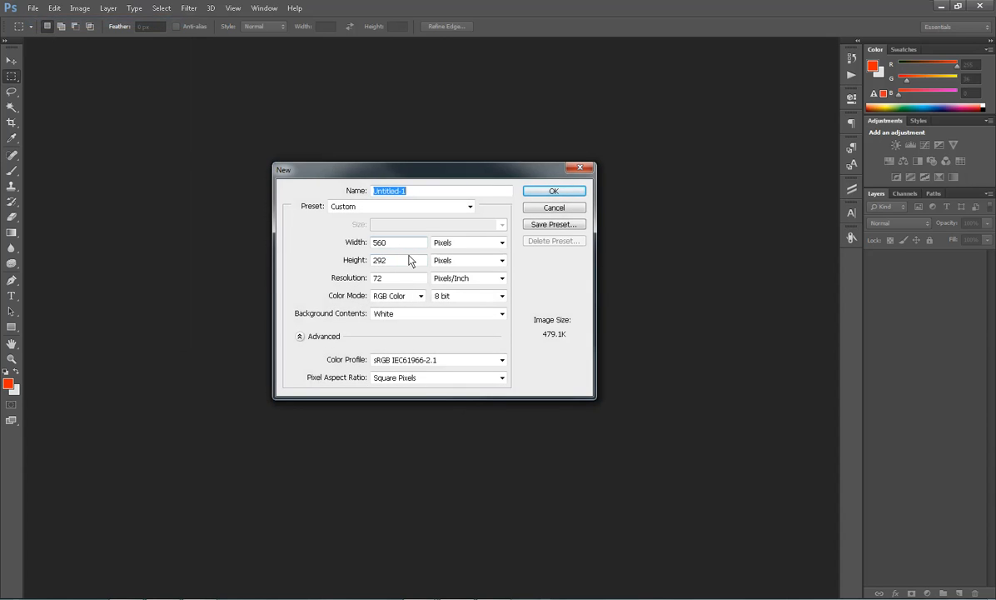
{"action": "mouse_move", "coordinate": [398, 260]}
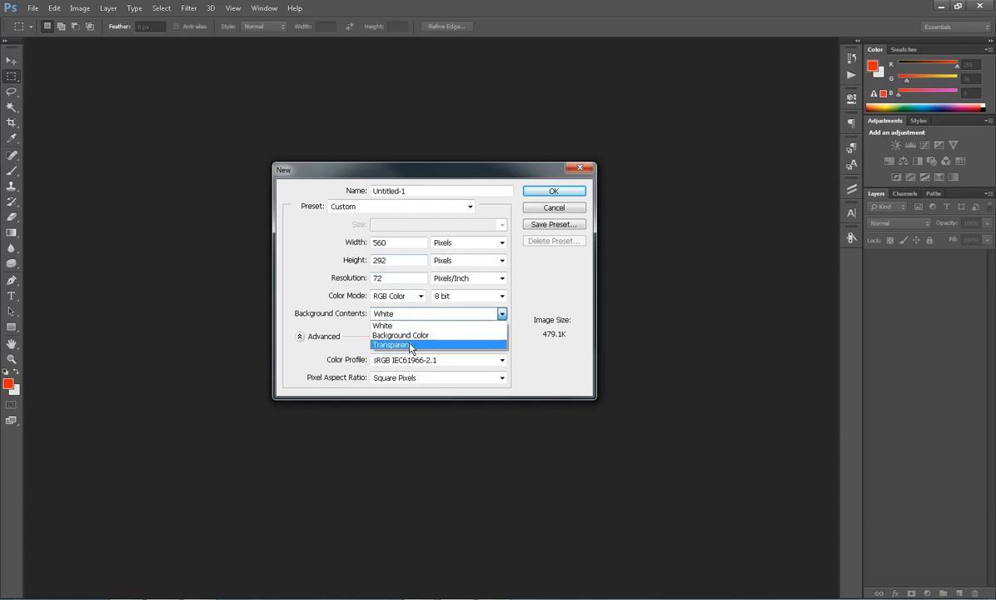
{"action": "left_click", "coordinate": [392, 345]}
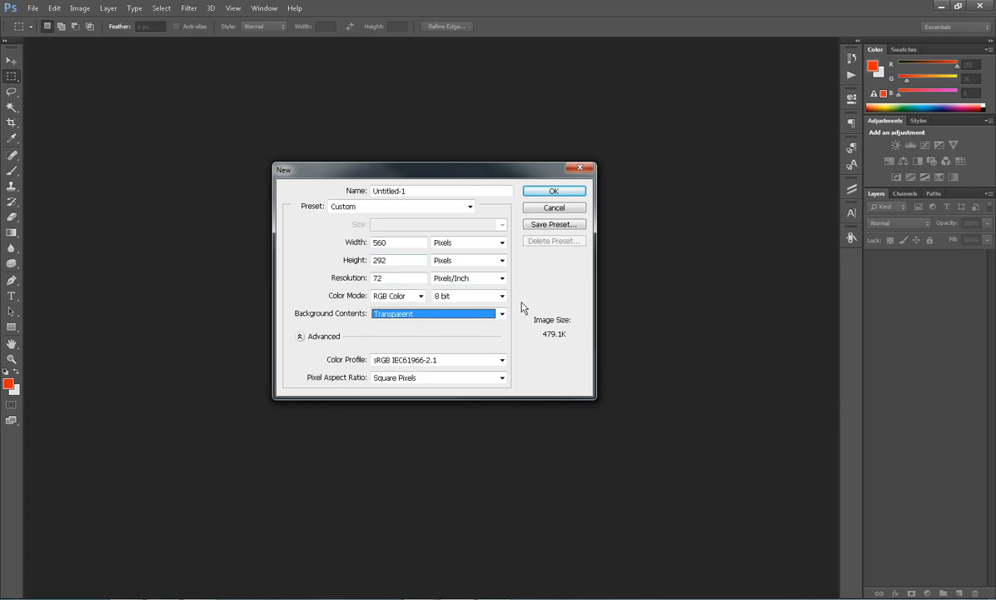
{"action": "left_click", "coordinate": [553, 191]}
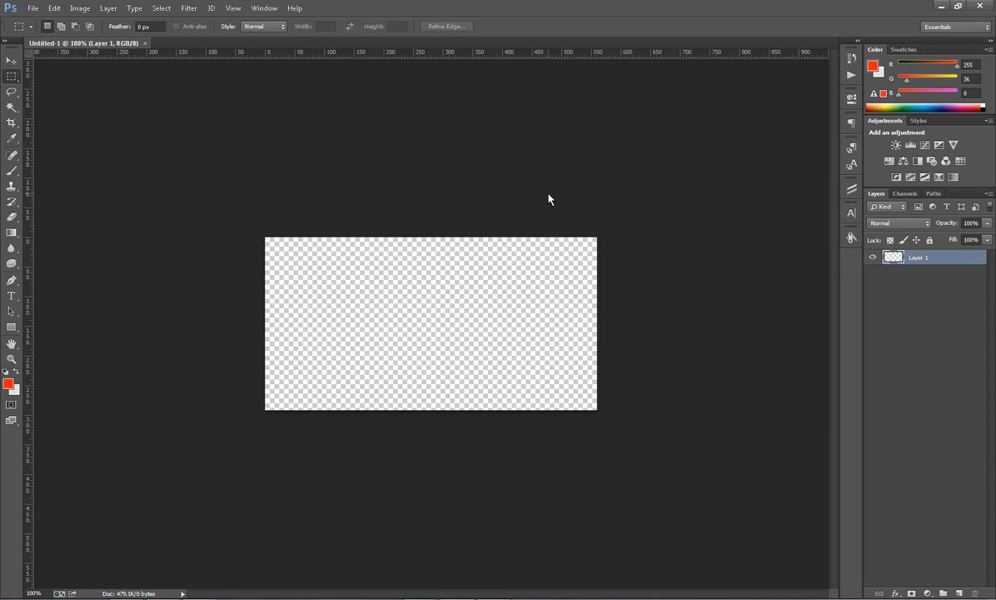
{"action": "mouse_move", "coordinate": [545, 203]}
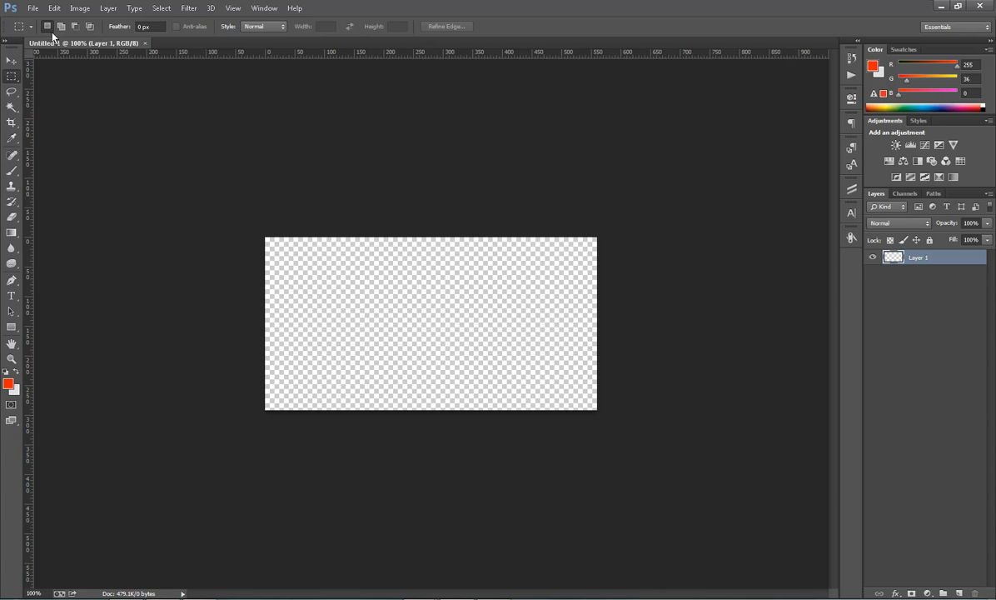
Drag a rectangular marquee across the whole Untitled-1 canvas
{"action": "left_click_drag", "start_coordinate": [266, 243], "coordinate": [328, 265]}
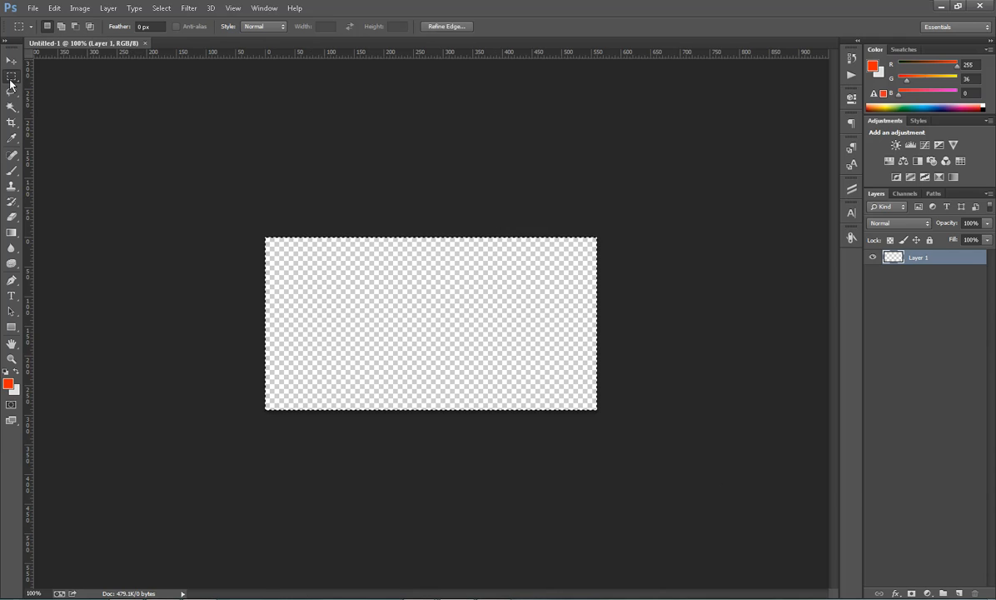
{"action": "left_click_drag", "start_coordinate": [267, 237], "coordinate": [311, 294]}
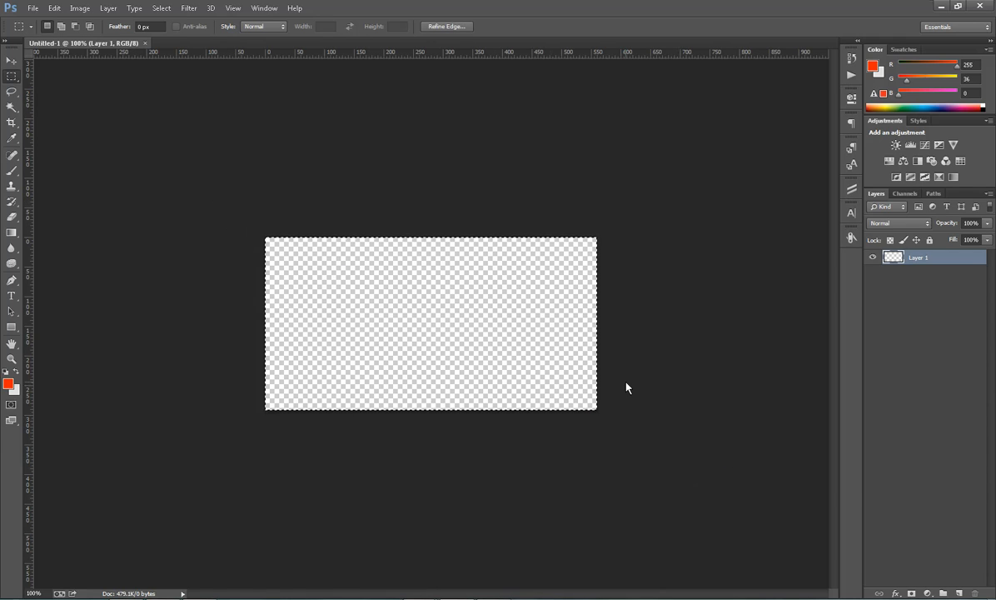
{"action": "mouse_move", "coordinate": [237, 197]}
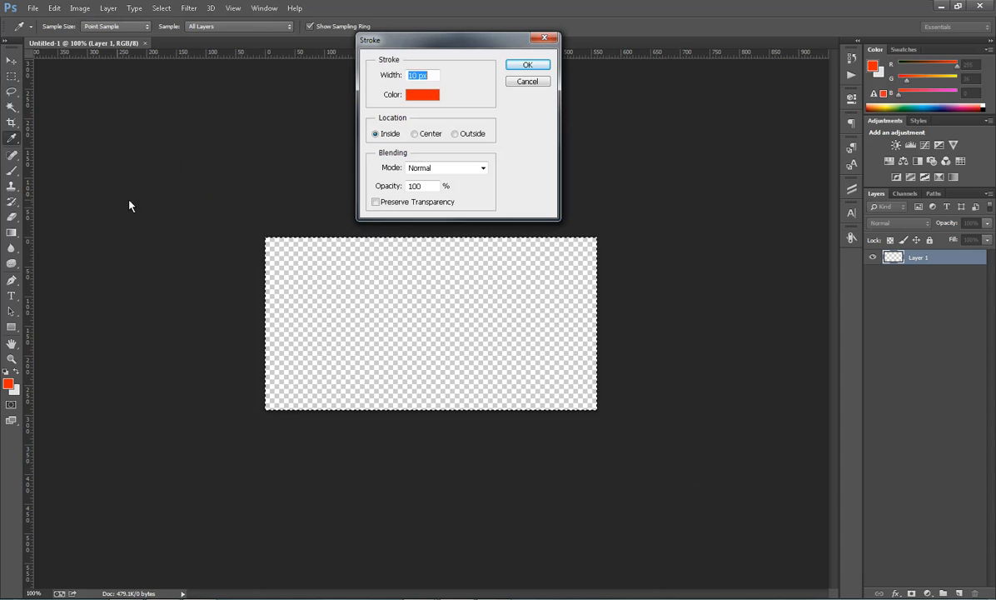
Stroke the selection with a 10 px orange border placed inside the canvas edges
{"action": "left_click", "coordinate": [422, 94]}
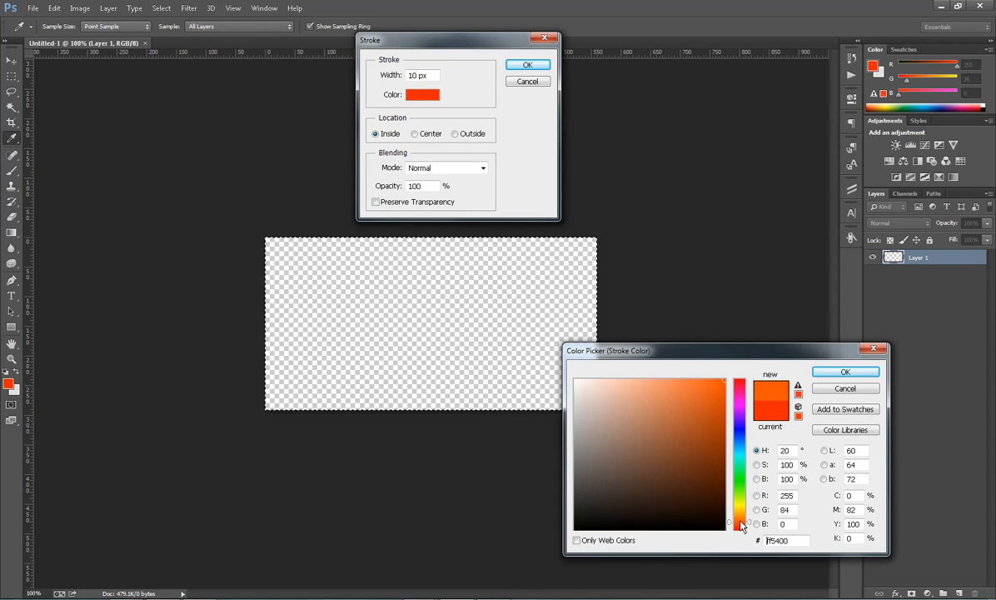
{"action": "left_click", "coordinate": [744, 520]}
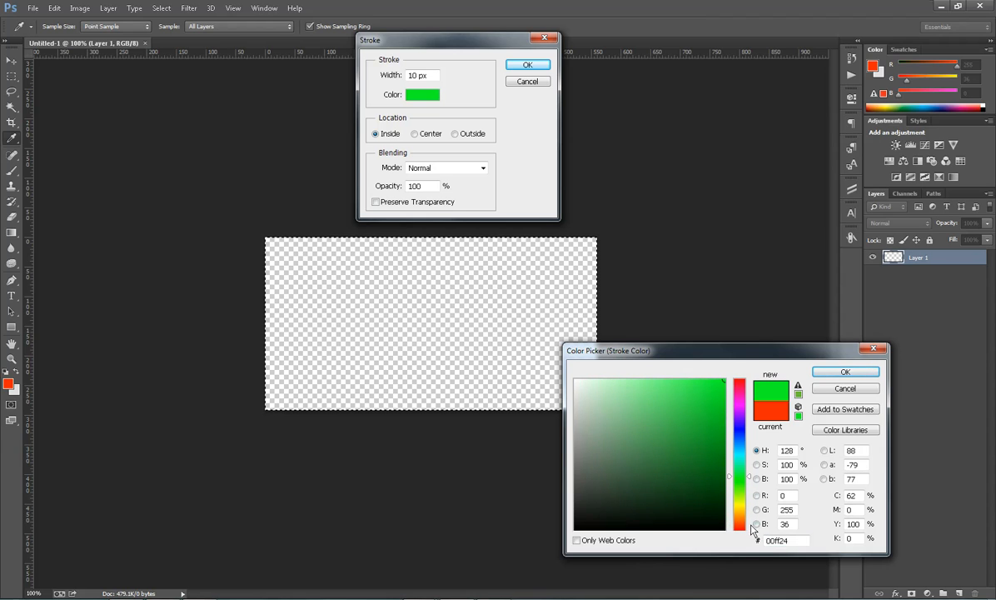
{"action": "left_click", "coordinate": [737, 450]}
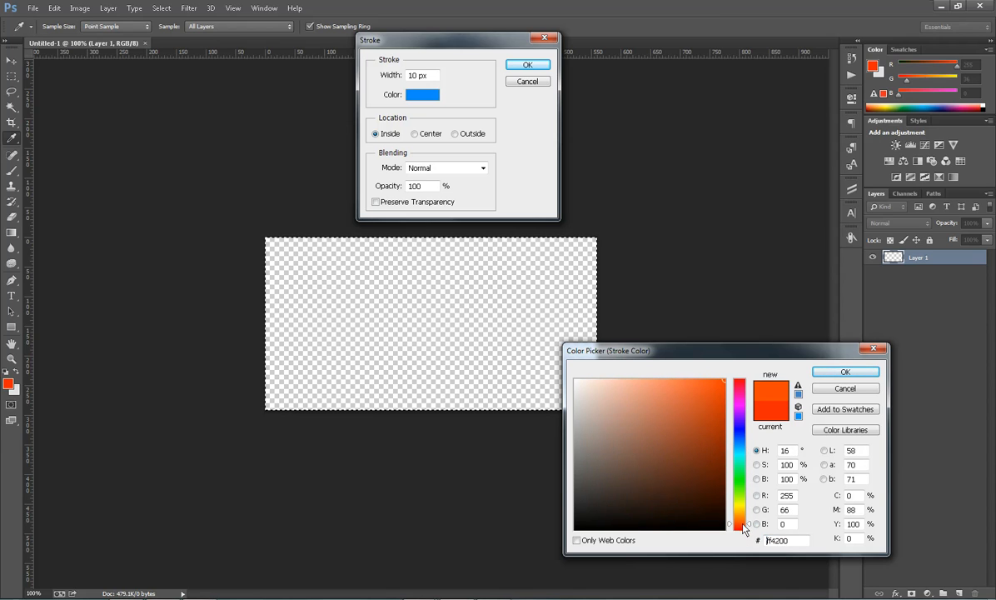
{"action": "left_click", "coordinate": [739, 383]}
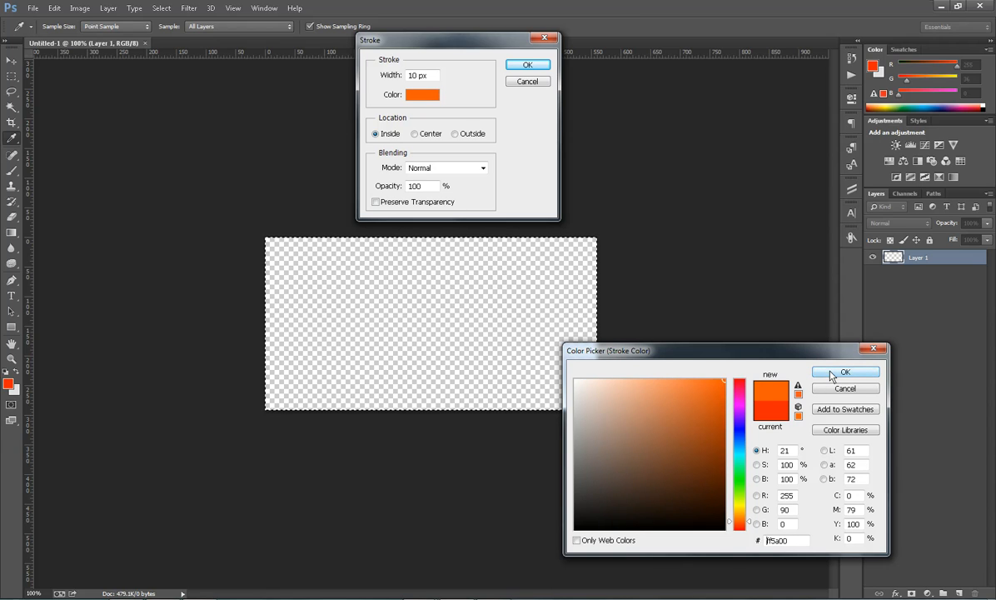
{"action": "left_click", "coordinate": [845, 371]}
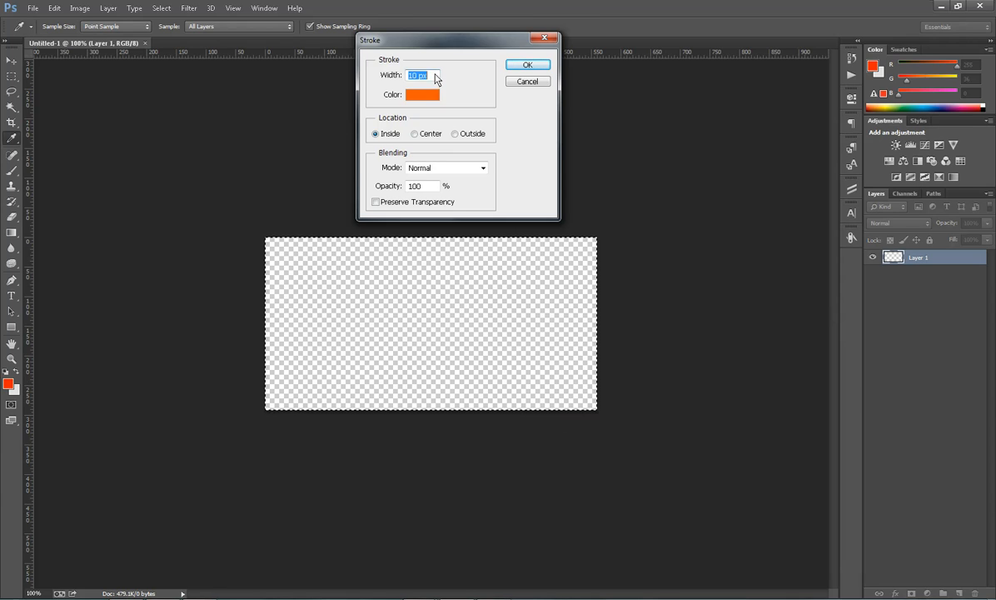
{"action": "mouse_move", "coordinate": [392, 150]}
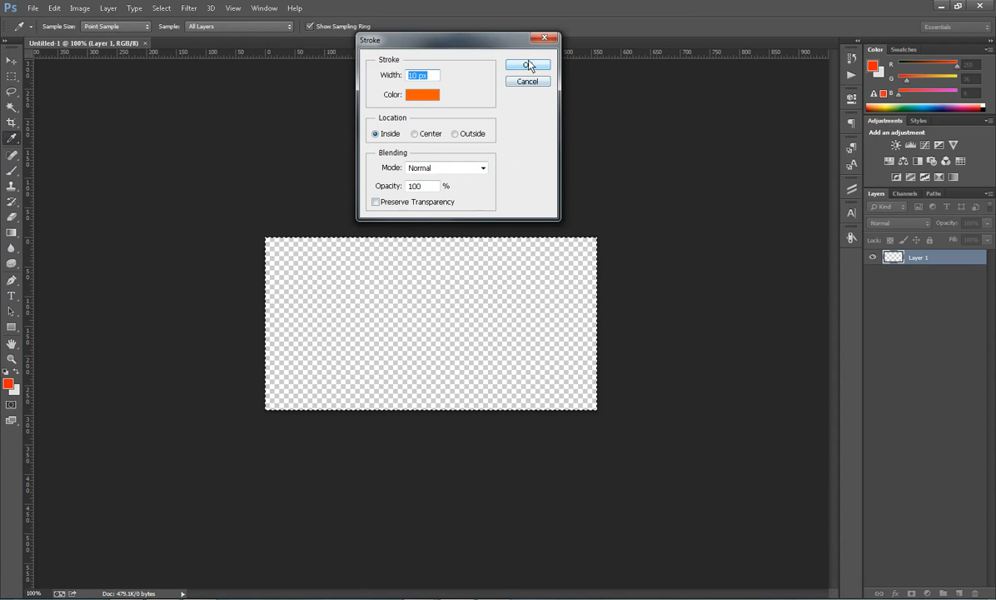
{"action": "left_click", "coordinate": [528, 65]}
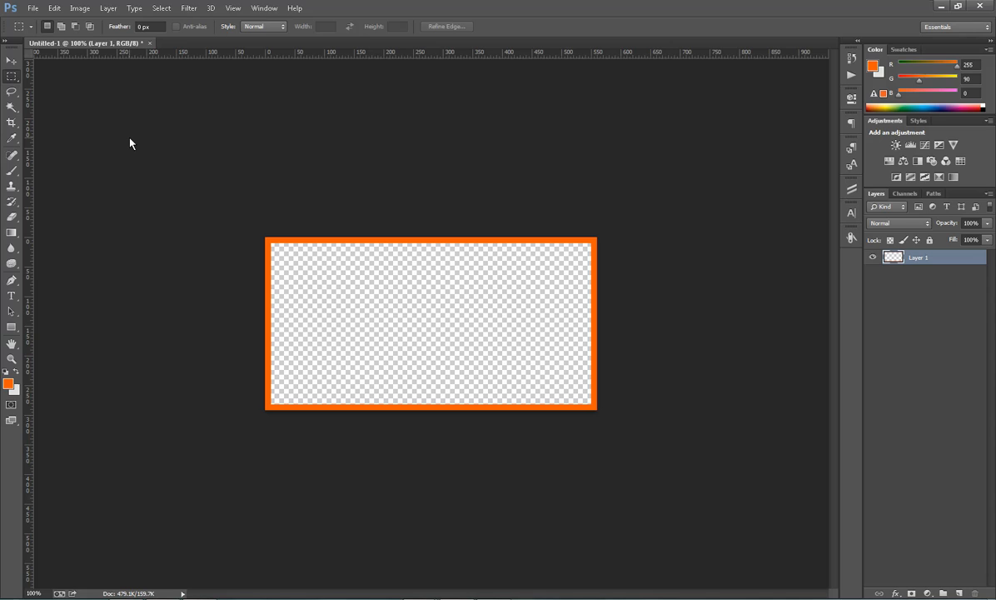
{"action": "mouse_move", "coordinate": [279, 341]}
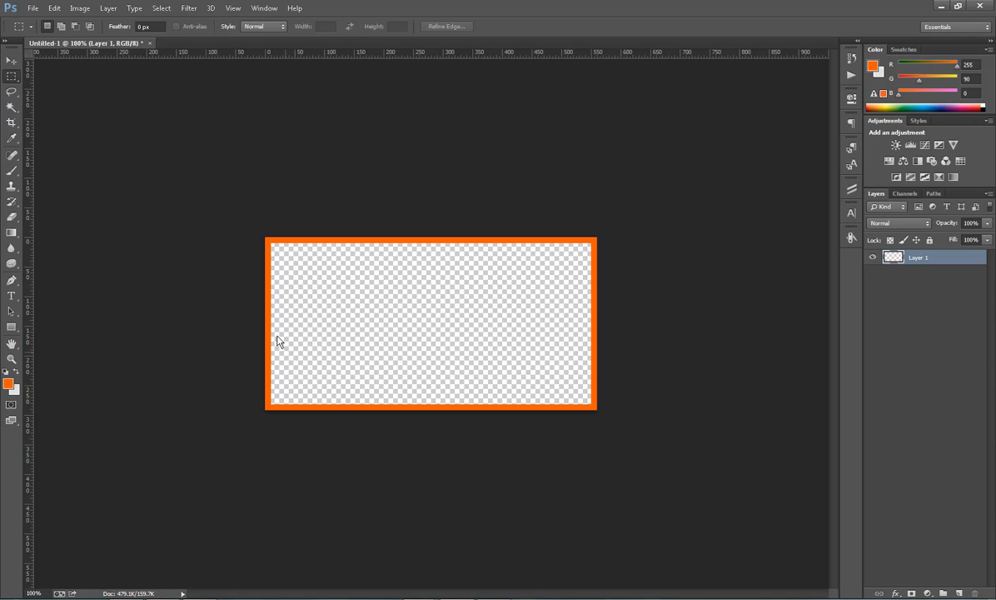
{"action": "mouse_move", "coordinate": [317, 311]}
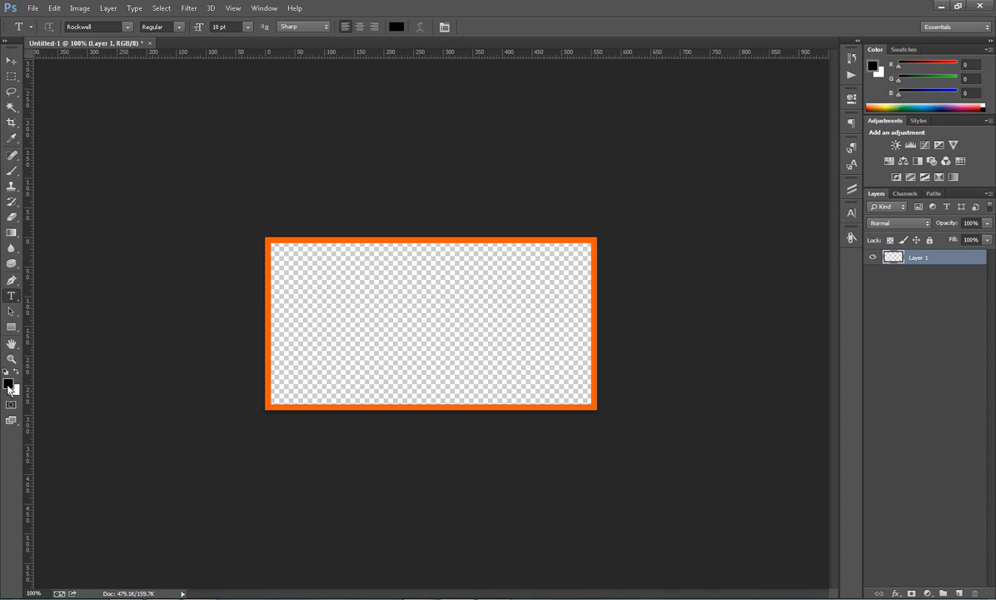
Type and commit 'fontsquirrel.com' as a text layer, then reselect it for editing
{"action": "left_click", "coordinate": [350, 322]}
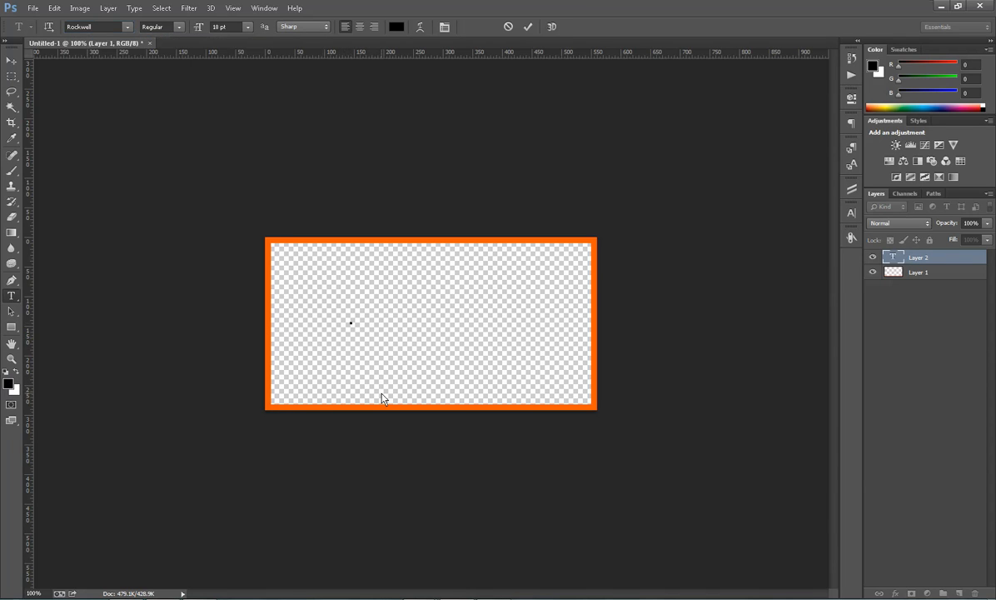
{"action": "type", "text": "for"}
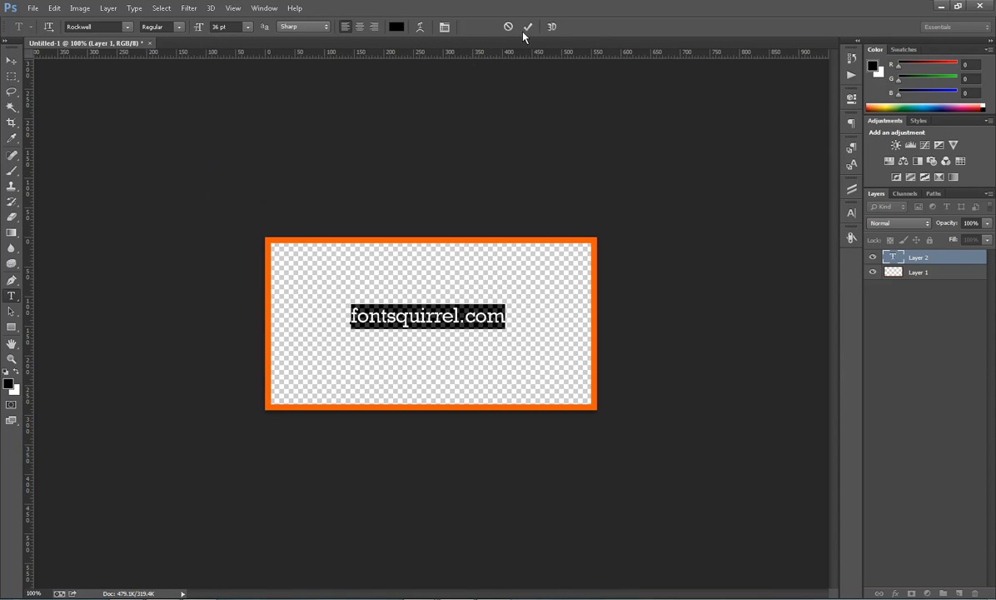
{"action": "left_click", "coordinate": [527, 27]}
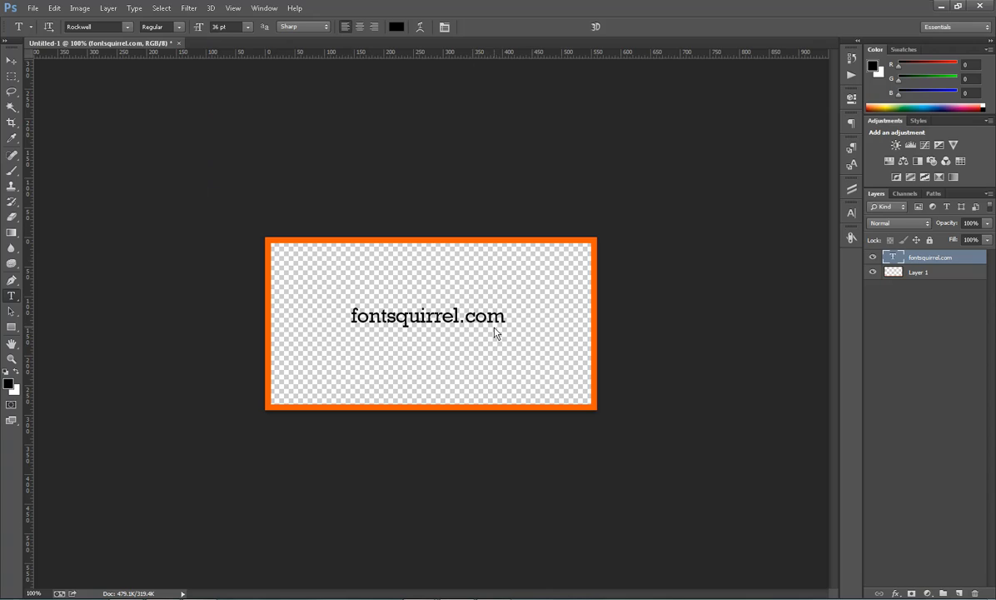
{"action": "mouse_move", "coordinate": [457, 325]}
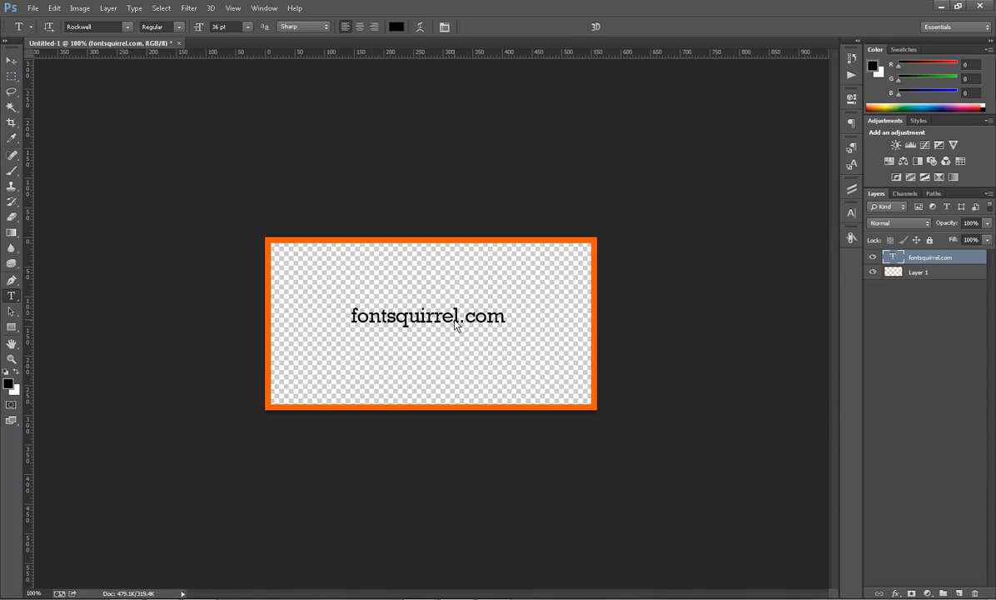
{"action": "left_click", "coordinate": [354, 315]}
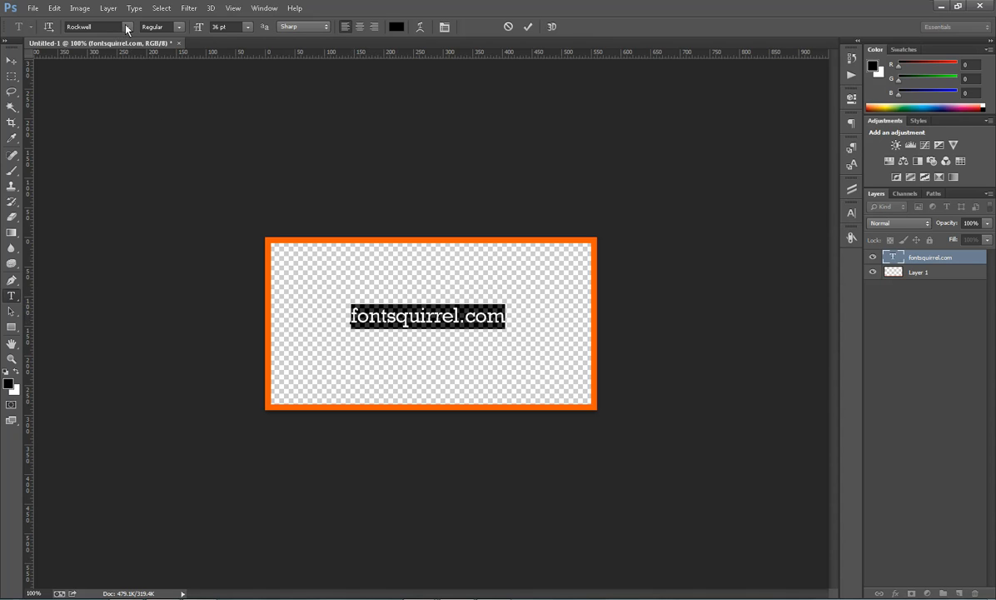
Switch the fontsquirrel.com text from Rockwell to Bebas Neue and commit
{"action": "left_click", "coordinate": [127, 27]}
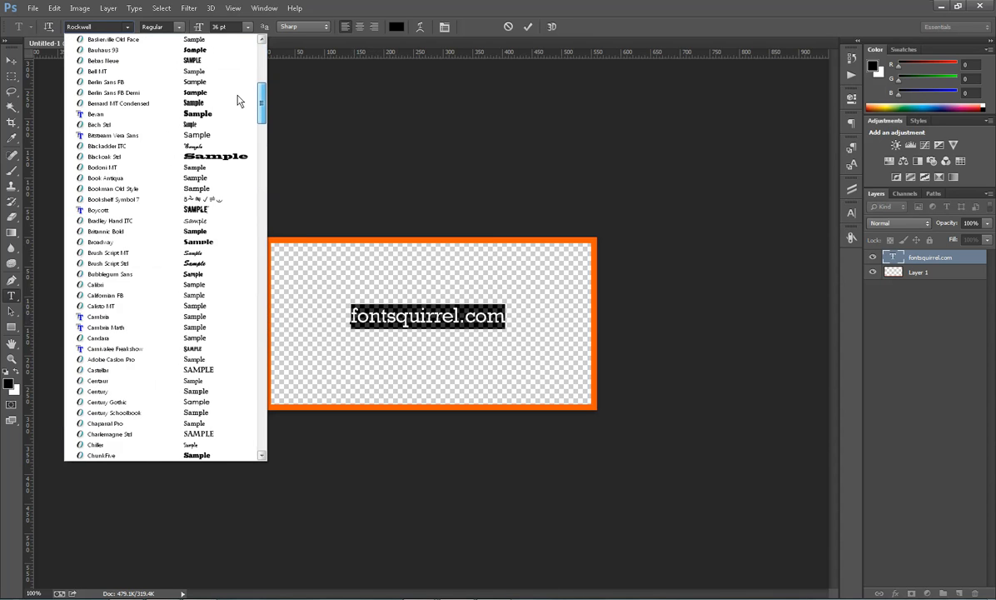
{"action": "left_click", "coordinate": [105, 60]}
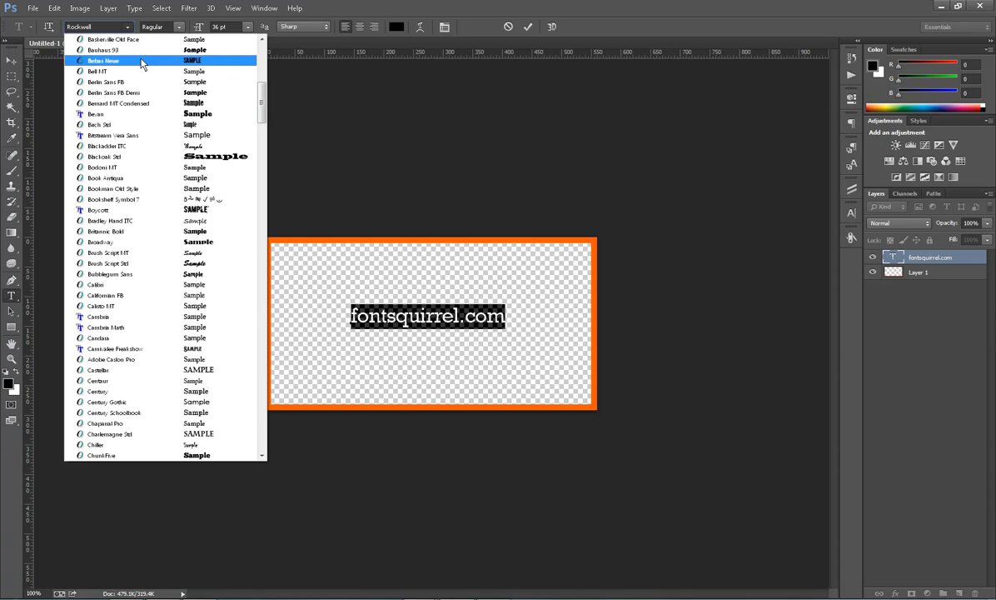
{"action": "left_click", "coordinate": [104, 60]}
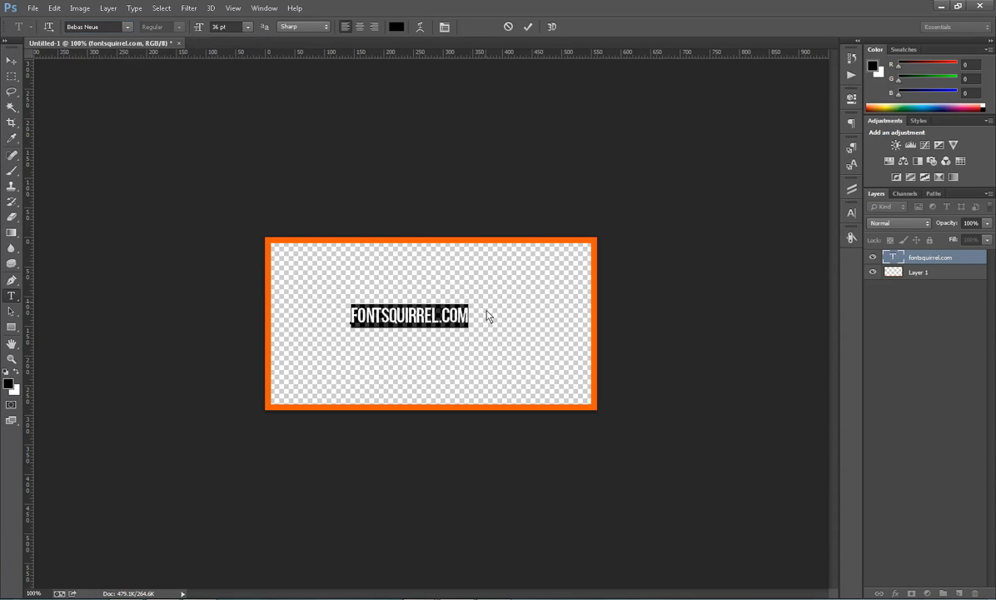
{"action": "left_click", "coordinate": [528, 27]}
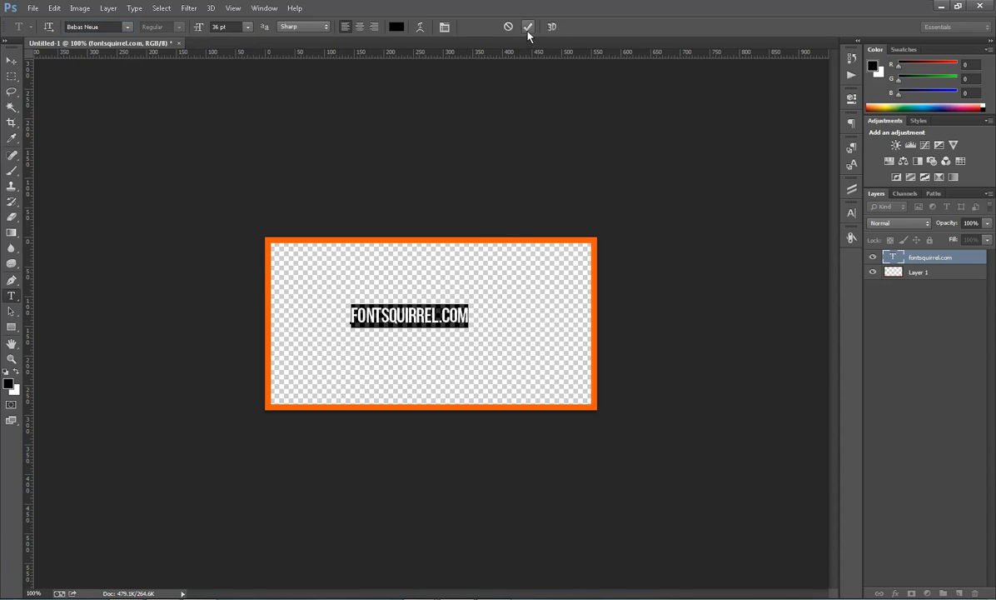
{"action": "left_click", "coordinate": [528, 26]}
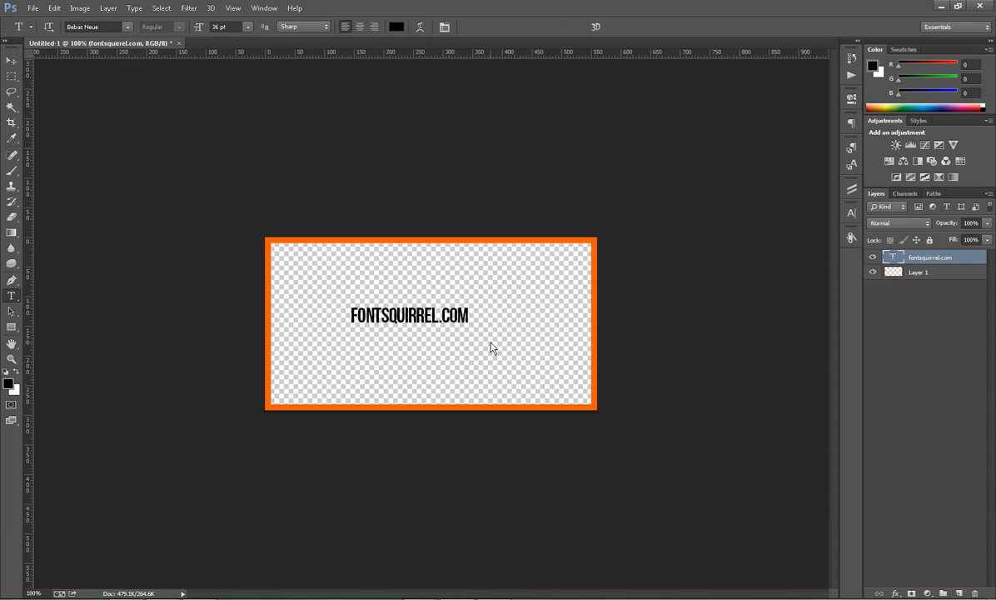
{"action": "mouse_move", "coordinate": [479, 343]}
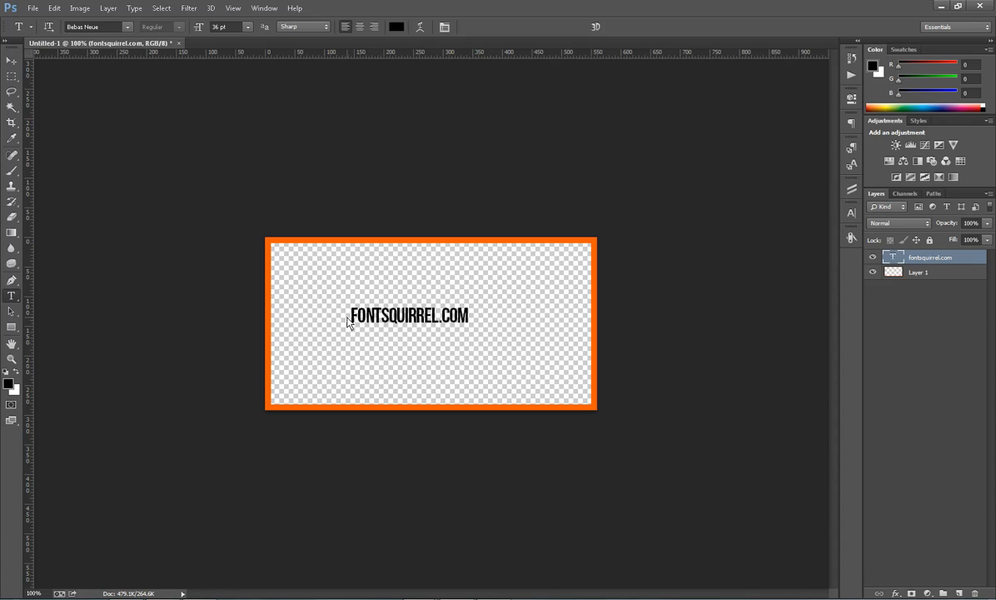
{"action": "mouse_move", "coordinate": [374, 340]}
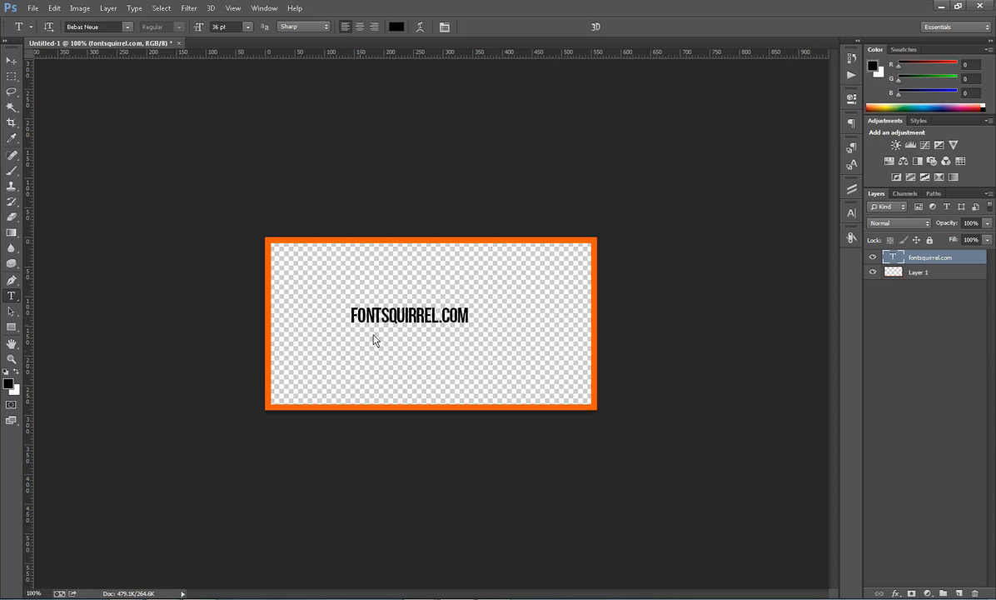
{"action": "mouse_move", "coordinate": [444, 369]}
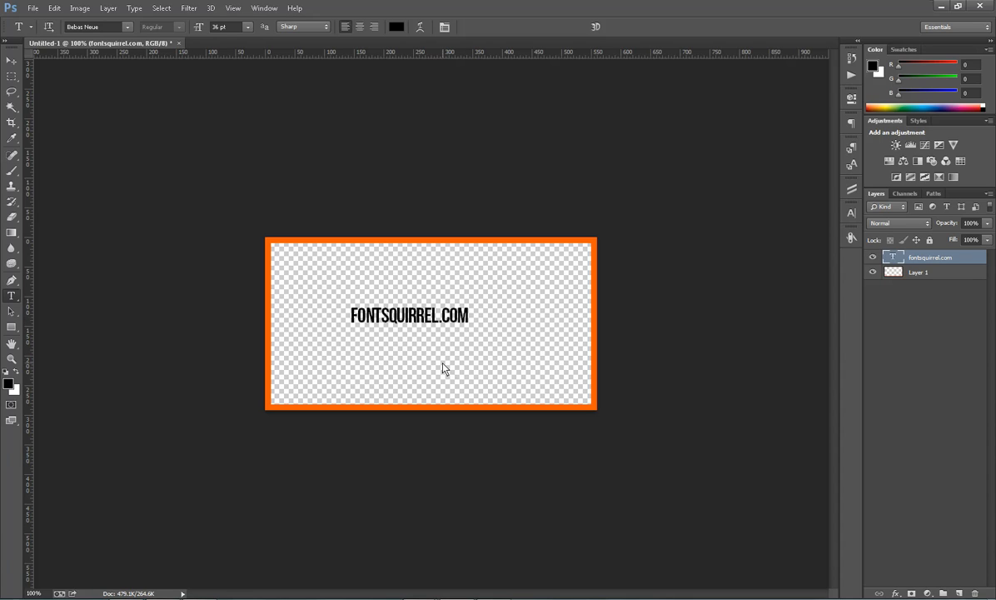
{"action": "mouse_move", "coordinate": [441, 371]}
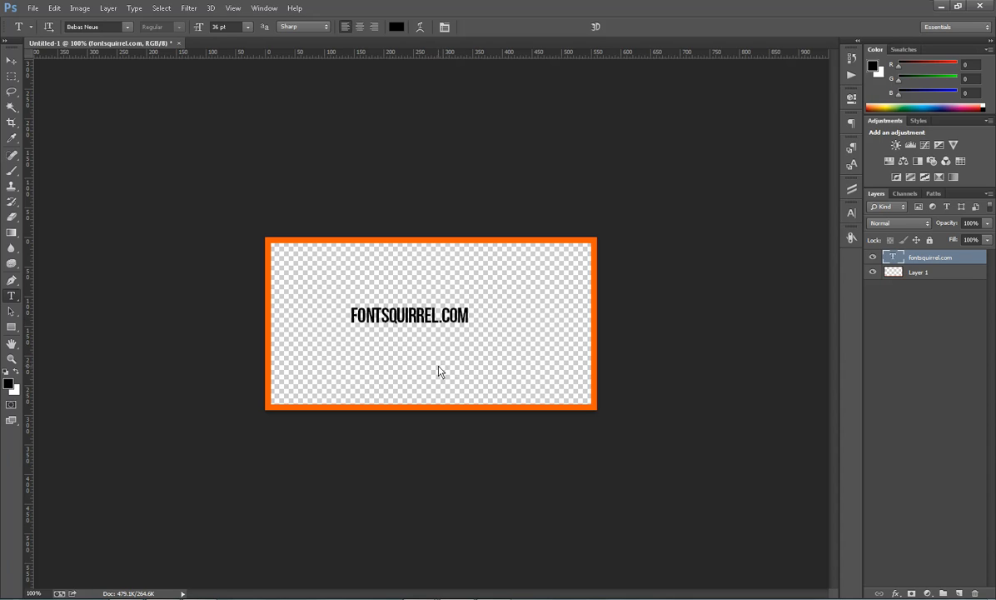
{"action": "mouse_move", "coordinate": [352, 336]}
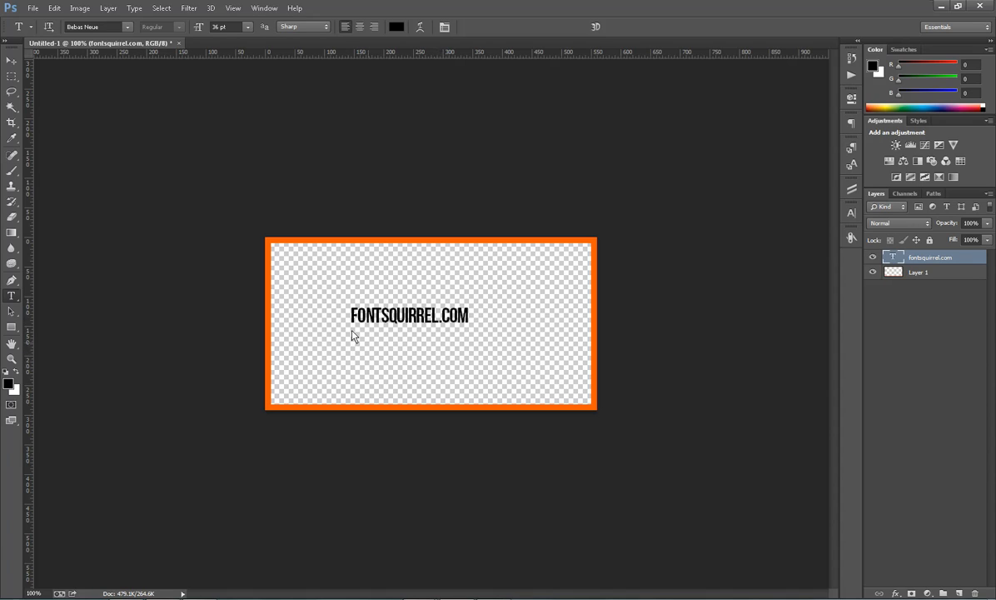
{"action": "mouse_move", "coordinate": [473, 357]}
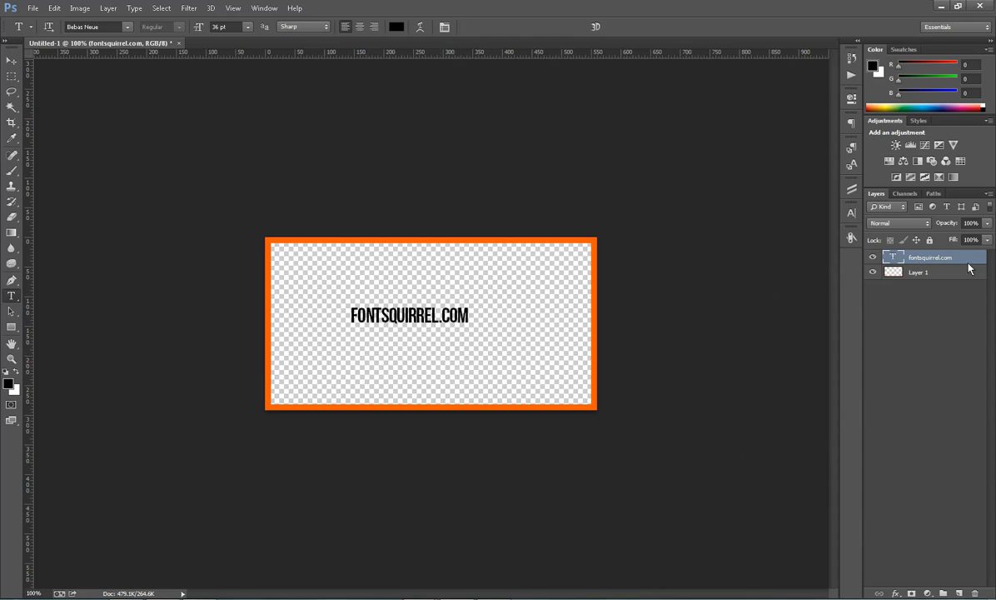
{"action": "mouse_move", "coordinate": [523, 371]}
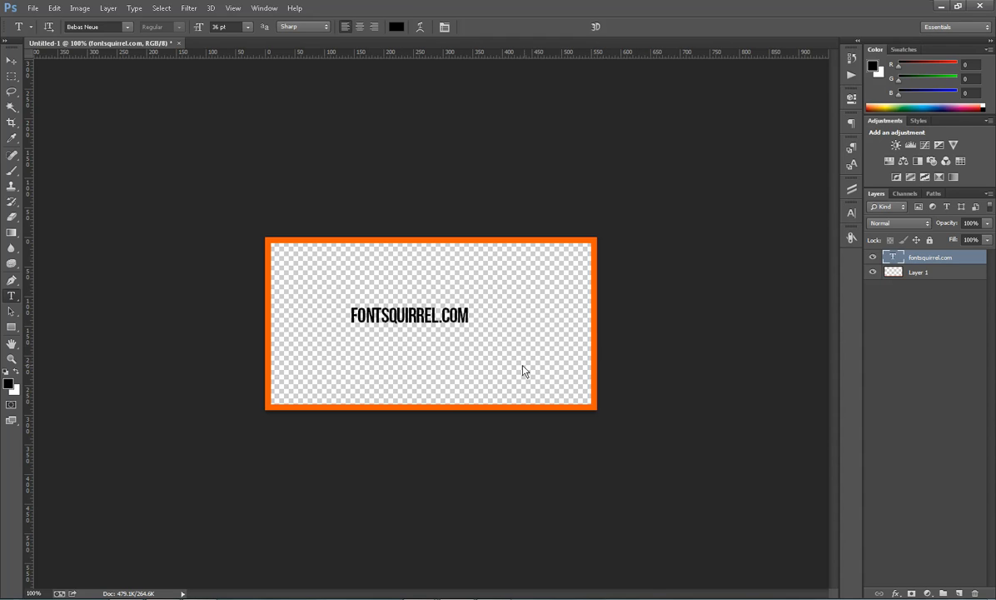
Drag the FONTSQUIRREL.COM text up into the top-left corner inside the orange border
{"action": "left_click_drag", "start_coordinate": [408, 314], "coordinate": [392, 297]}
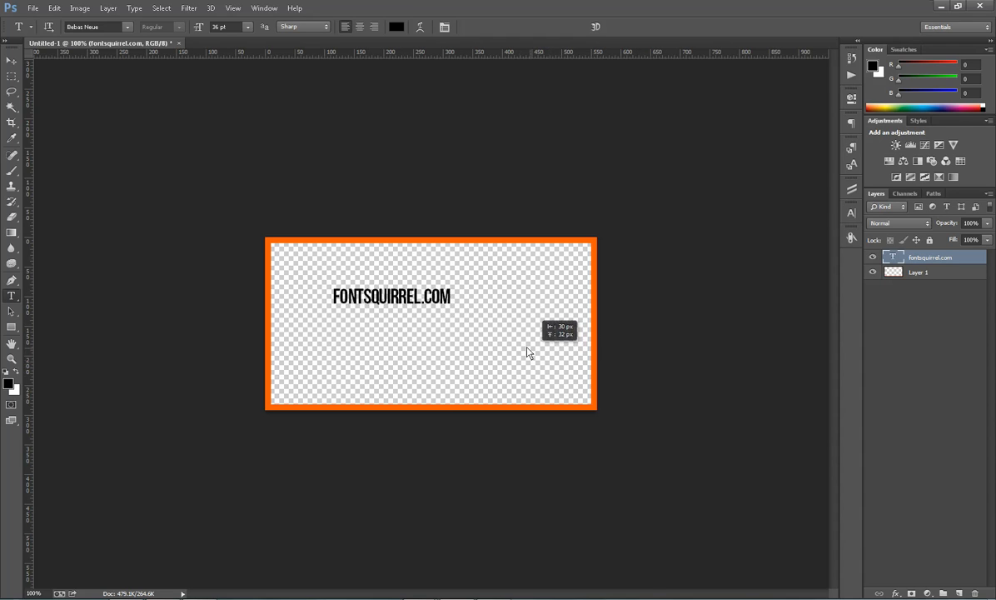
{"action": "left_click_drag", "start_coordinate": [391, 296], "coordinate": [333, 256]}
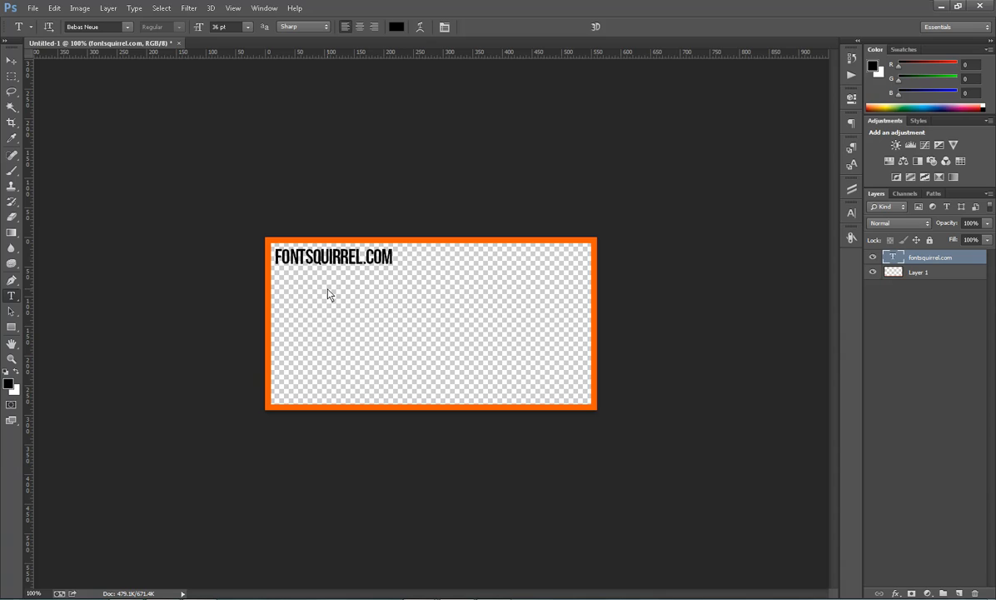
{"action": "mouse_move", "coordinate": [290, 299]}
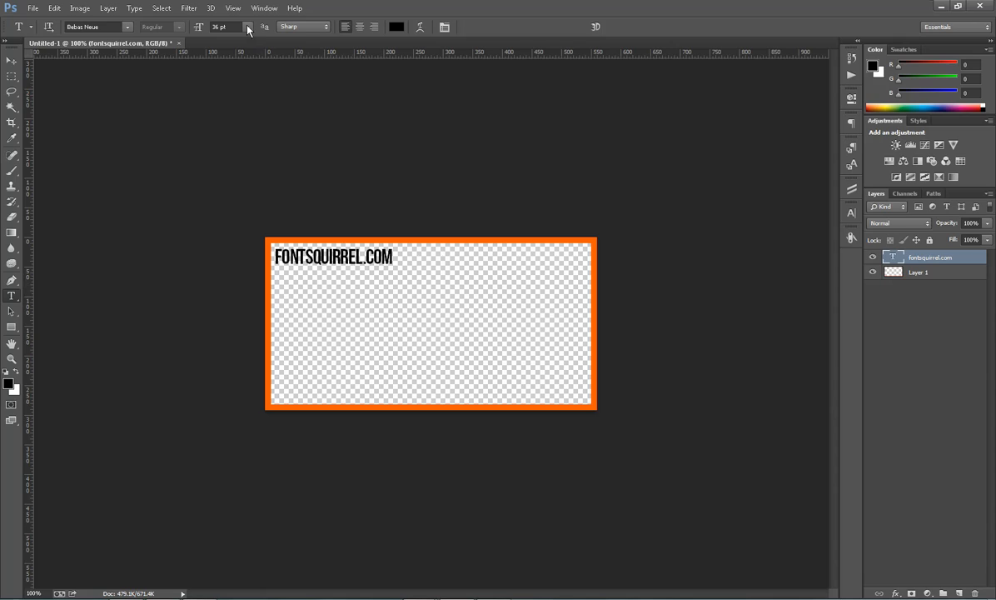
{"action": "mouse_move", "coordinate": [220, 26]}
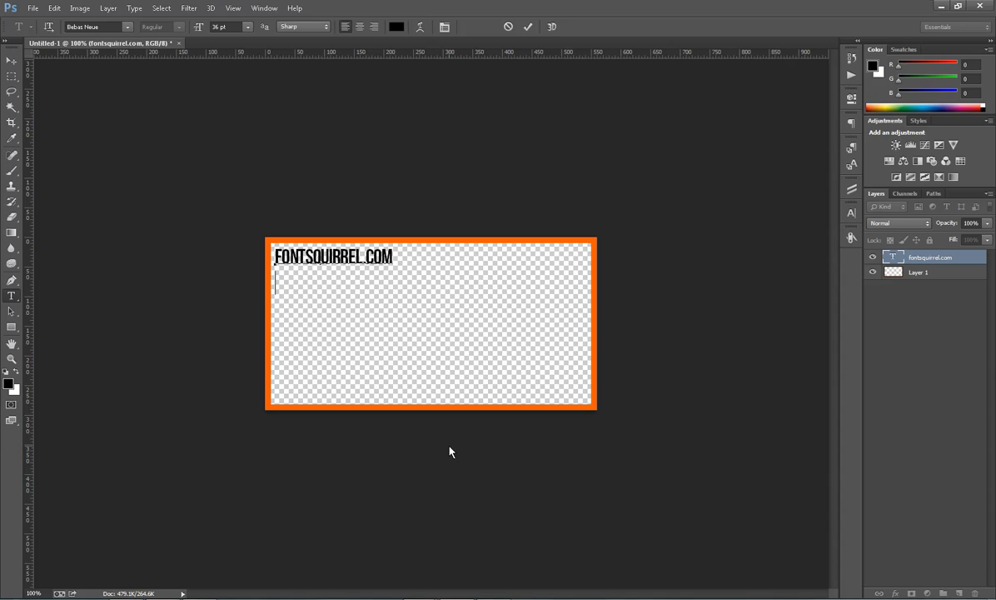
{"action": "type", "text": "0803"}
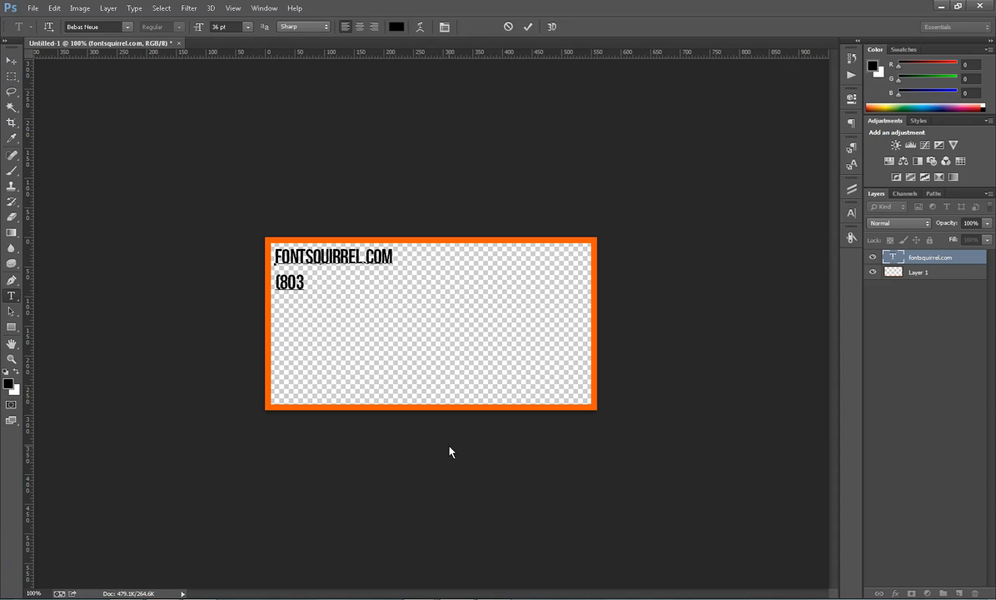
{"action": "type", "text": "7"}
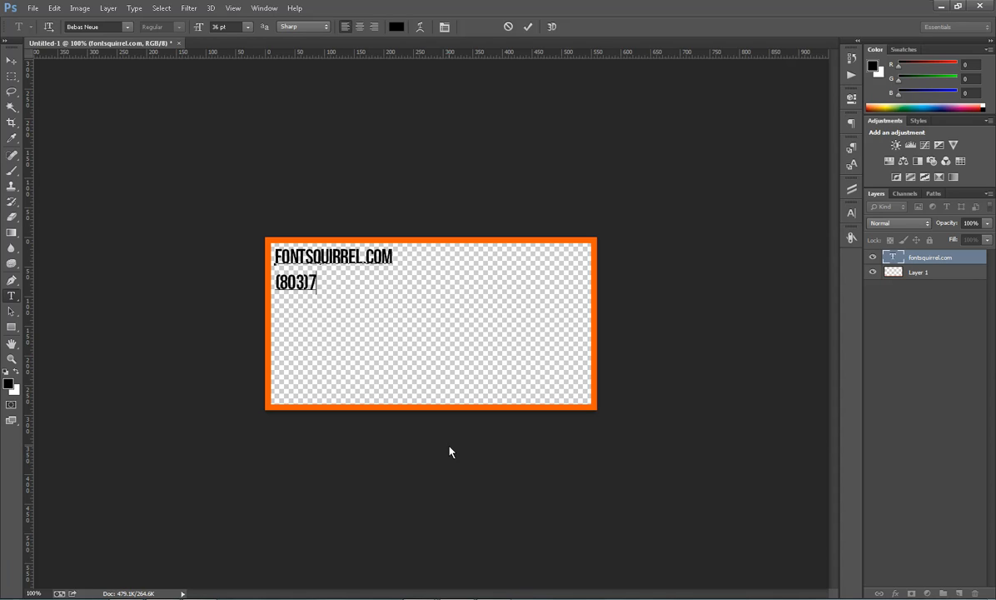
{"action": "type", "text": "53-833"}
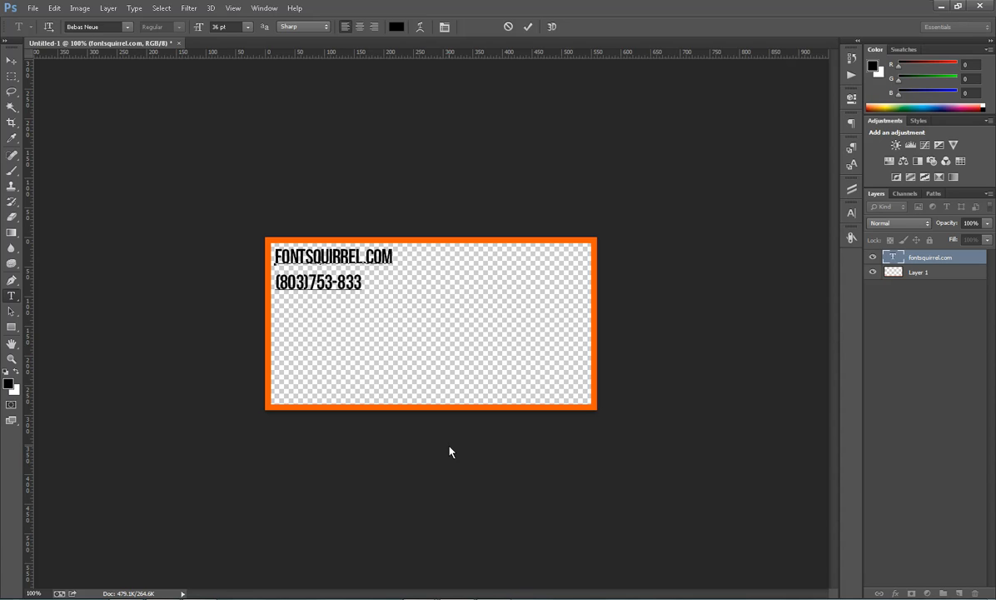
{"action": "type", "text": "3"}
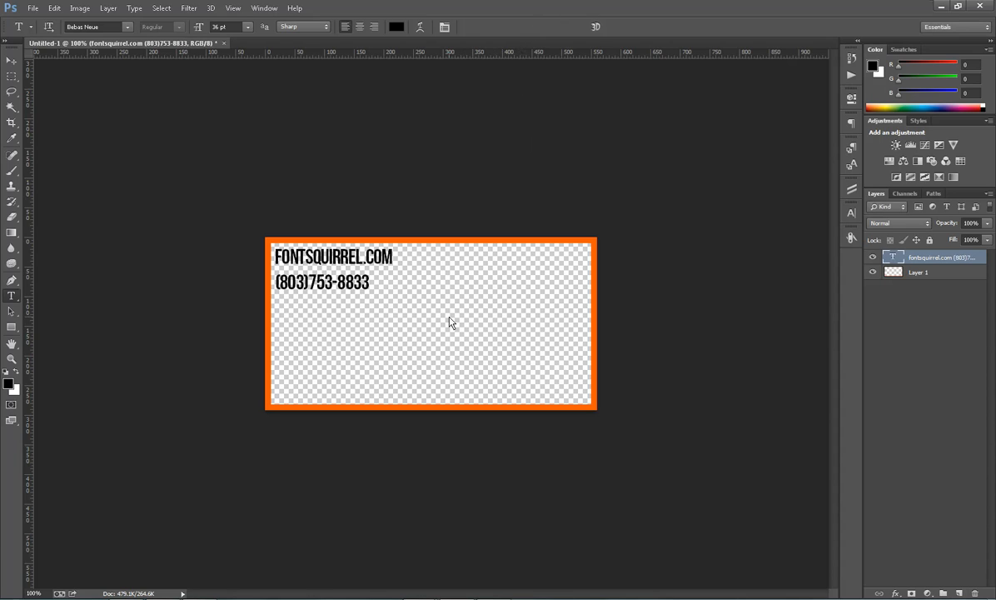
{"action": "mouse_move", "coordinate": [408, 327]}
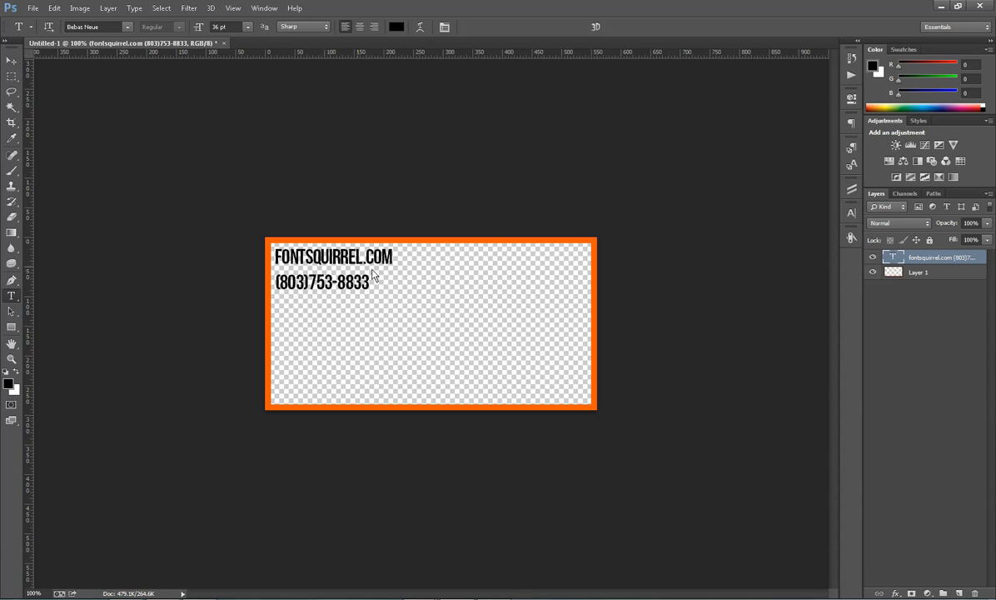
{"action": "mouse_move", "coordinate": [296, 265]}
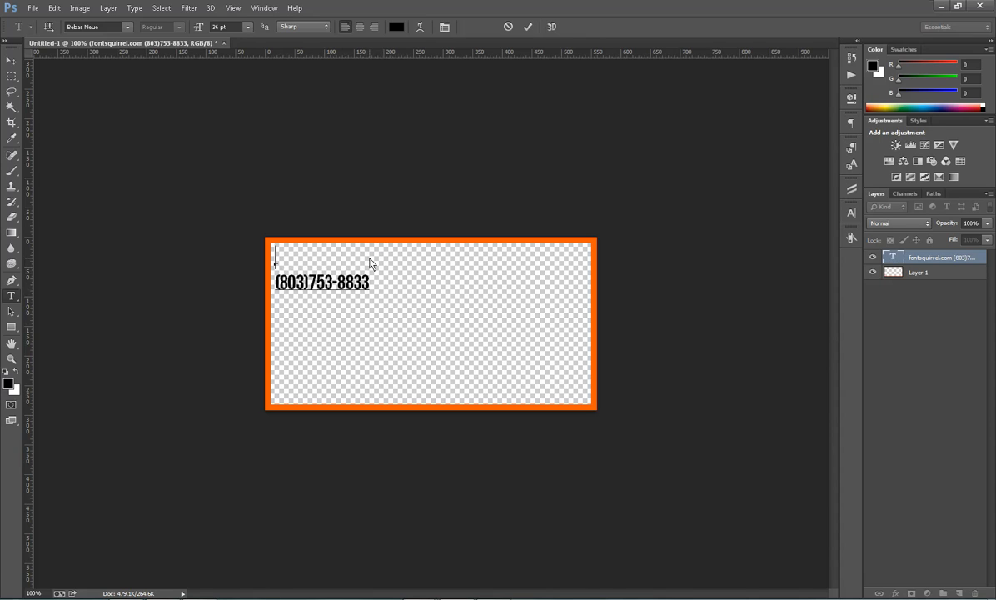
{"action": "type", "text": "SOMACORE"}
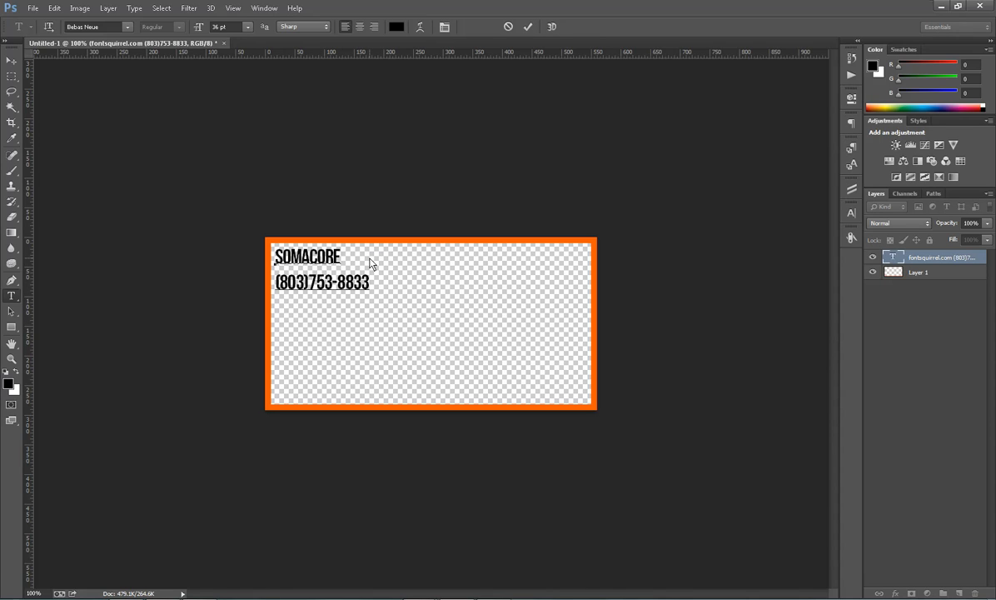
{"action": "type", "text": "DESIGNS"}
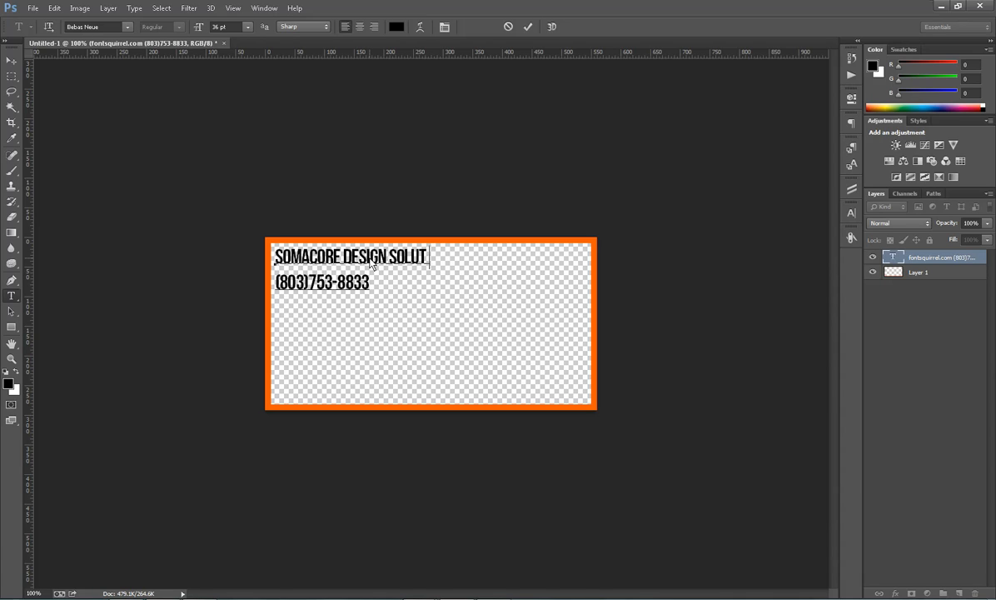
{"action": "type", "text": "IONS"}
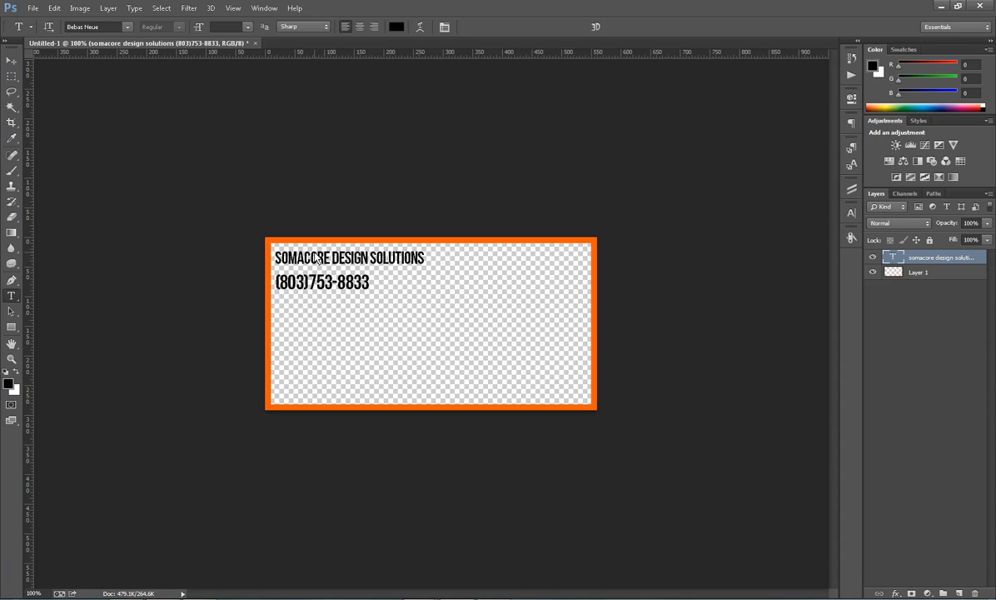
{"action": "mouse_move", "coordinate": [315, 360]}
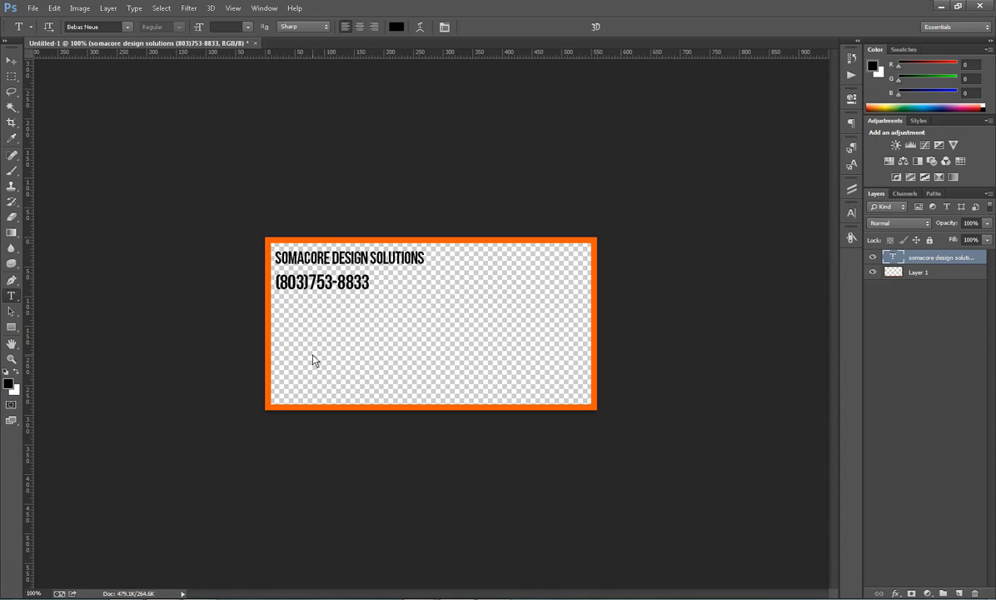
{"action": "mouse_move", "coordinate": [316, 334]}
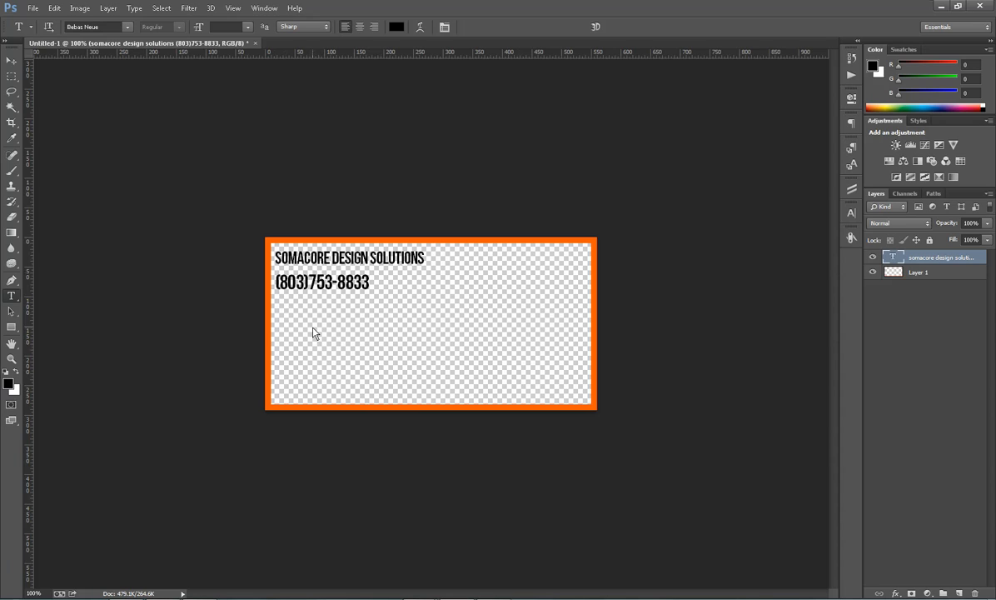
Open DSC_6535.png from the Libraries > Graphics > Masters folder
{"action": "left_click", "coordinate": [33, 8]}
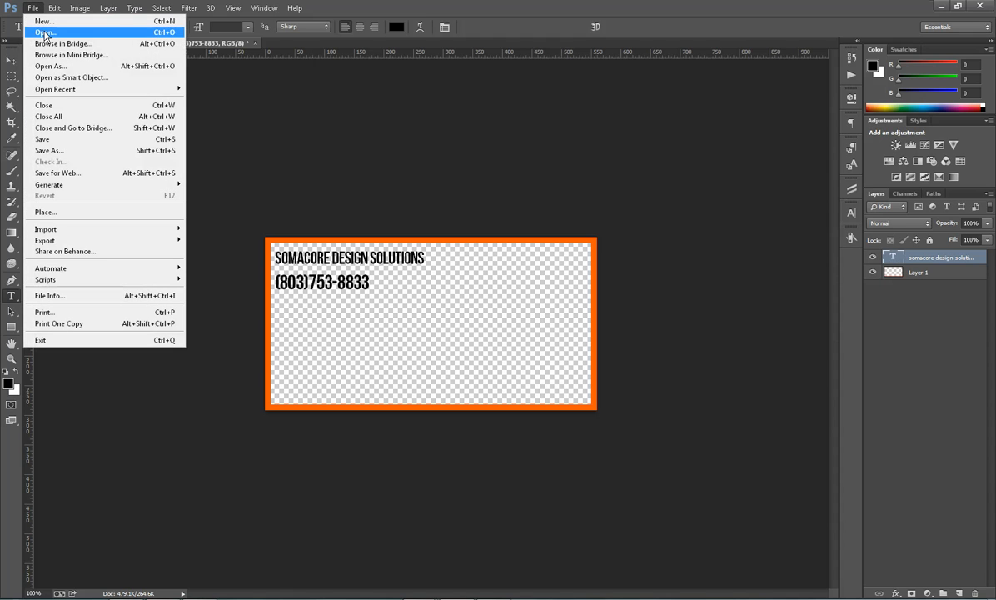
{"action": "left_click", "coordinate": [44, 32]}
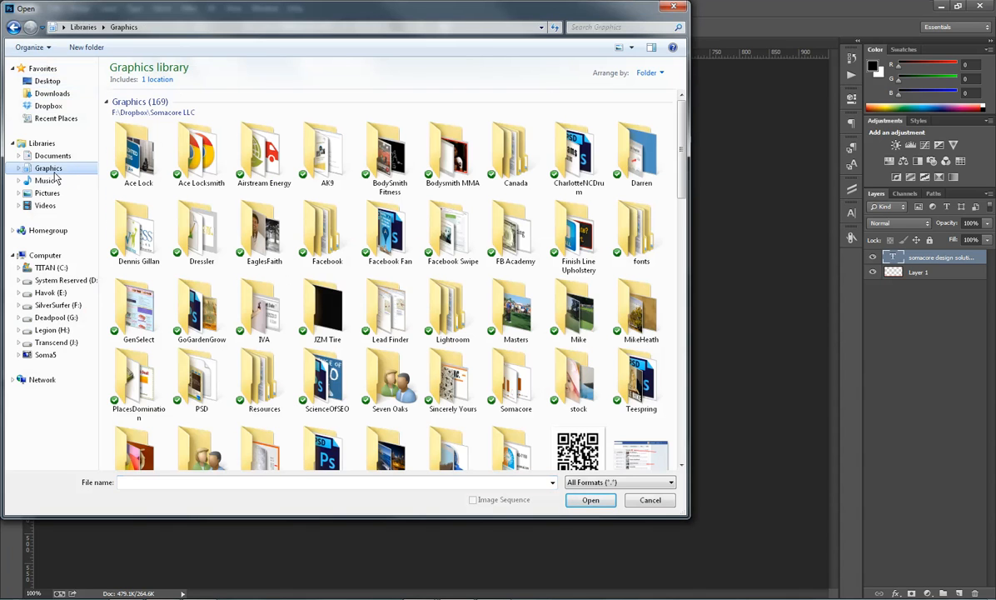
{"action": "left_click", "coordinate": [516, 312]}
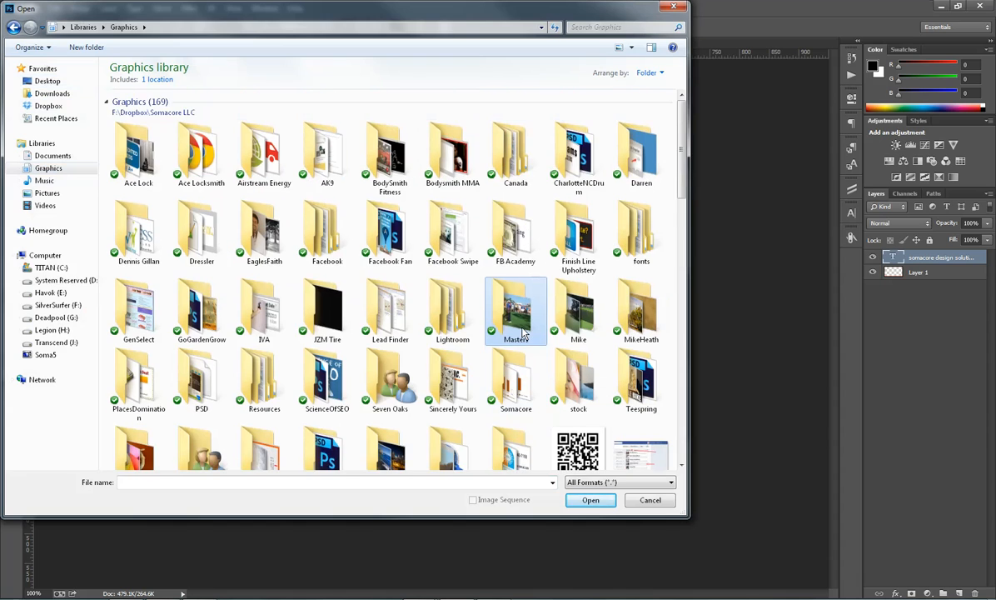
{"action": "double_click", "coordinate": [515, 312]}
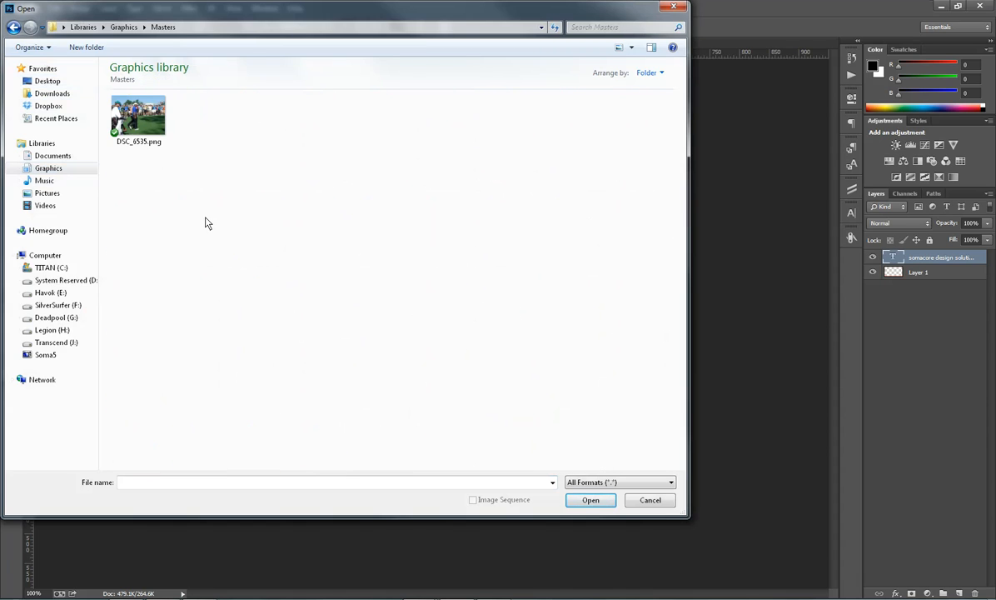
{"action": "left_click", "coordinate": [139, 117]}
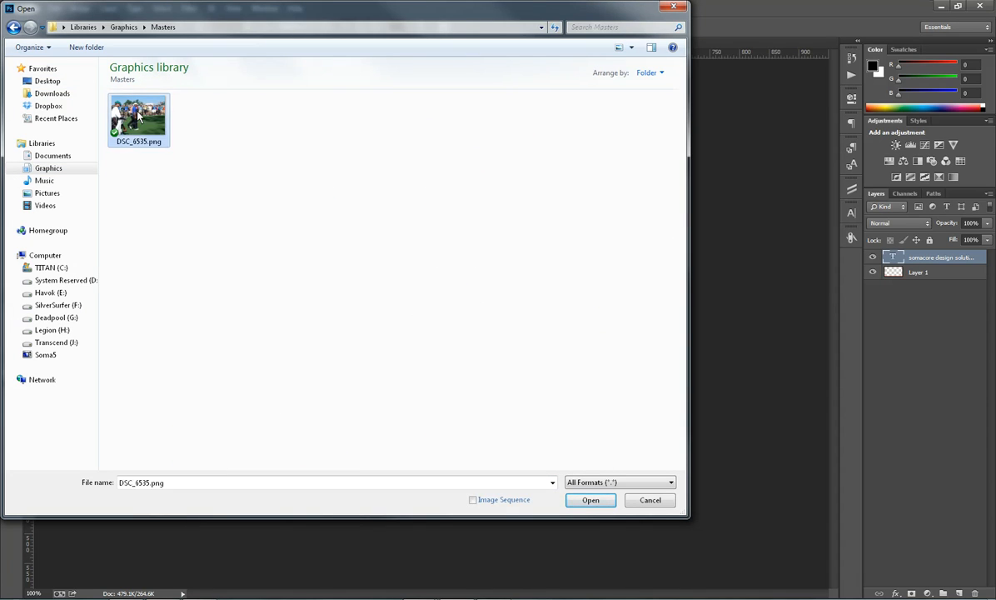
{"action": "left_click", "coordinate": [591, 499]}
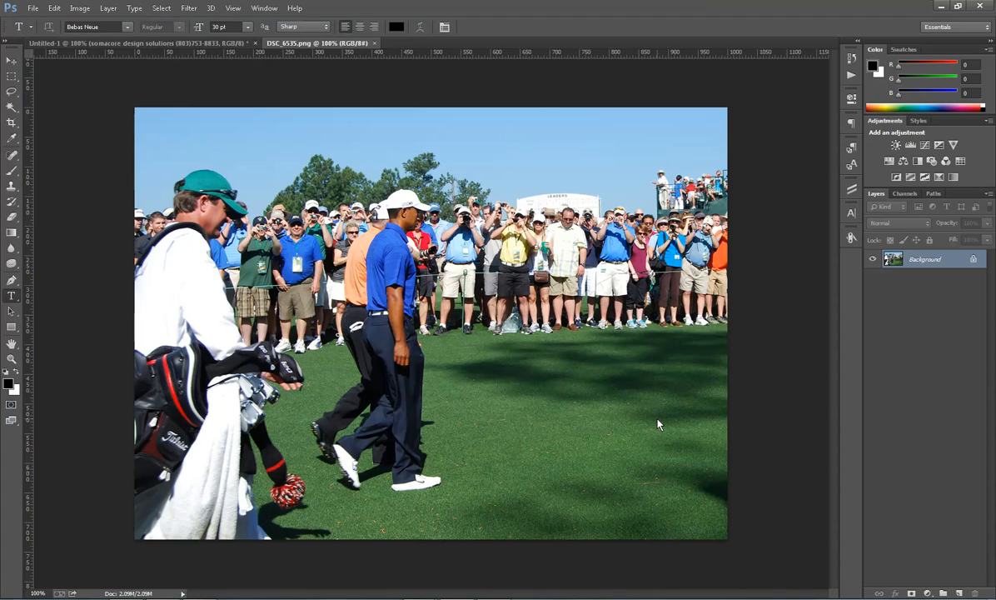
{"action": "mouse_move", "coordinate": [658, 436]}
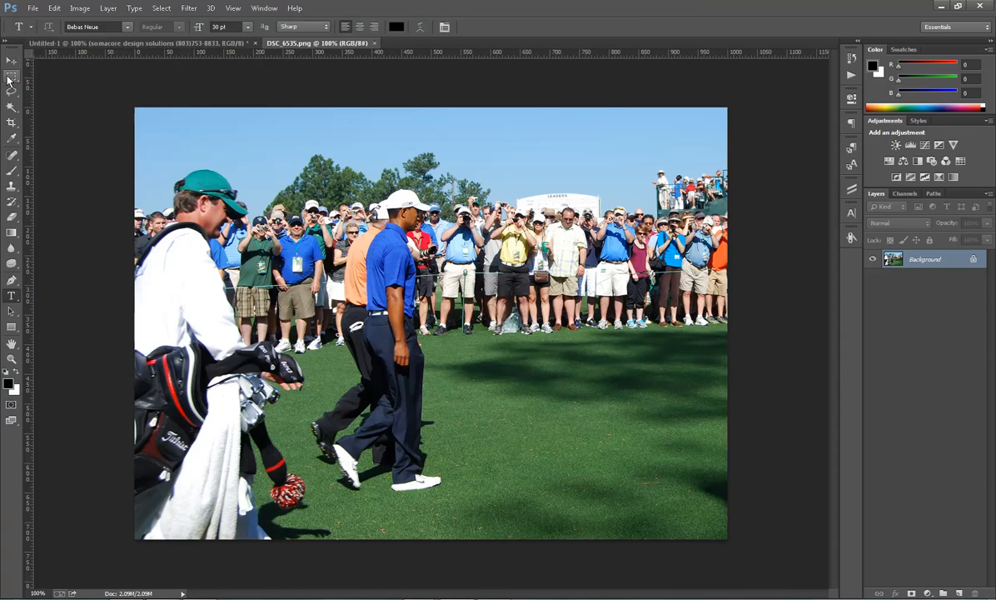
Marquee-select and copy the crowd and golfers area, then switch back to Untitled-1
{"action": "left_click", "coordinate": [12, 78]}
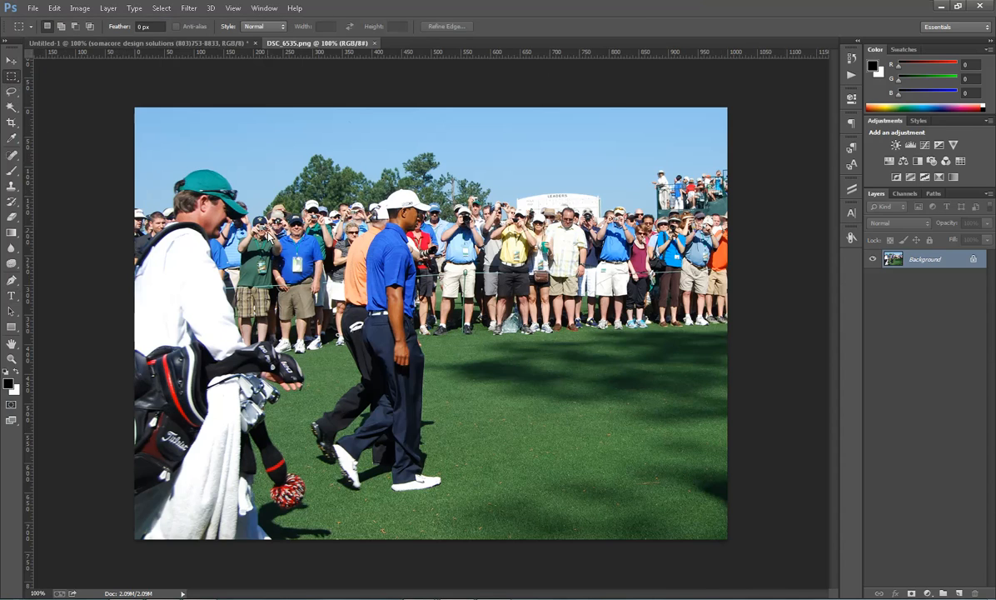
{"action": "left_click_drag", "start_coordinate": [210, 150], "coordinate": [629, 496]}
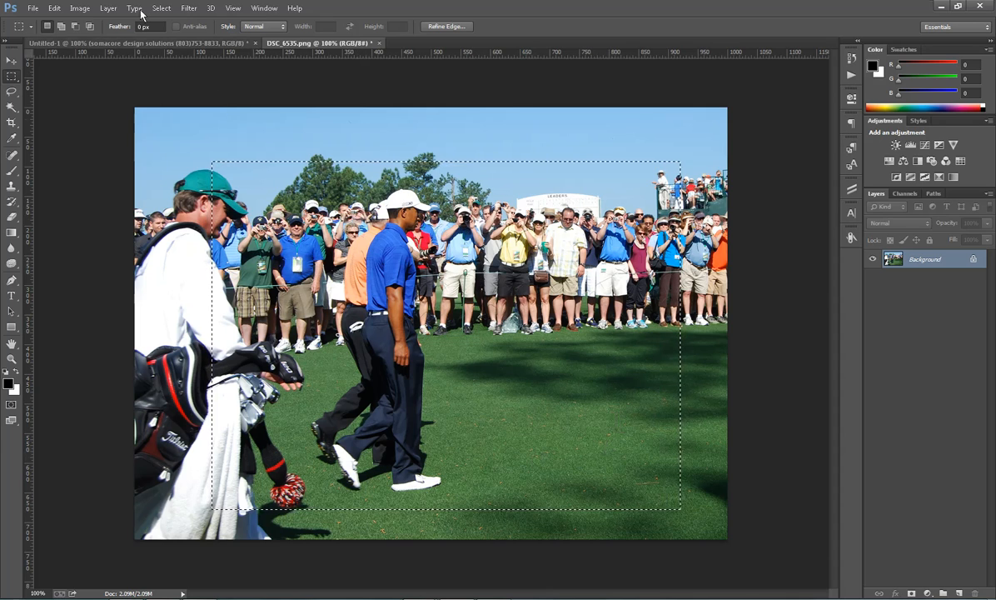
{"action": "left_click", "coordinate": [54, 8]}
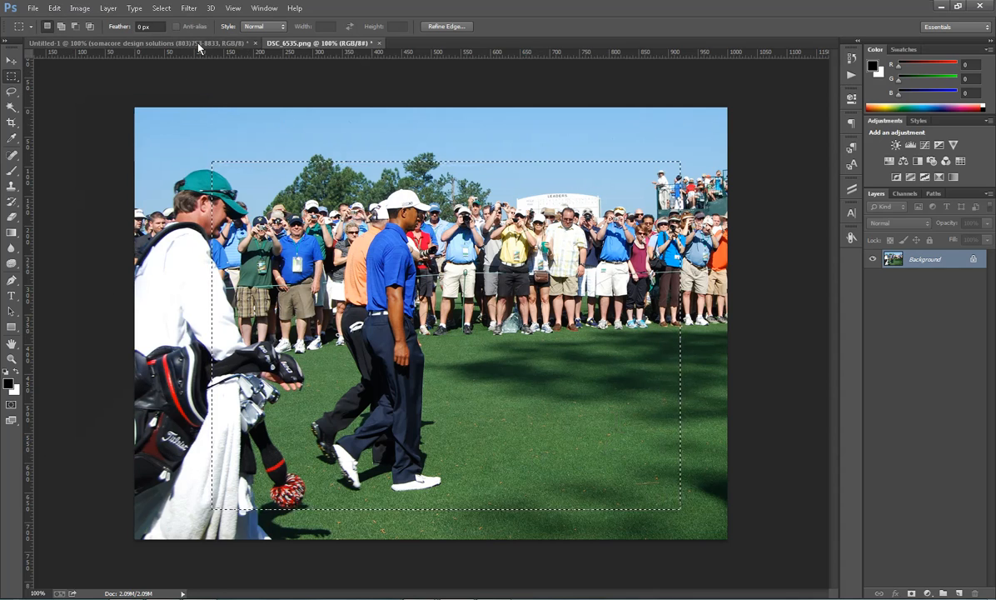
{"action": "left_click", "coordinate": [142, 42]}
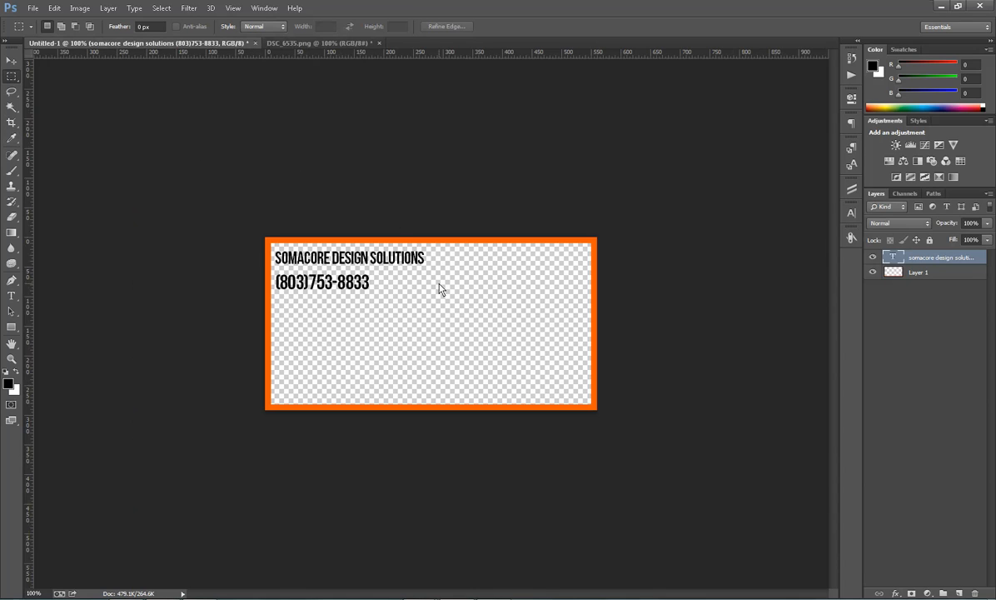
{"action": "mouse_move", "coordinate": [486, 339]}
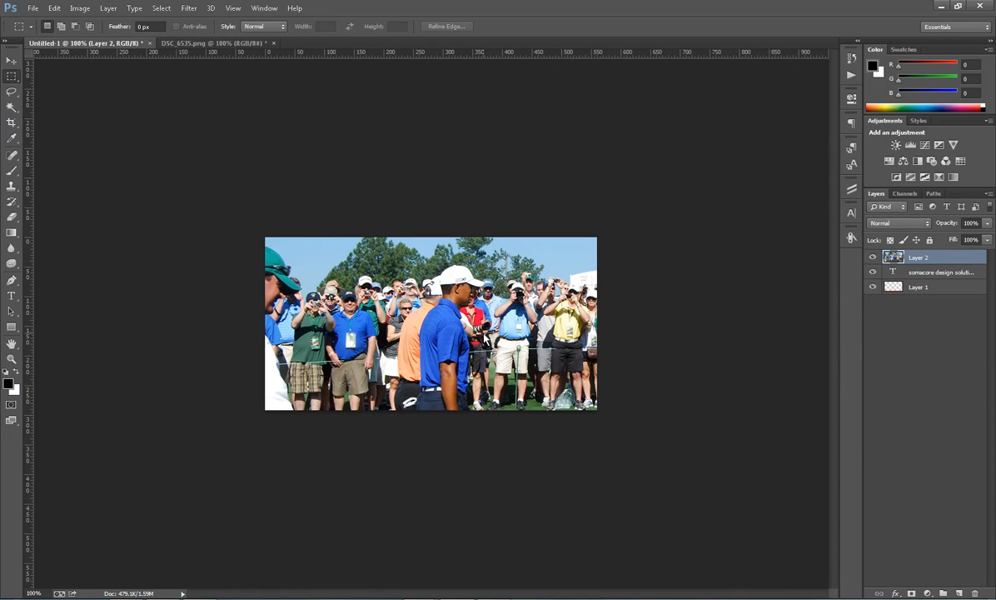
{"action": "mouse_move", "coordinate": [500, 131]}
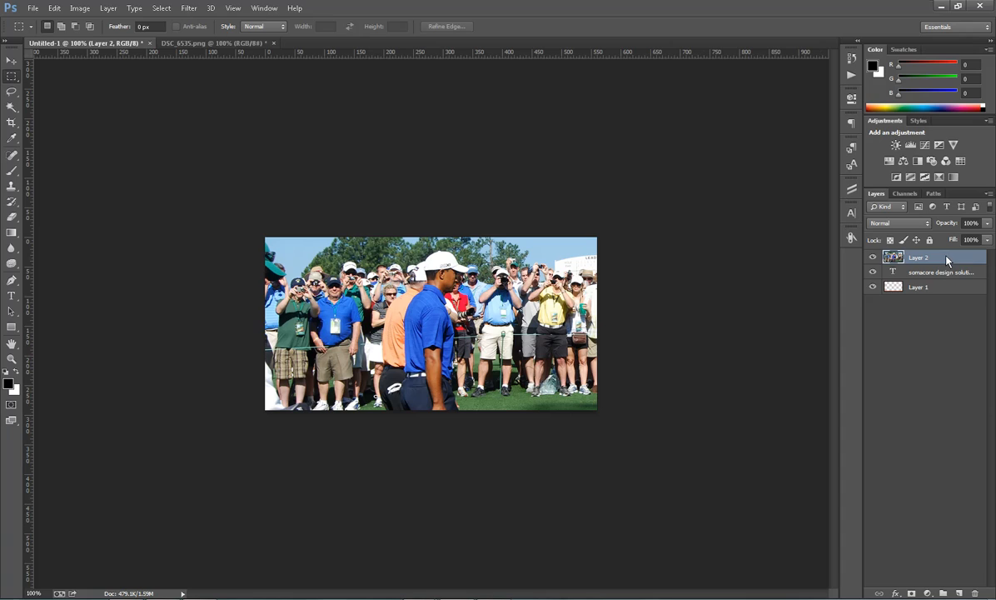
{"action": "mouse_move", "coordinate": [939, 263]}
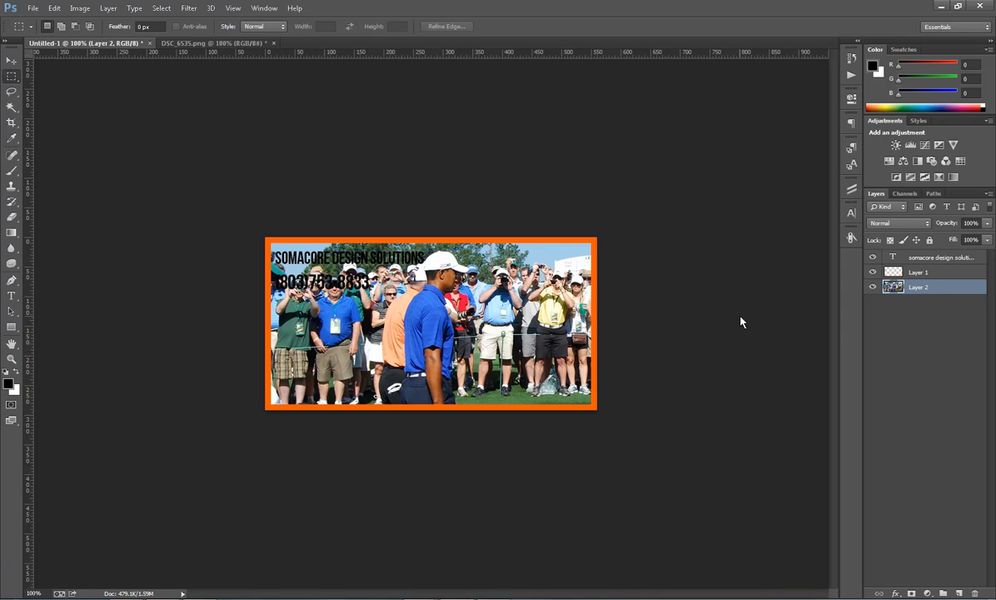
Free Transform Layer 2, resizing and shifting the golf photo to fill the orange frame
{"action": "key", "text": "ctrl+t"}
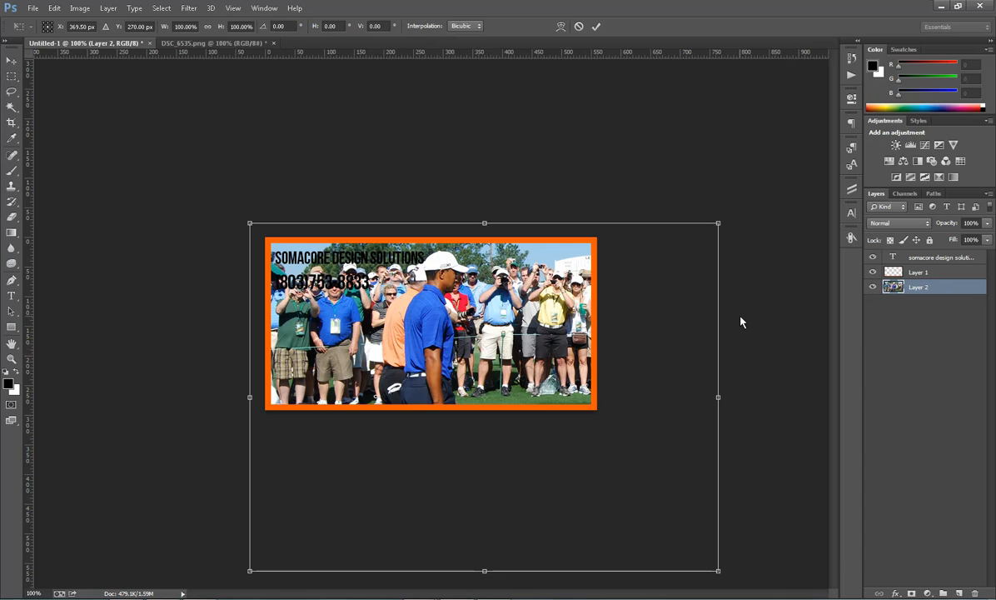
{"action": "mouse_move", "coordinate": [689, 212]}
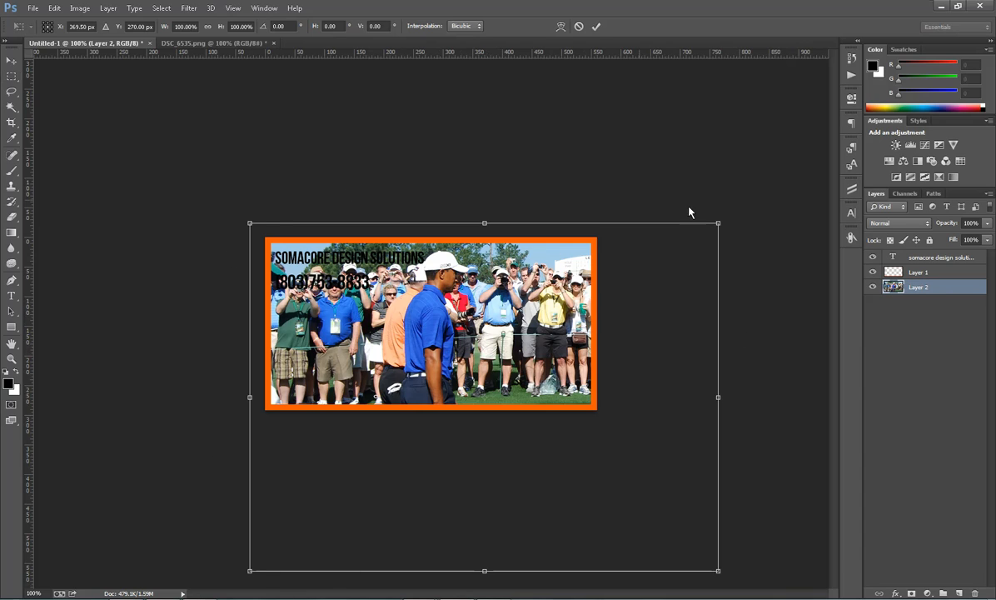
{"action": "mouse_move", "coordinate": [746, 452]}
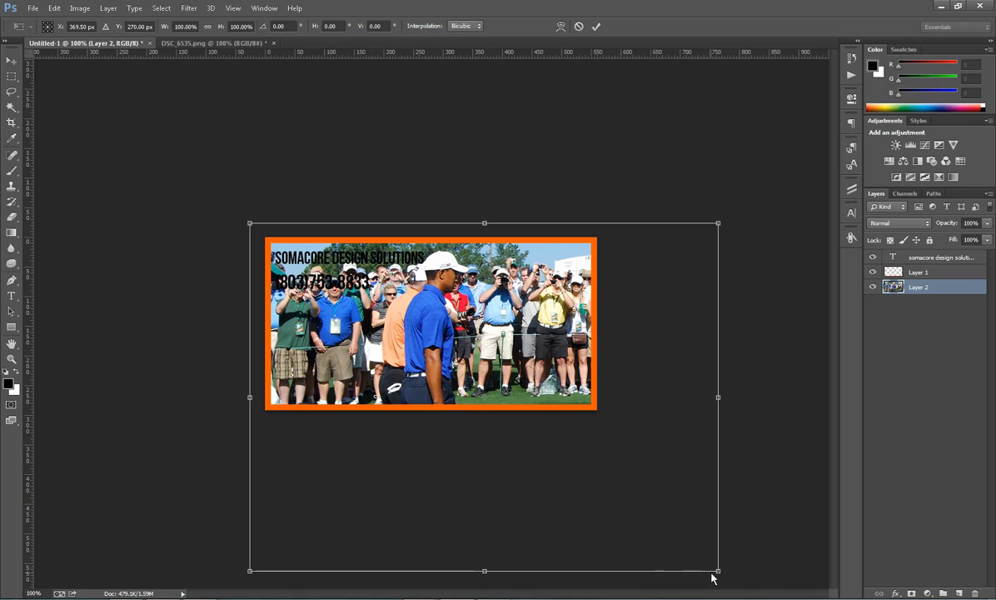
{"action": "mouse_move", "coordinate": [721, 400]}
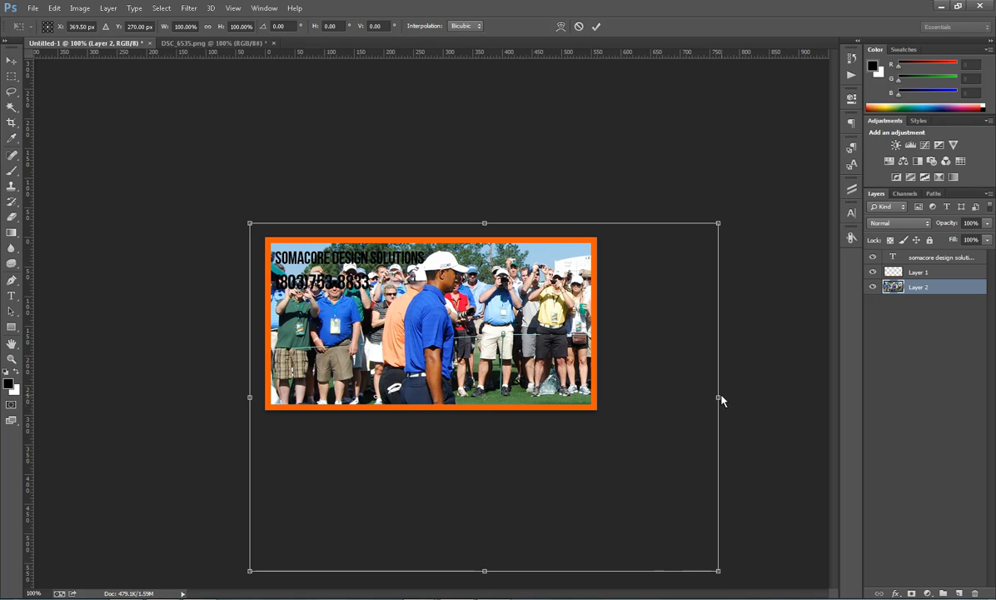
{"action": "left_click_drag", "start_coordinate": [718, 398], "coordinate": [708, 397]}
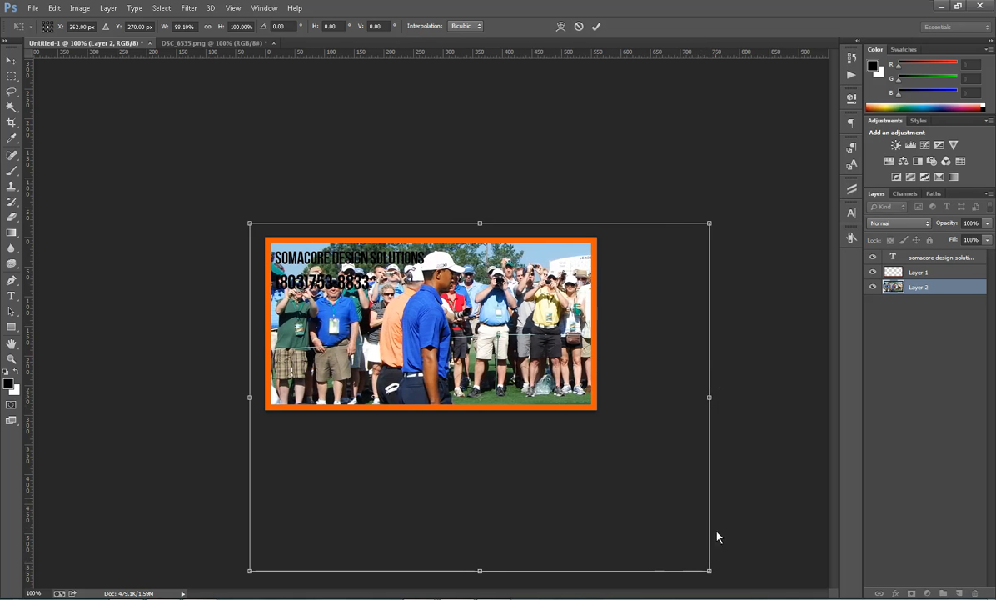
{"action": "left_click_drag", "start_coordinate": [709, 571], "coordinate": [615, 499]}
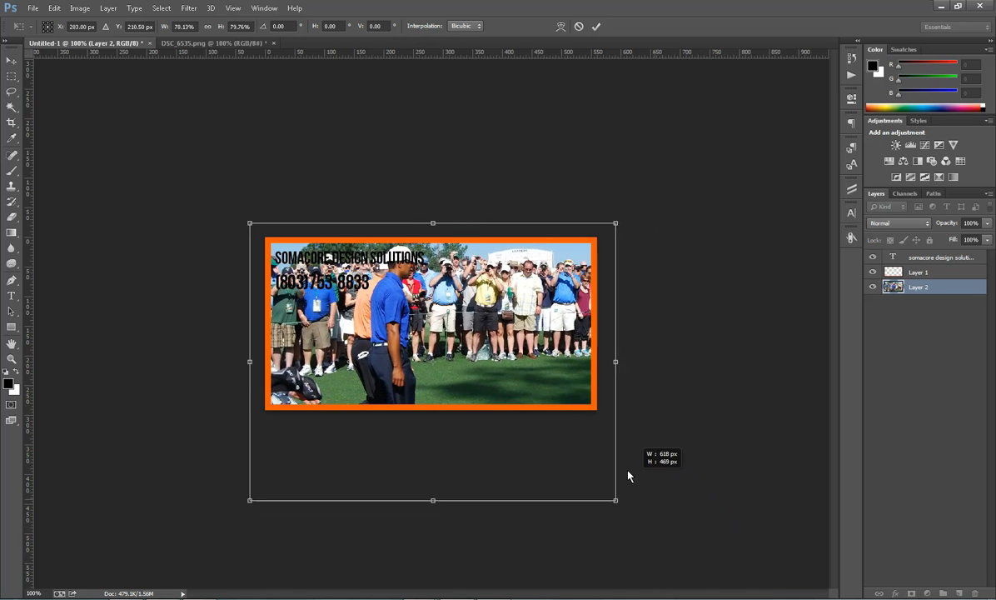
{"action": "left_click_drag", "start_coordinate": [615, 500], "coordinate": [604, 489]}
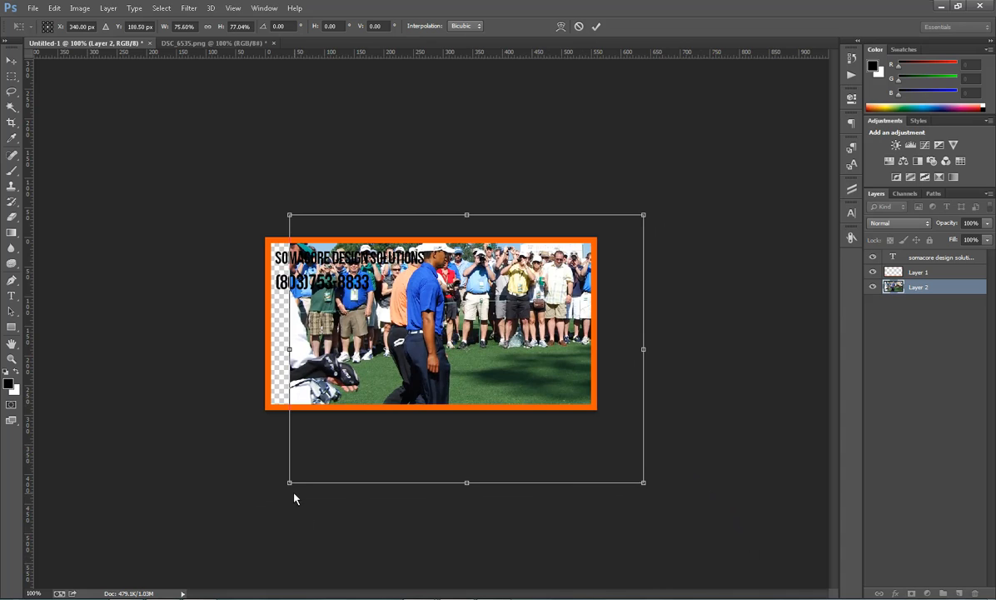
{"action": "left_click_drag", "start_coordinate": [290, 482], "coordinate": [271, 496]}
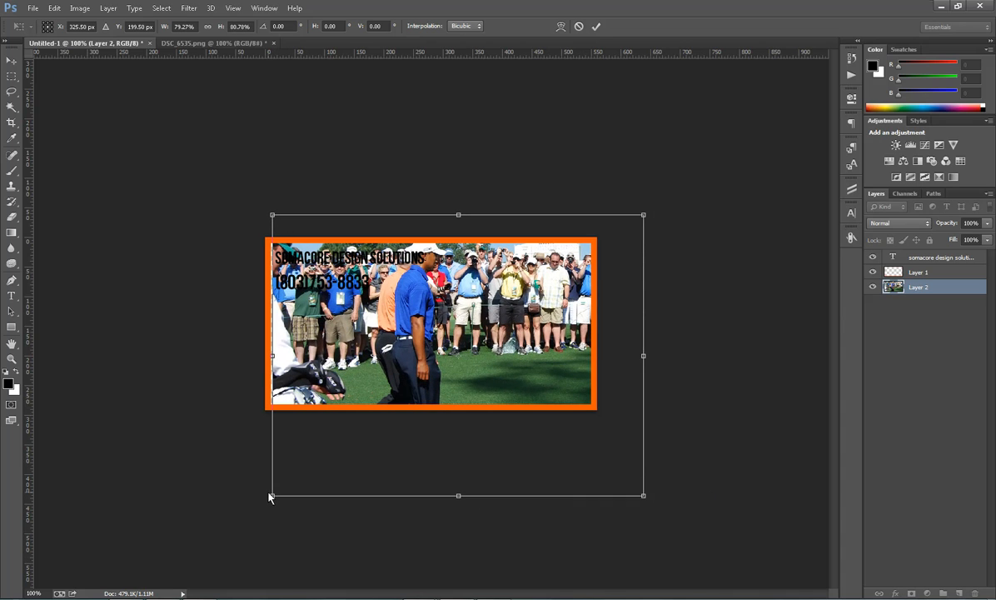
{"action": "mouse_move", "coordinate": [591, 457]}
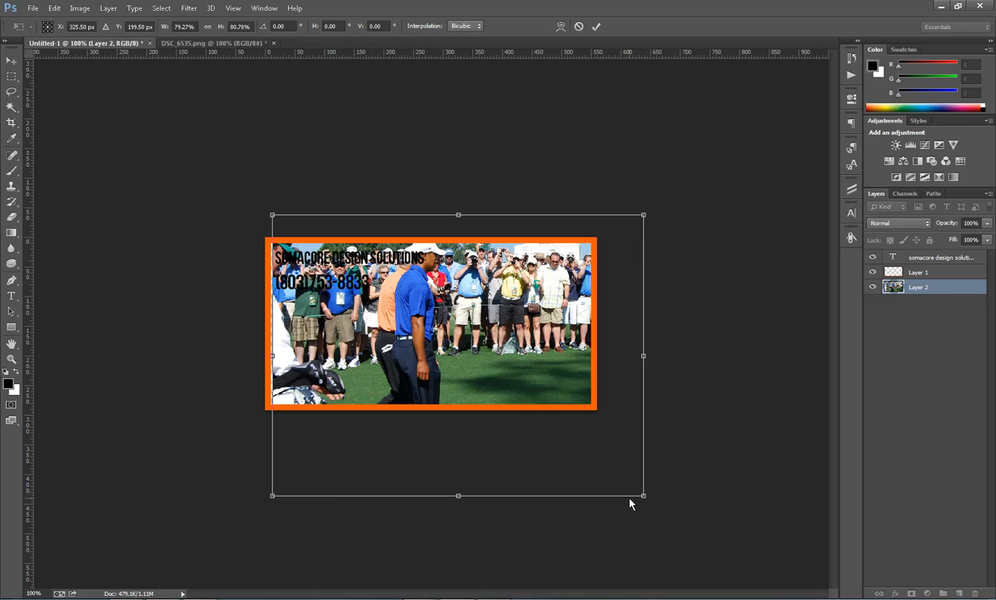
{"action": "left_click_drag", "start_coordinate": [642, 496], "coordinate": [651, 500]}
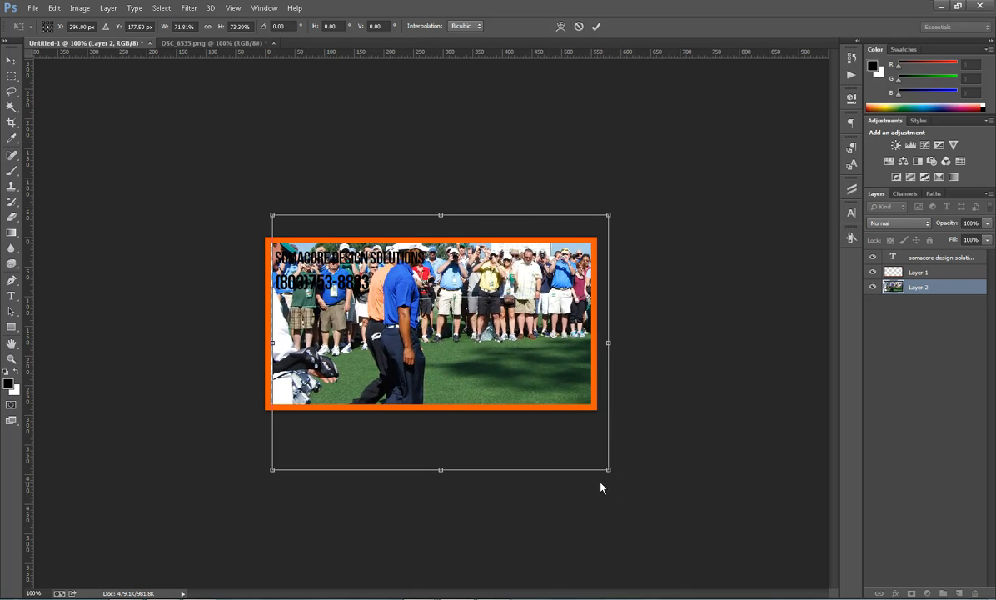
{"action": "mouse_move", "coordinate": [444, 479]}
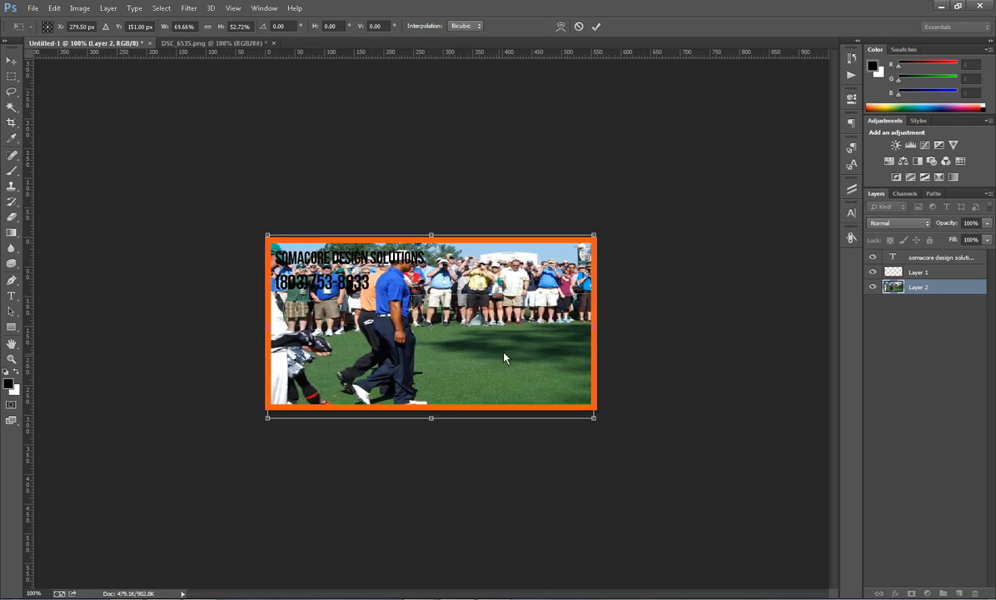
{"action": "left_click_drag", "start_coordinate": [430, 418], "coordinate": [430, 442]}
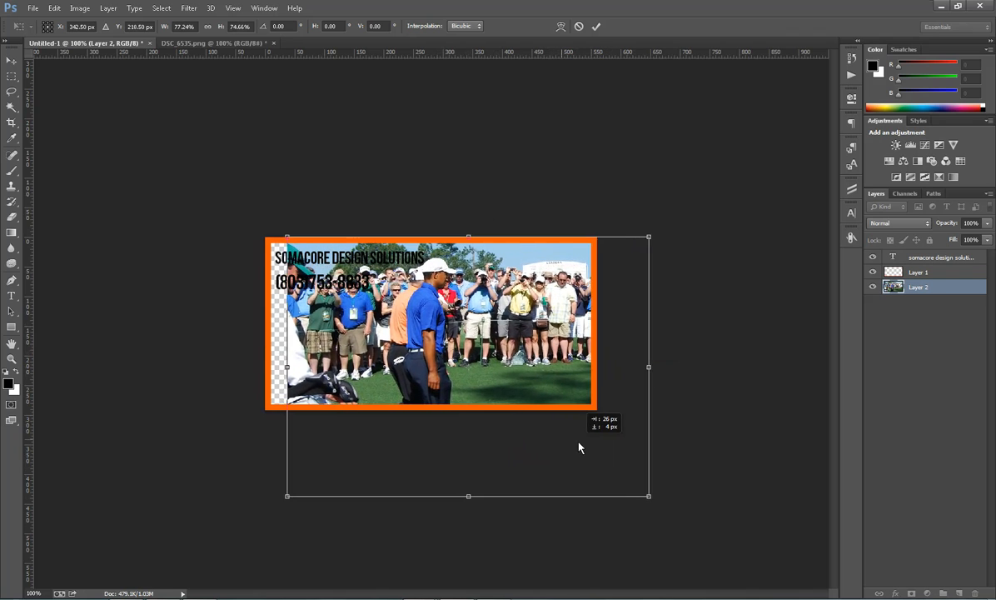
{"action": "left_click_drag", "start_coordinate": [581, 448], "coordinate": [535, 438]}
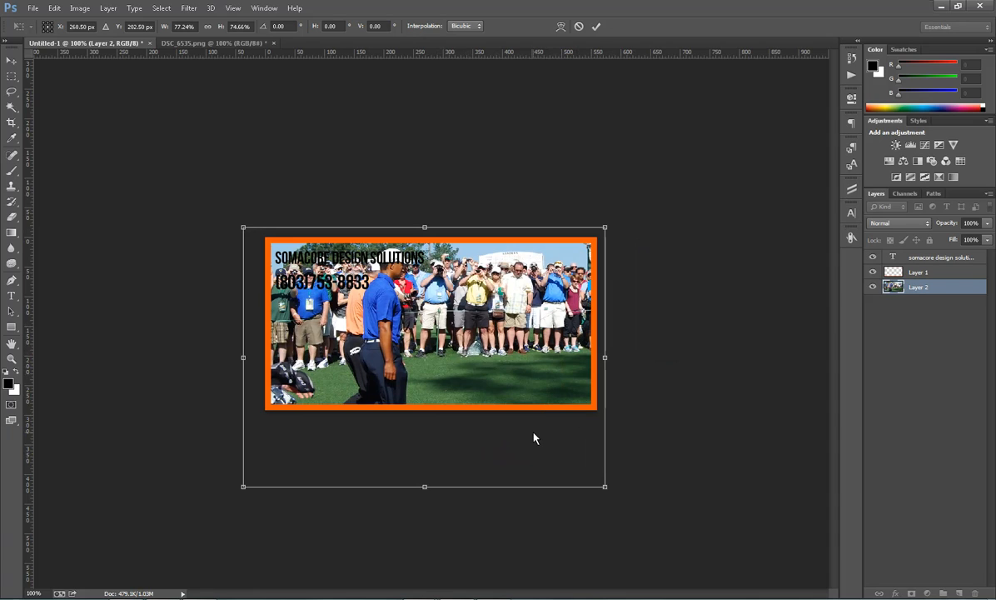
{"action": "mouse_move", "coordinate": [529, 411]}
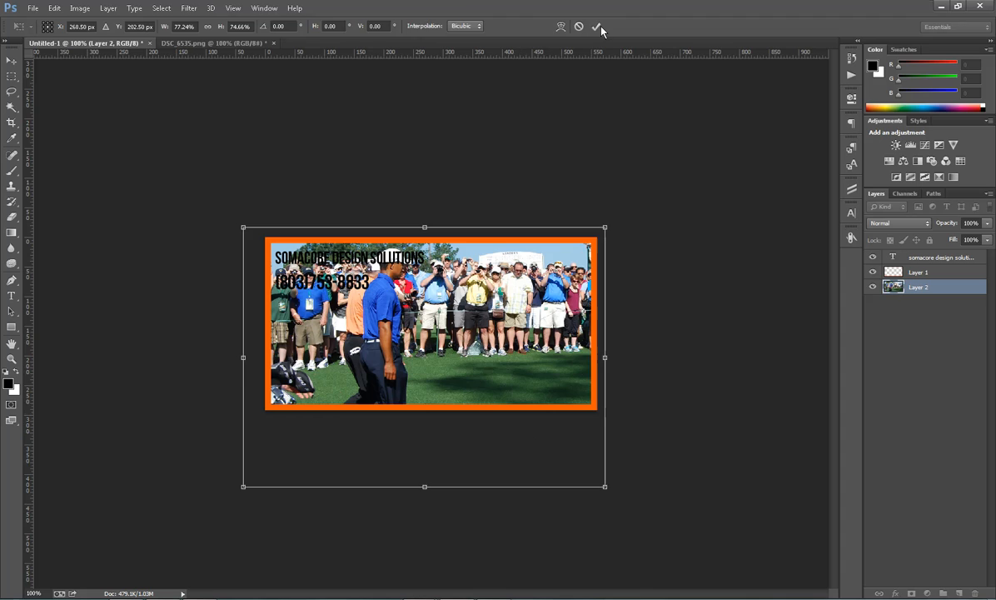
{"action": "left_click", "coordinate": [599, 26]}
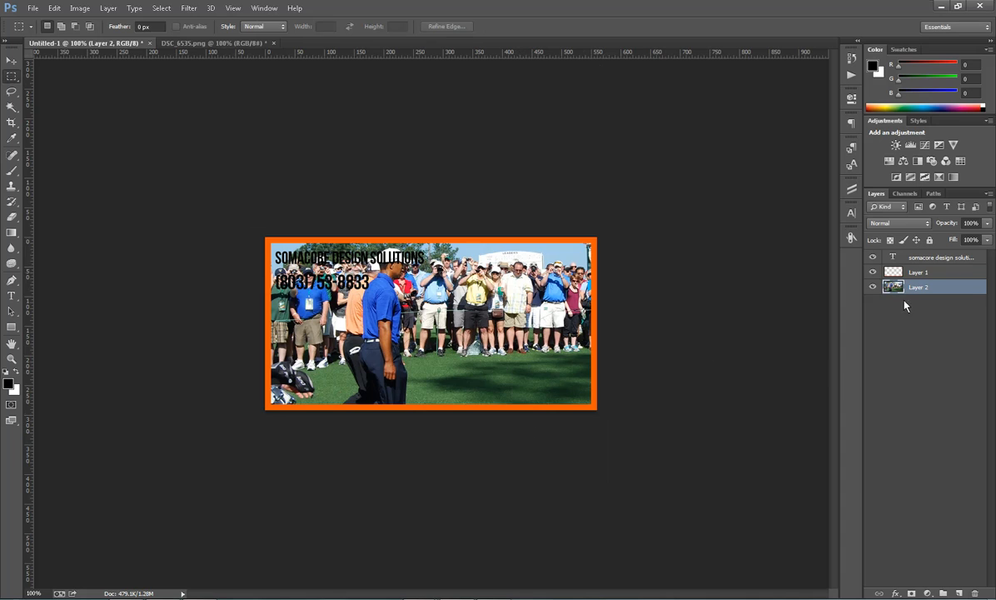
Move the company name and phone number to the bottom-right corner and colour them white
{"action": "left_click", "coordinate": [941, 256]}
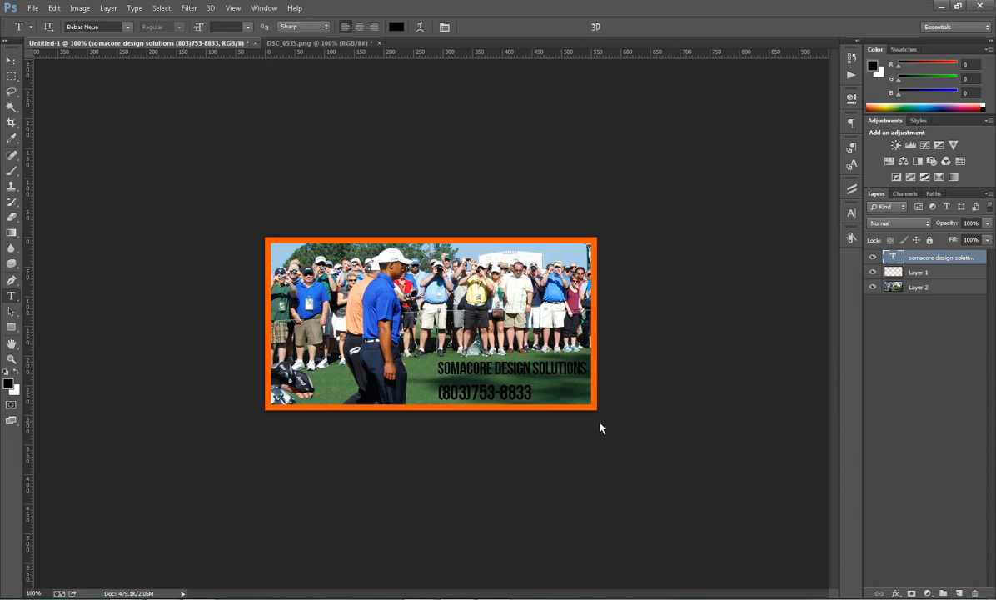
{"action": "mouse_move", "coordinate": [496, 417]}
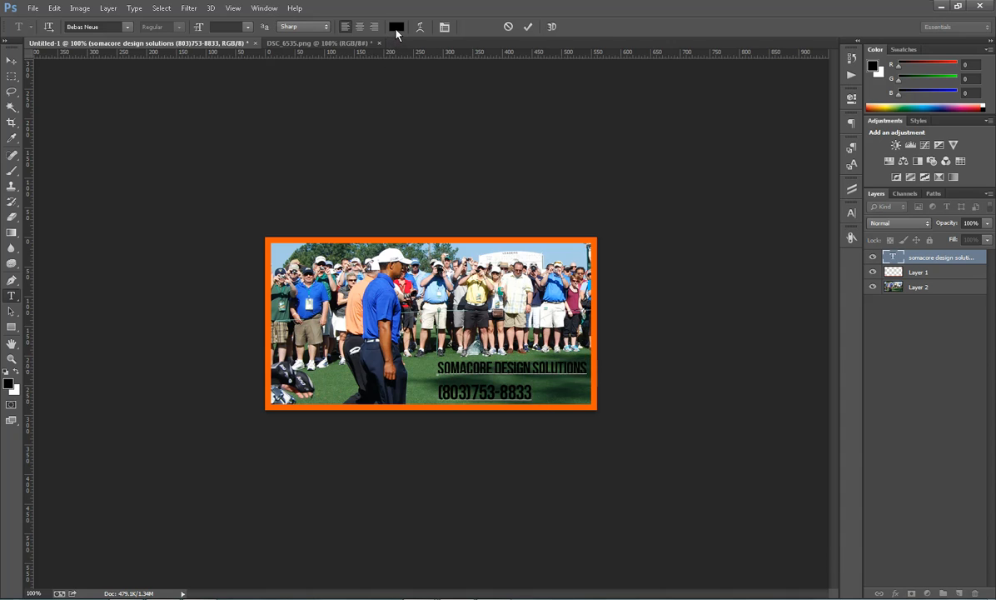
{"action": "left_click", "coordinate": [396, 27]}
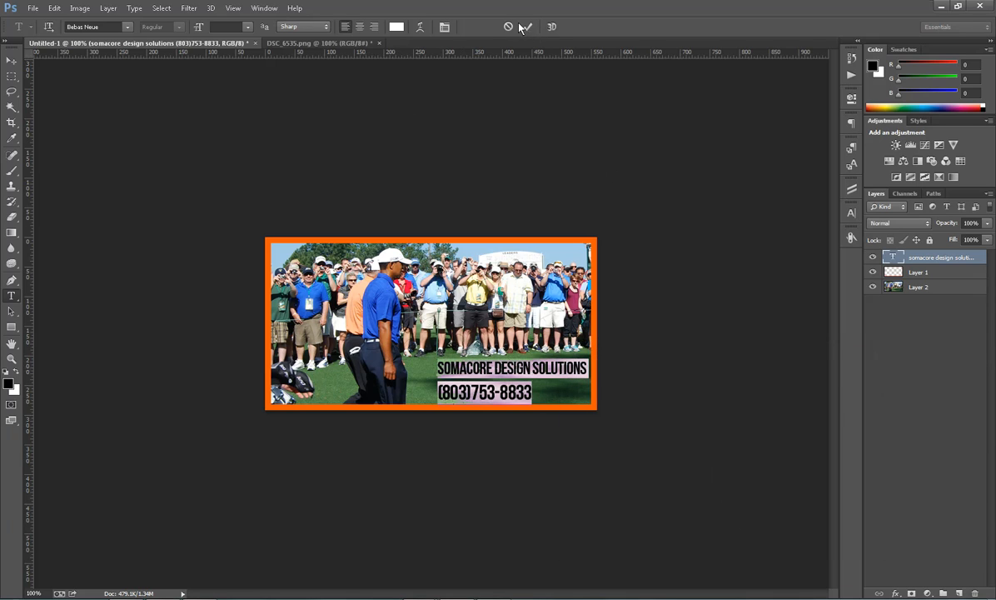
{"action": "mouse_move", "coordinate": [525, 27]}
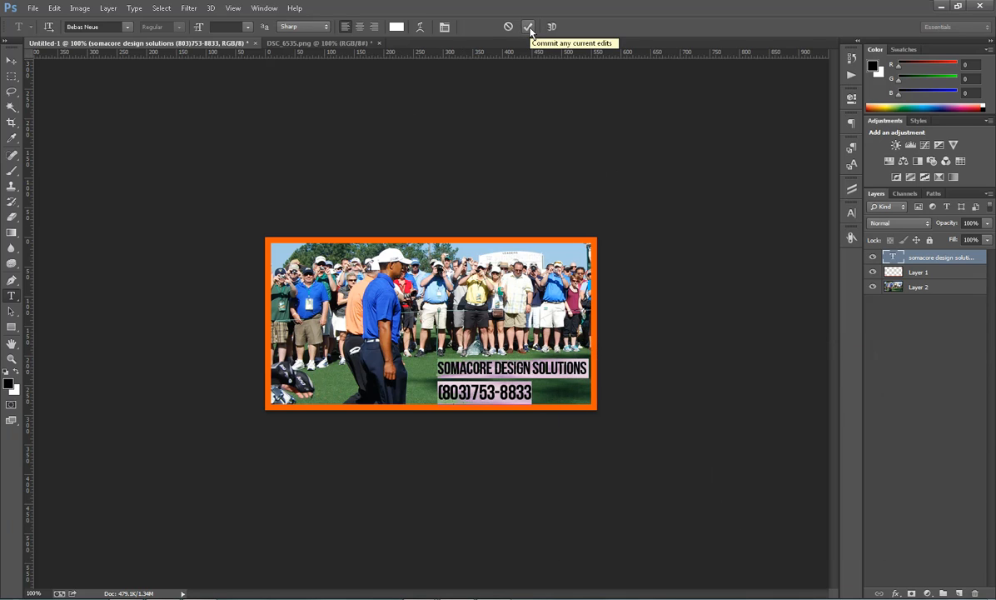
{"action": "left_click", "coordinate": [529, 26]}
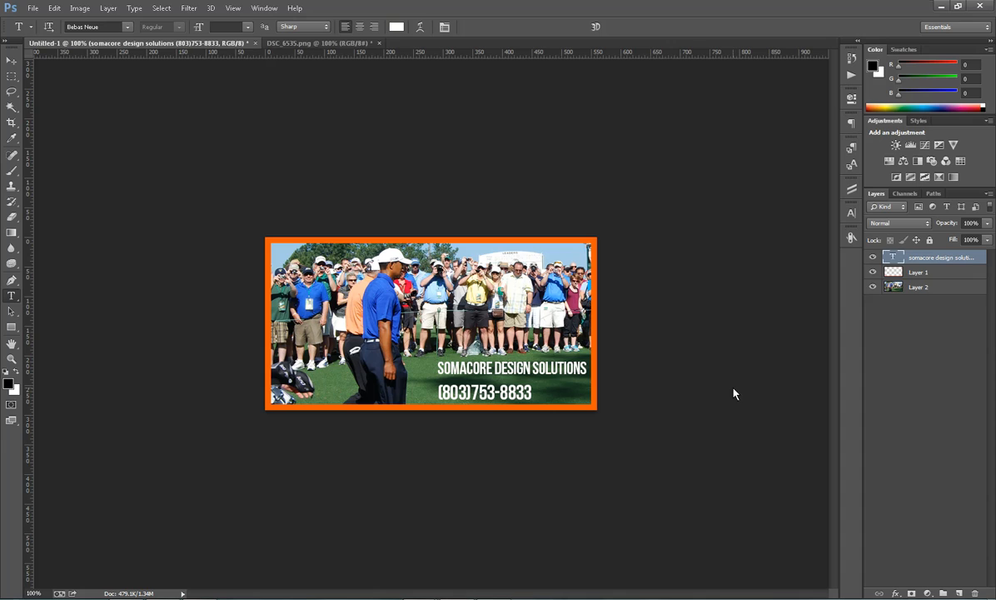
{"action": "mouse_move", "coordinate": [10, 182]}
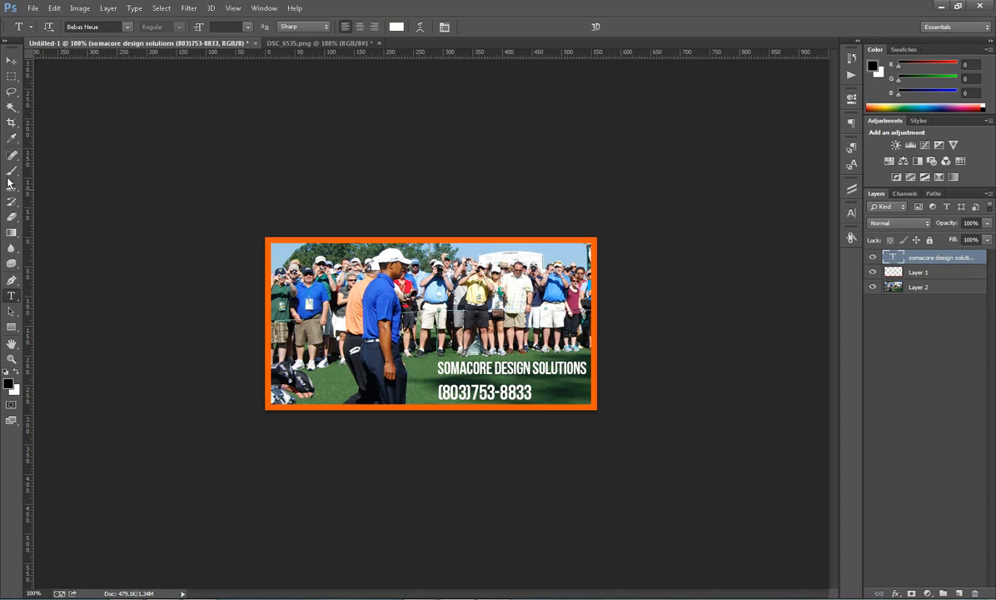
Export the banner via Save for Web as a PNG-24 named 'tigerwood' on the Desktop
{"action": "left_click", "coordinate": [32, 8]}
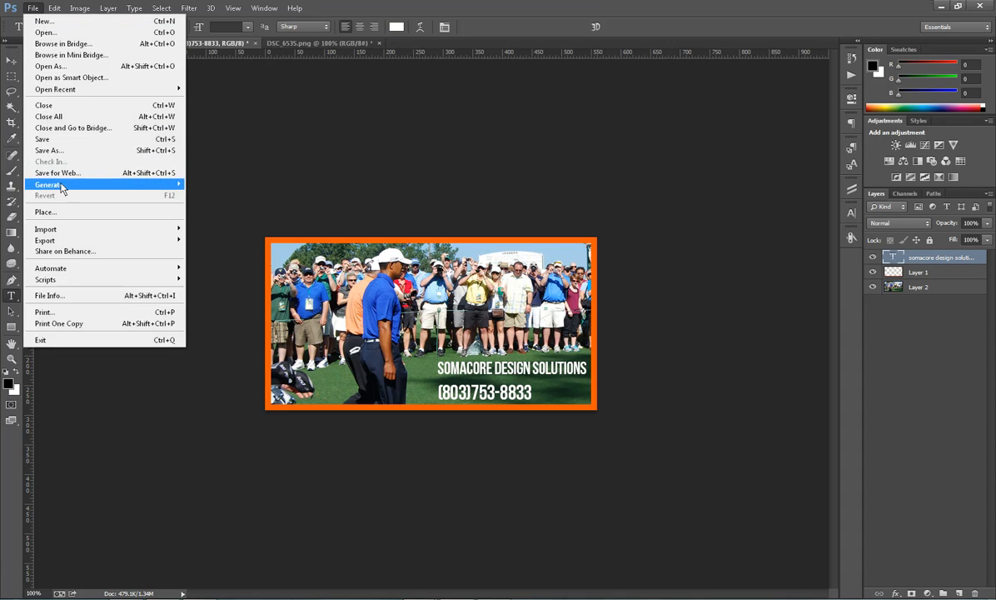
{"action": "left_click", "coordinate": [58, 173]}
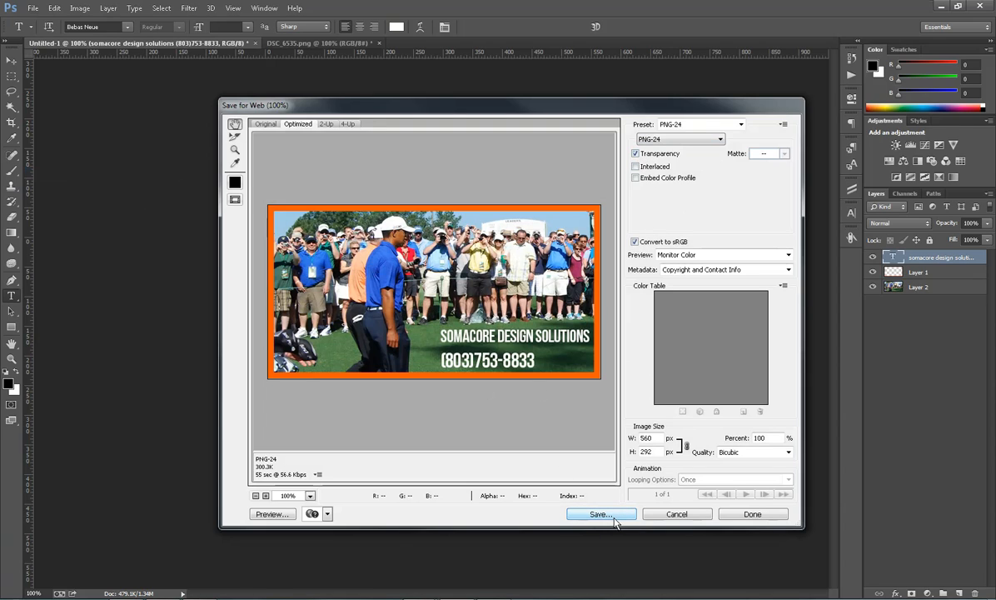
{"action": "mouse_move", "coordinate": [517, 323]}
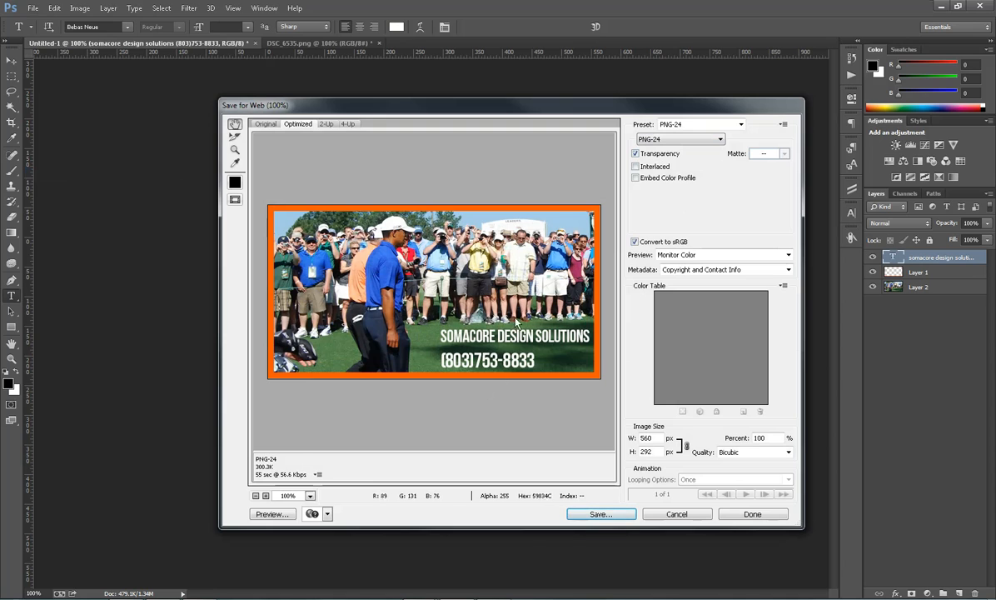
{"action": "left_click", "coordinate": [601, 513]}
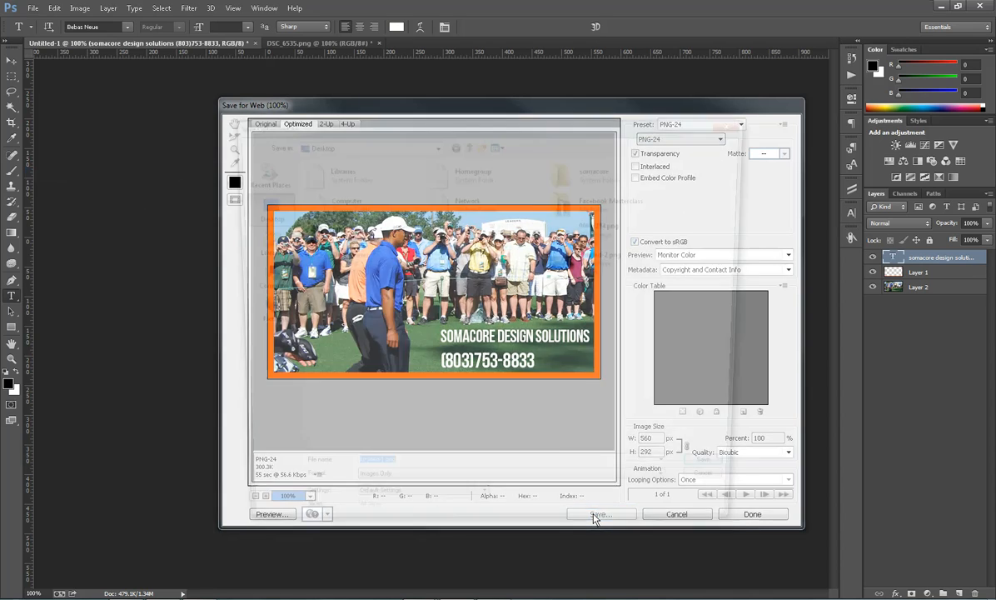
{"action": "left_click", "coordinate": [601, 514]}
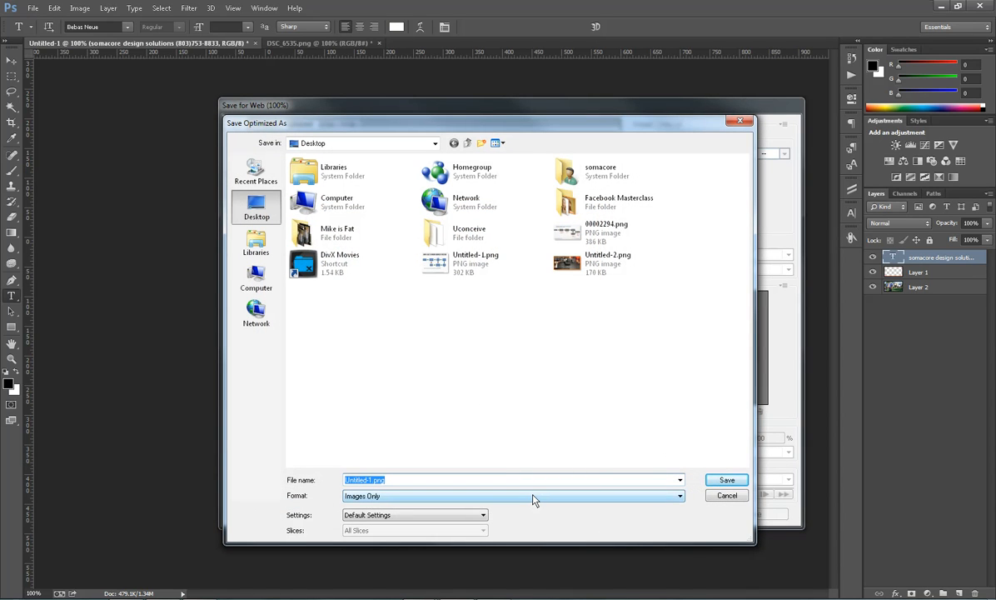
{"action": "type", "text": "tigerwood"}
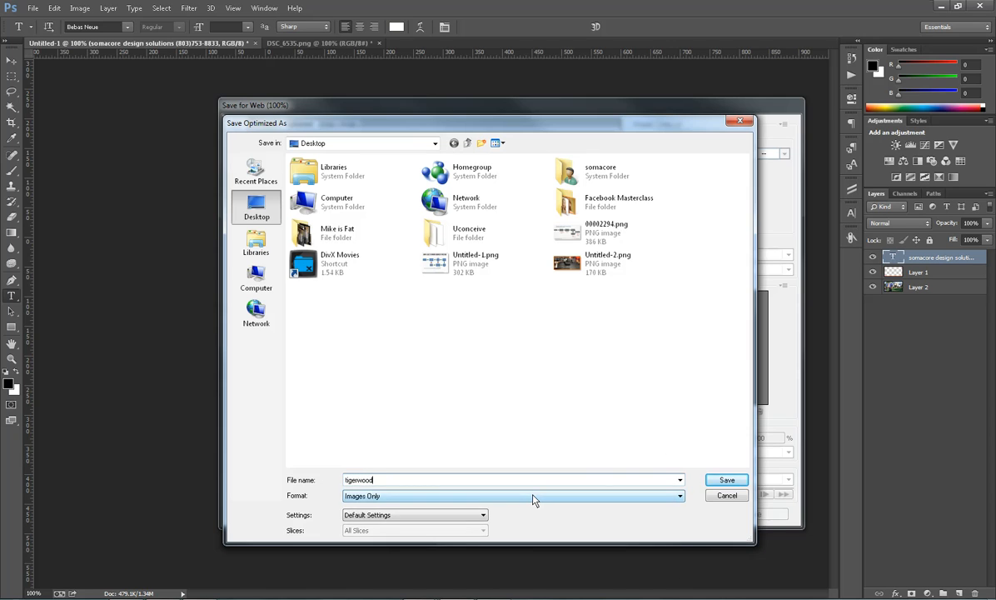
{"action": "left_click", "coordinate": [726, 479]}
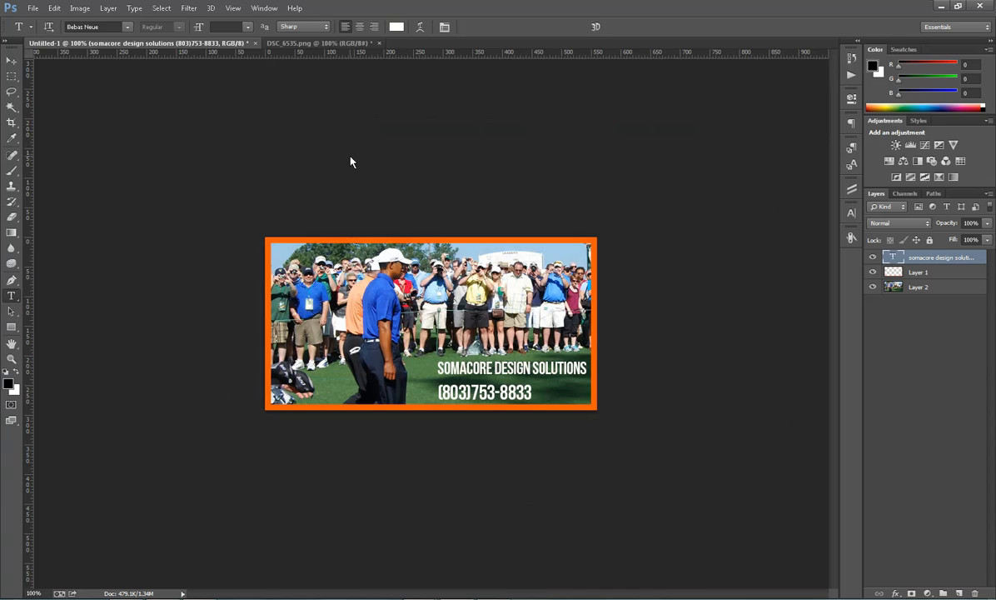
{"action": "mouse_move", "coordinate": [619, 289]}
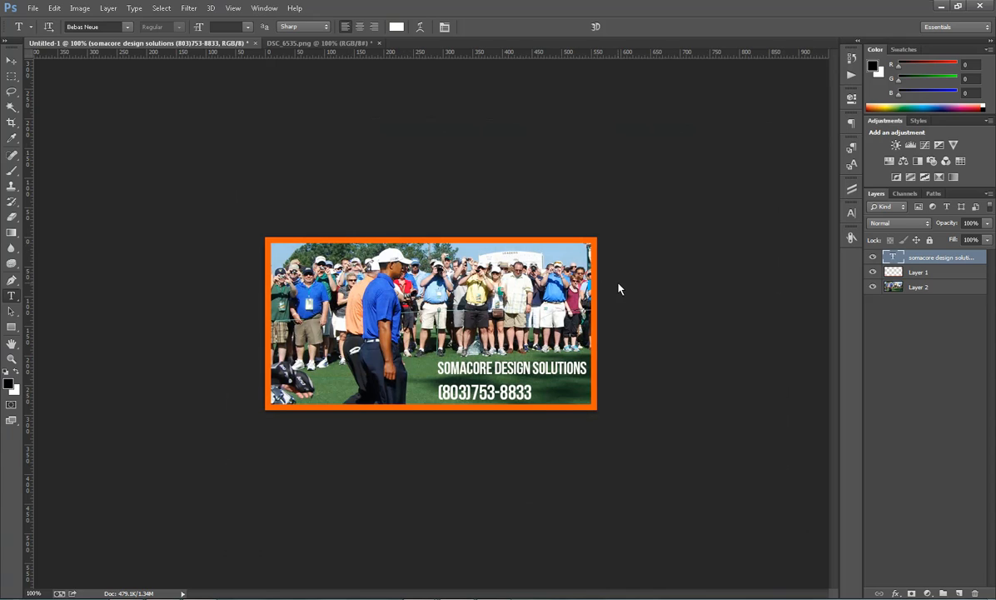
{"action": "mouse_move", "coordinate": [640, 261]}
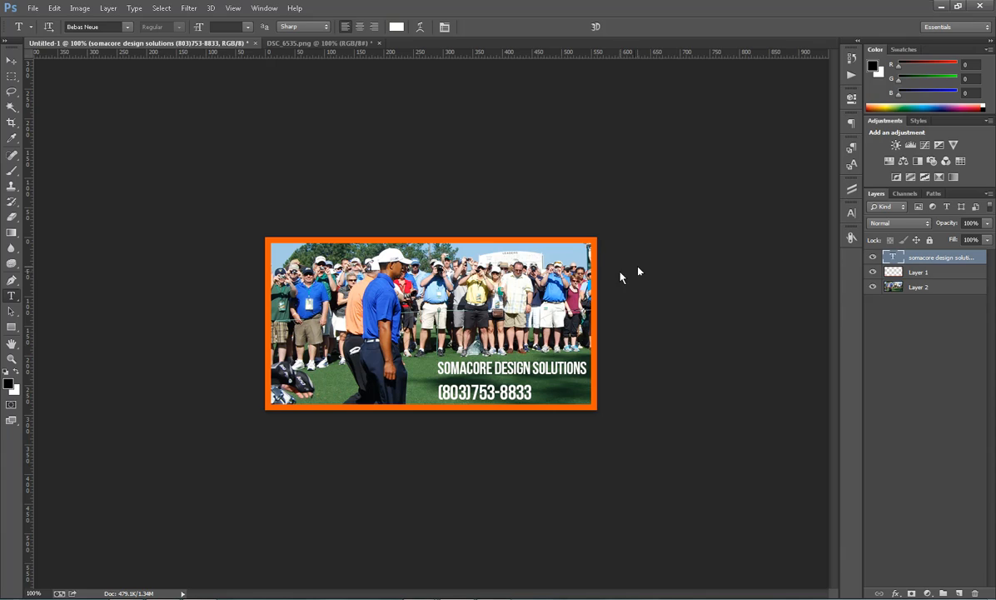
{"action": "mouse_move", "coordinate": [690, 352]}
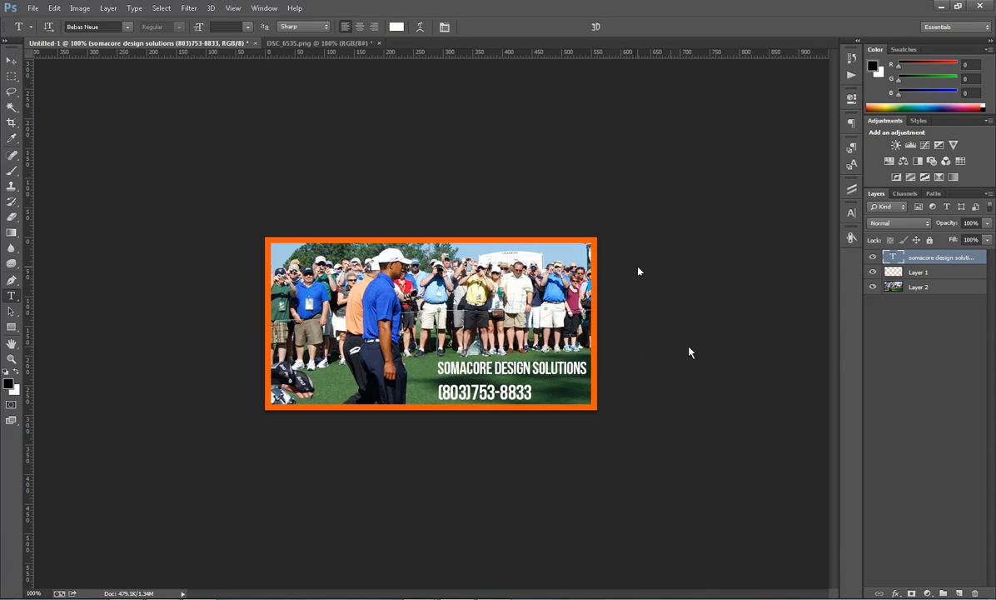
{"action": "mouse_move", "coordinate": [43, 75]}
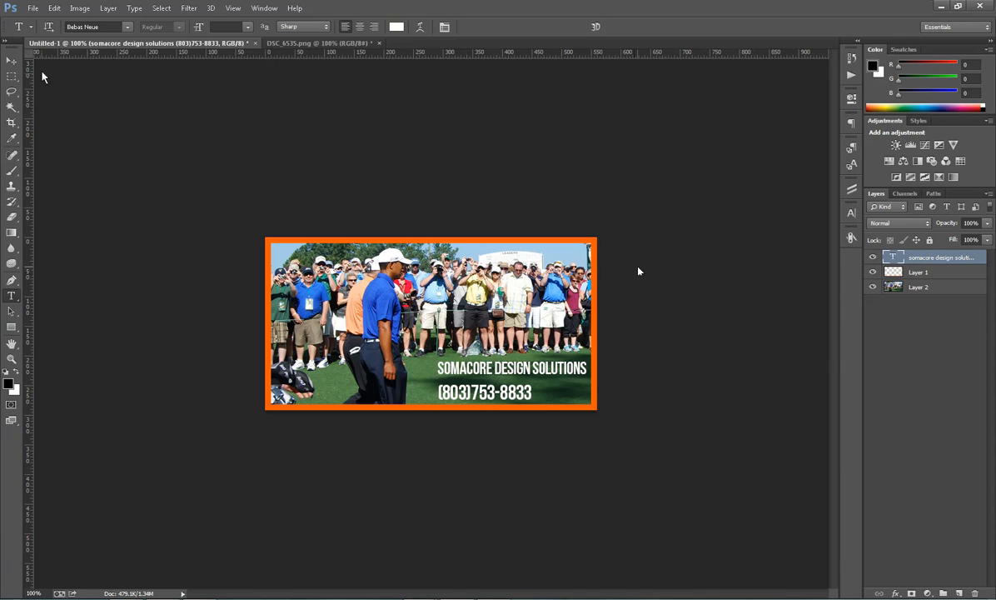
Save the layered banner as a PSD named 'Masters' in the Graphics library
{"action": "left_click", "coordinate": [33, 8]}
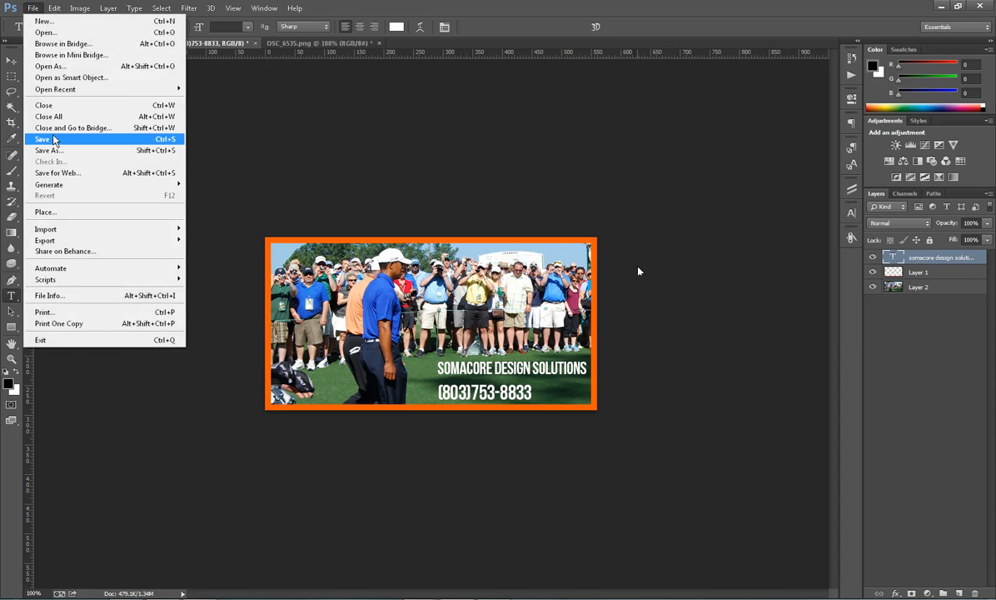
{"action": "left_click", "coordinate": [48, 149]}
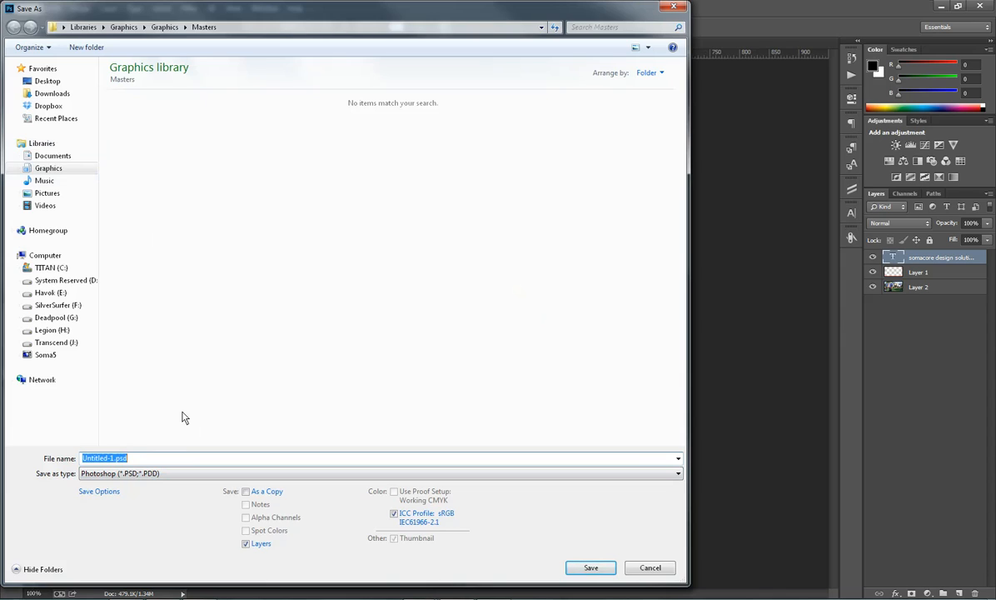
{"action": "type", "text": "Masters"}
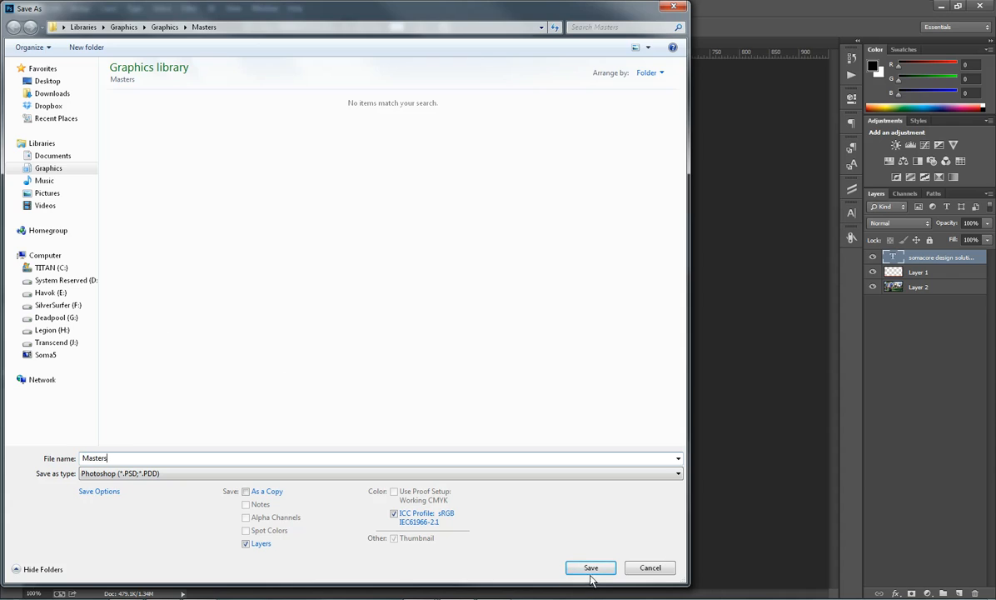
{"action": "left_click", "coordinate": [590, 567]}
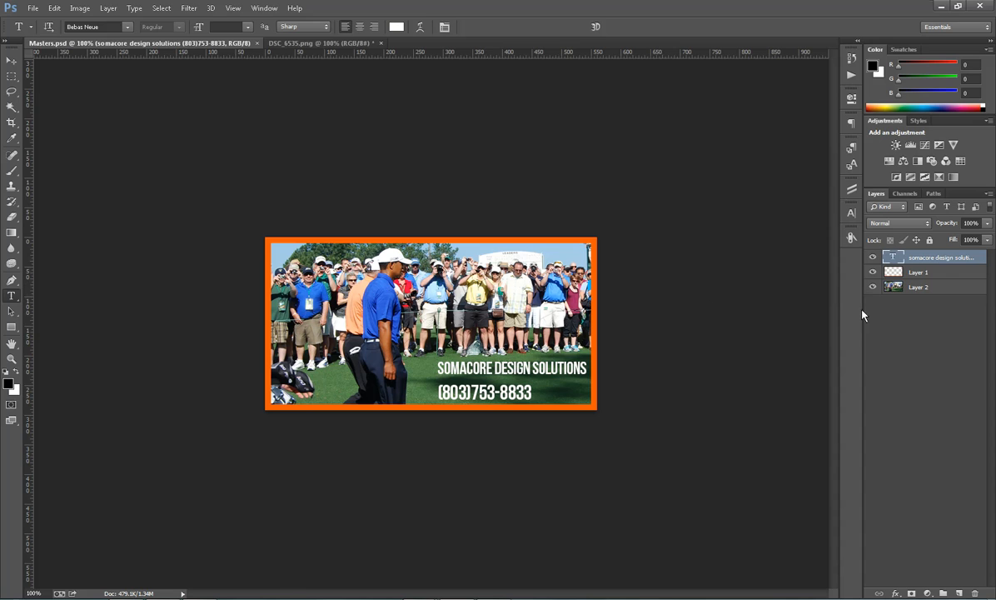
Open the 'sweep the leg' movie still image
{"action": "left_click", "coordinate": [32, 8]}
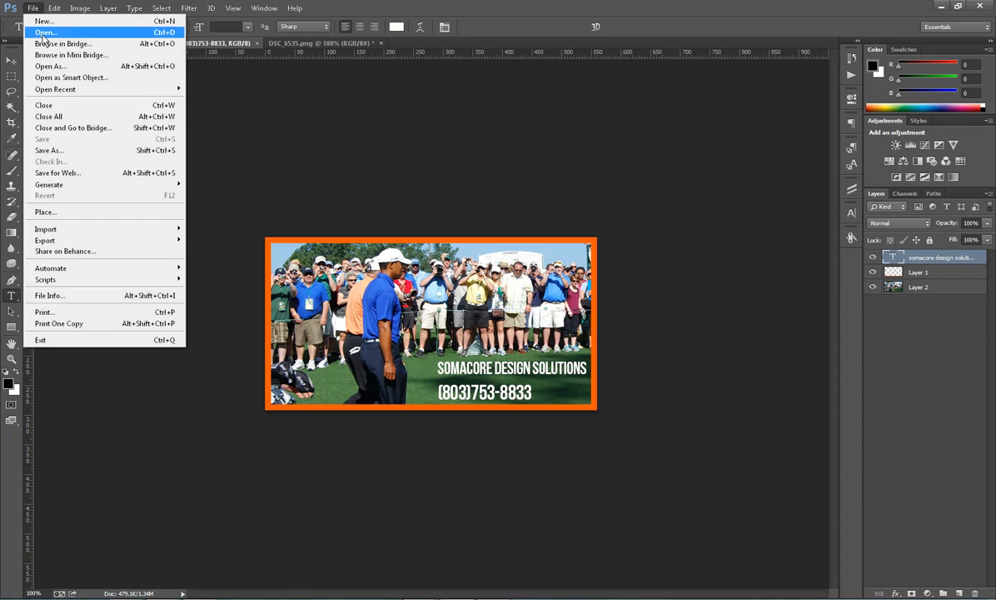
{"action": "left_click", "coordinate": [45, 32]}
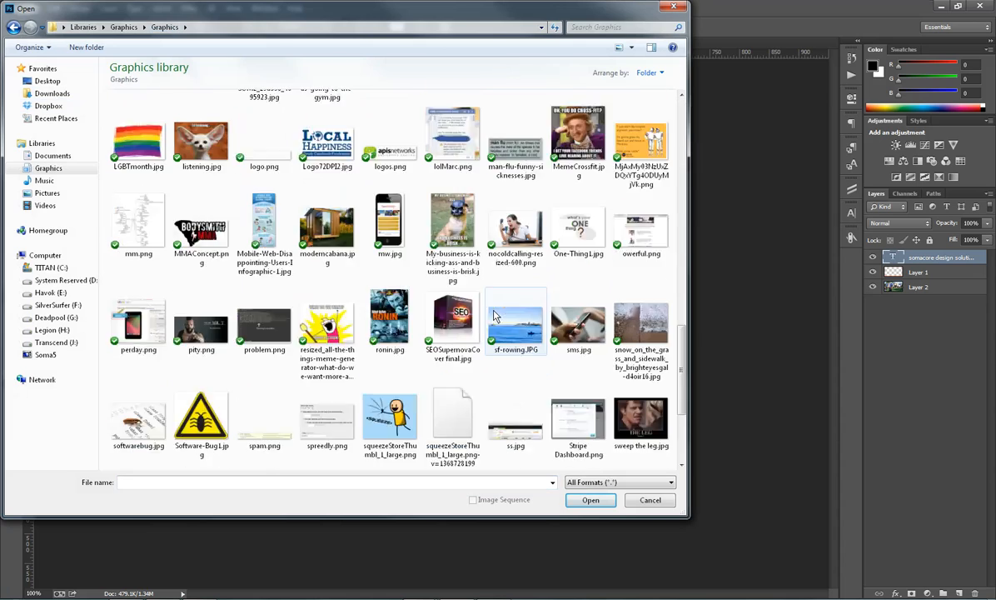
{"action": "scroll", "scroll_direction": "down", "scroll_amount": 3}
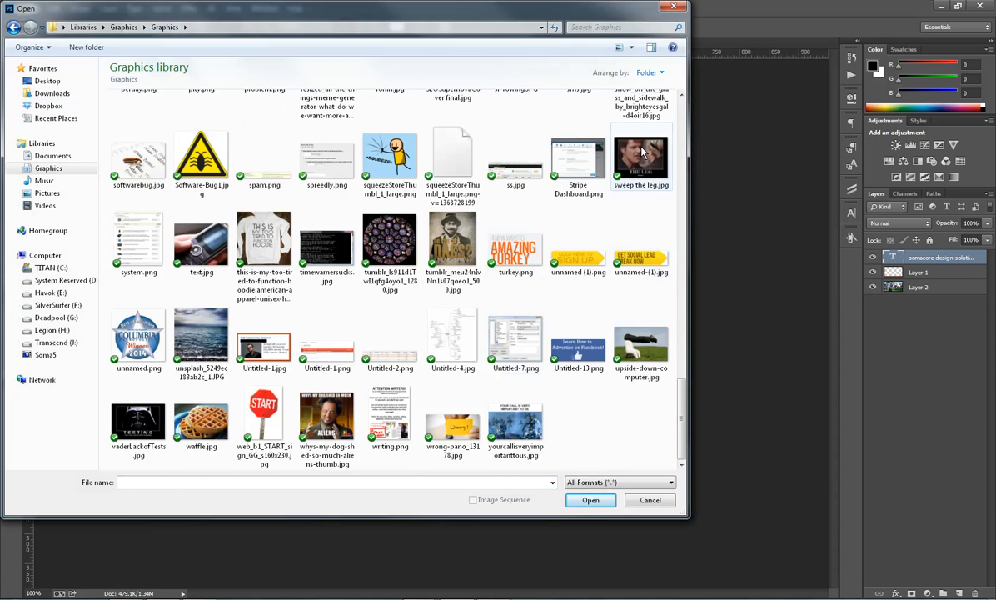
{"action": "left_click", "coordinate": [591, 499]}
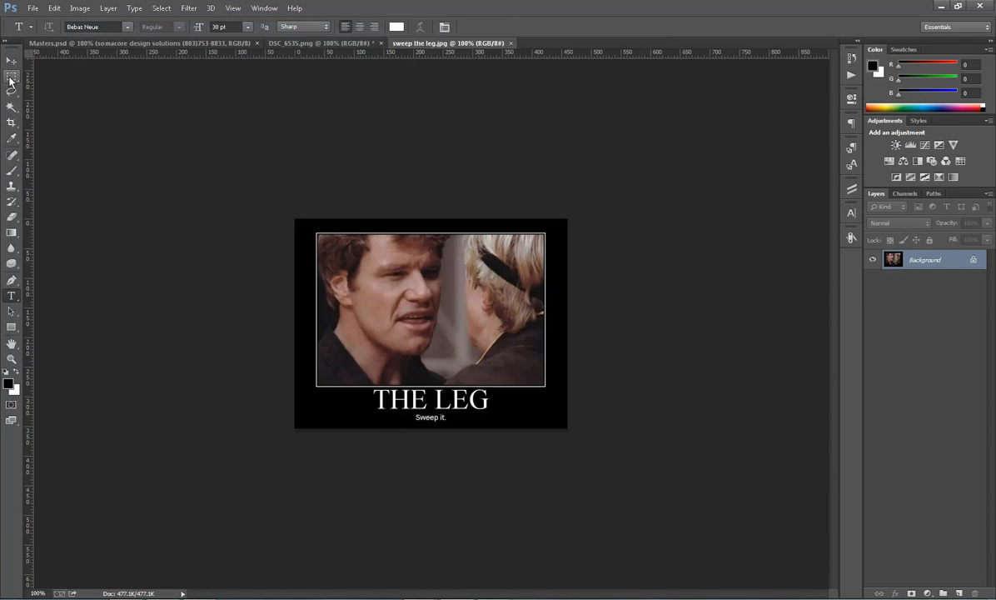
Marquee-select the photo area inside the image's white border
{"action": "left_click", "coordinate": [12, 80]}
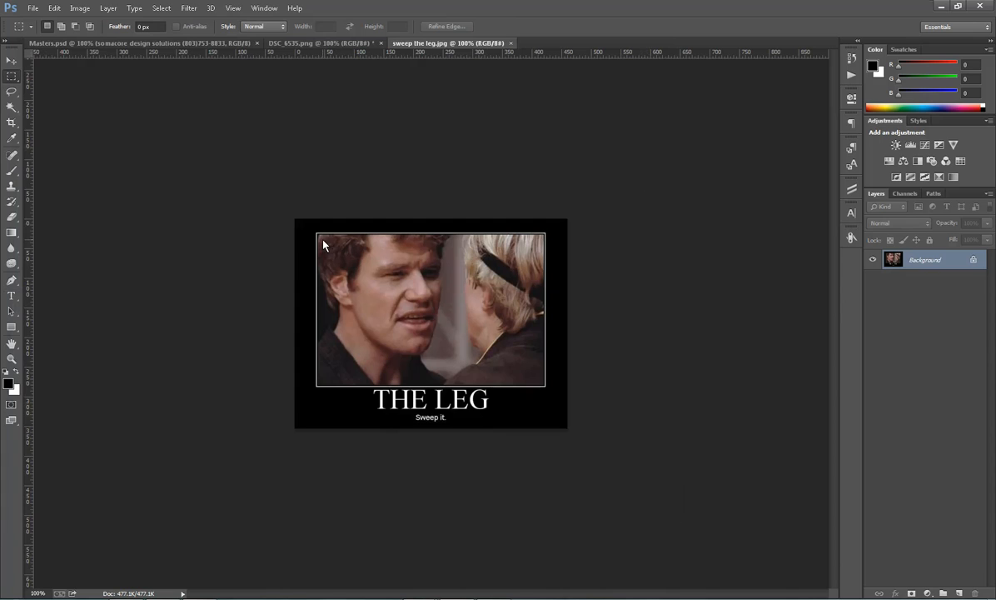
{"action": "left_click_drag", "start_coordinate": [323, 245], "coordinate": [534, 381]}
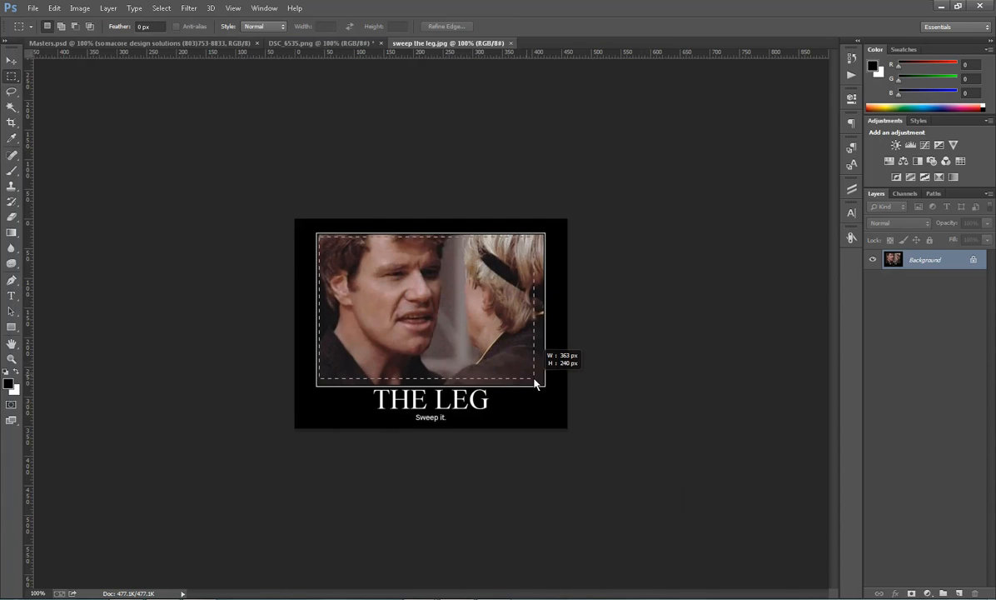
{"action": "left_click_drag", "start_coordinate": [534, 384], "coordinate": [541, 391]}
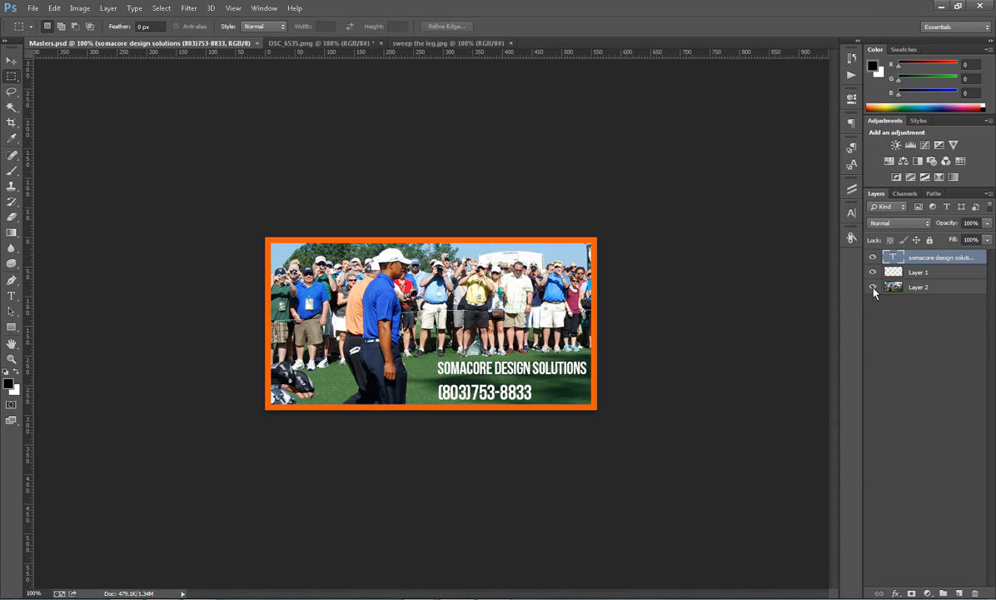
{"action": "mouse_move", "coordinate": [873, 286]}
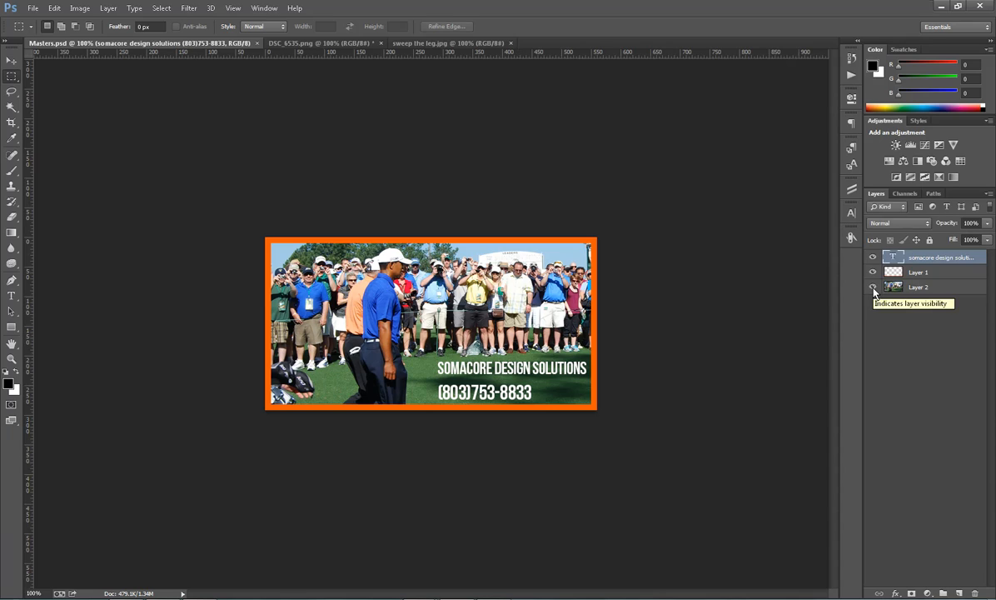
Hide the golf crowd Layer 2 and position and scale the pasted movie still to fill the frame
{"action": "left_click", "coordinate": [873, 272]}
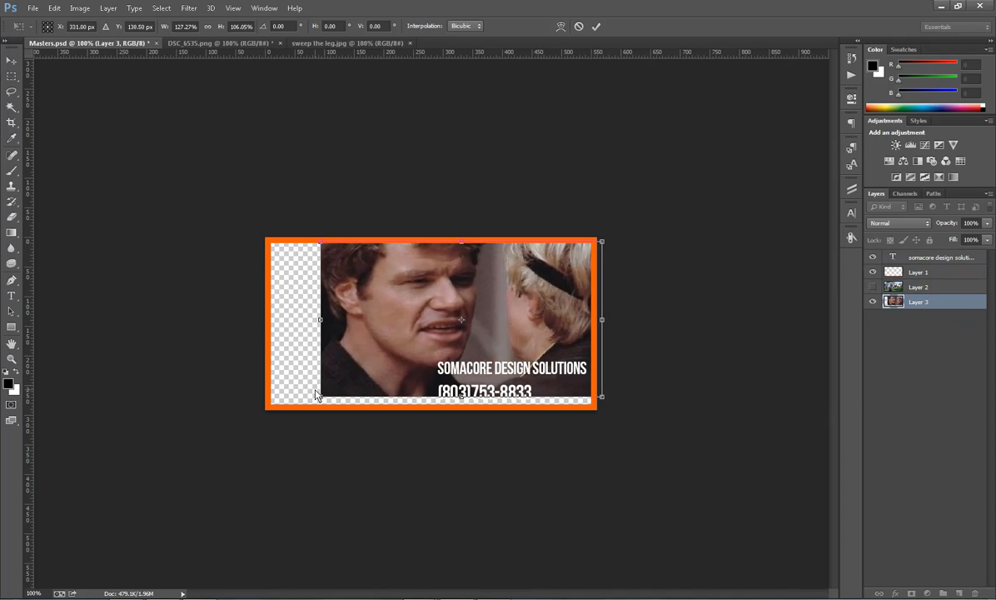
{"action": "left_click_drag", "start_coordinate": [319, 398], "coordinate": [260, 413]}
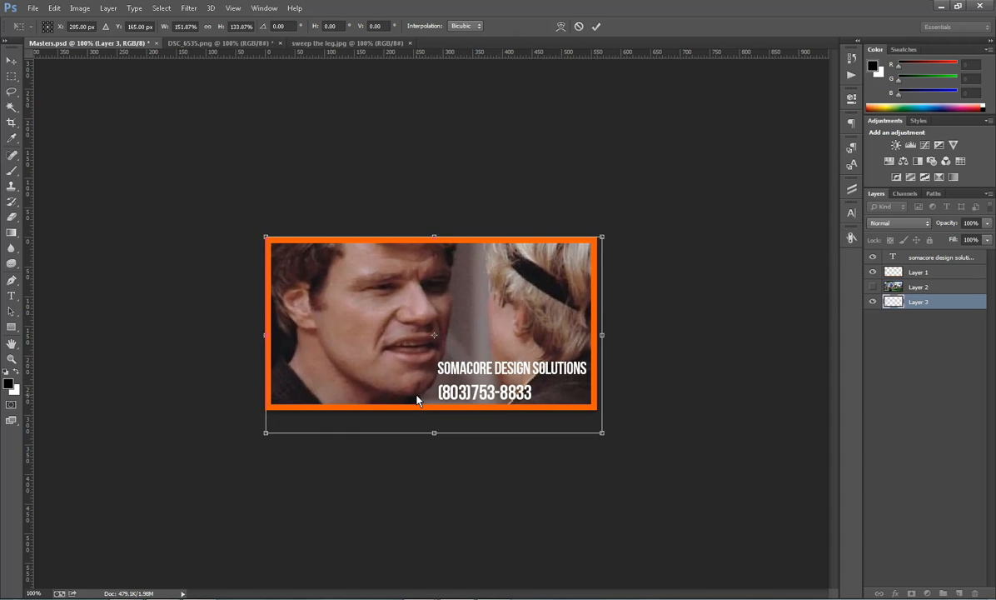
{"action": "left_click_drag", "start_coordinate": [417, 333], "coordinate": [408, 333]}
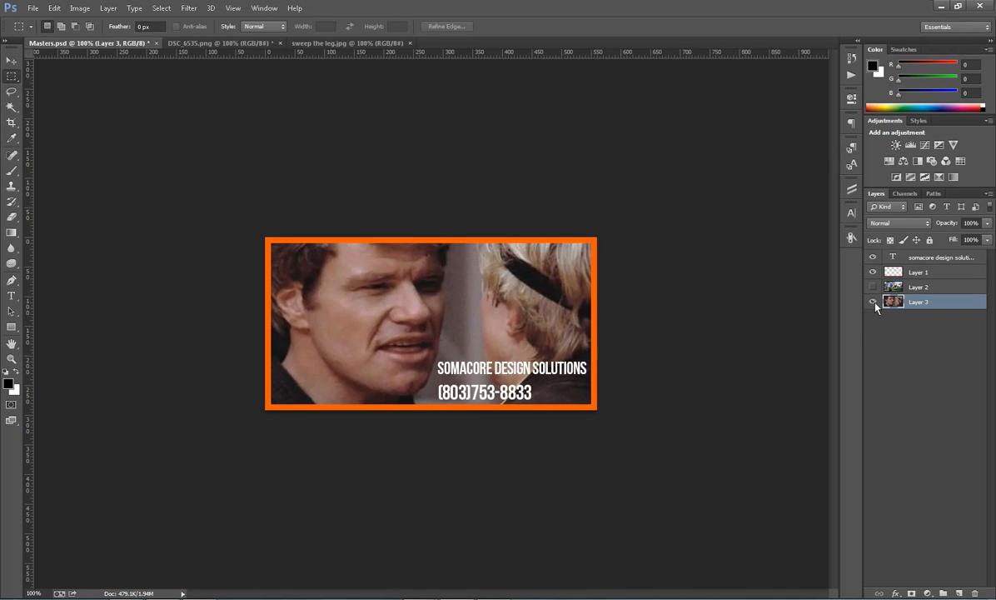
{"action": "left_click", "coordinate": [872, 287]}
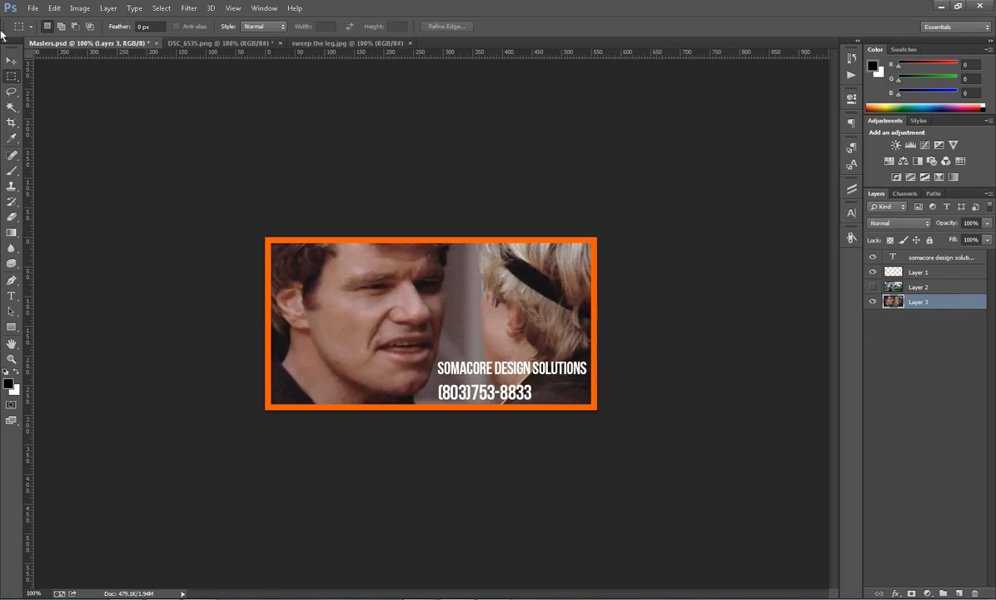
{"action": "left_click", "coordinate": [58, 173]}
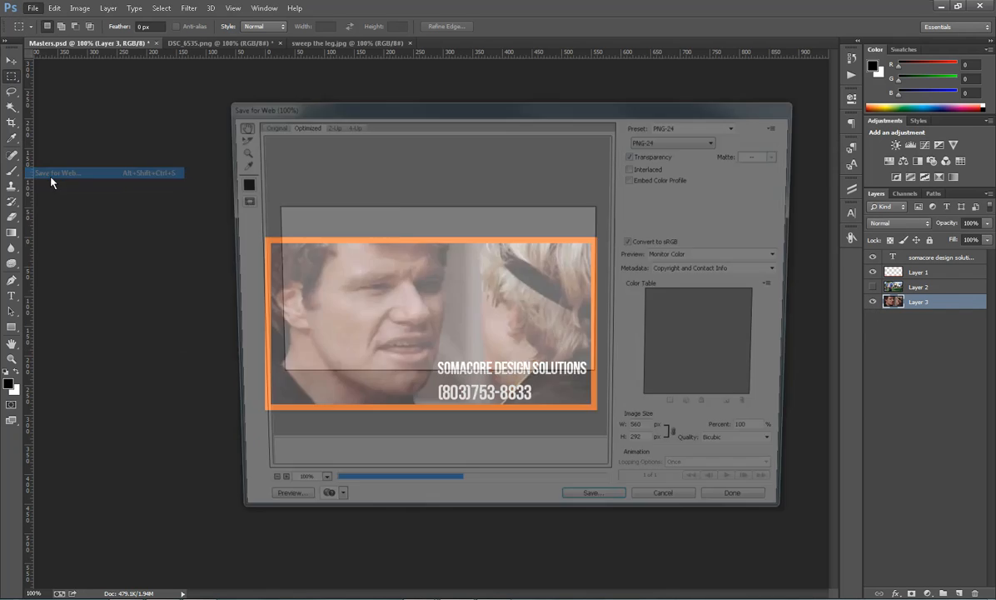
{"action": "left_click", "coordinate": [592, 492]}
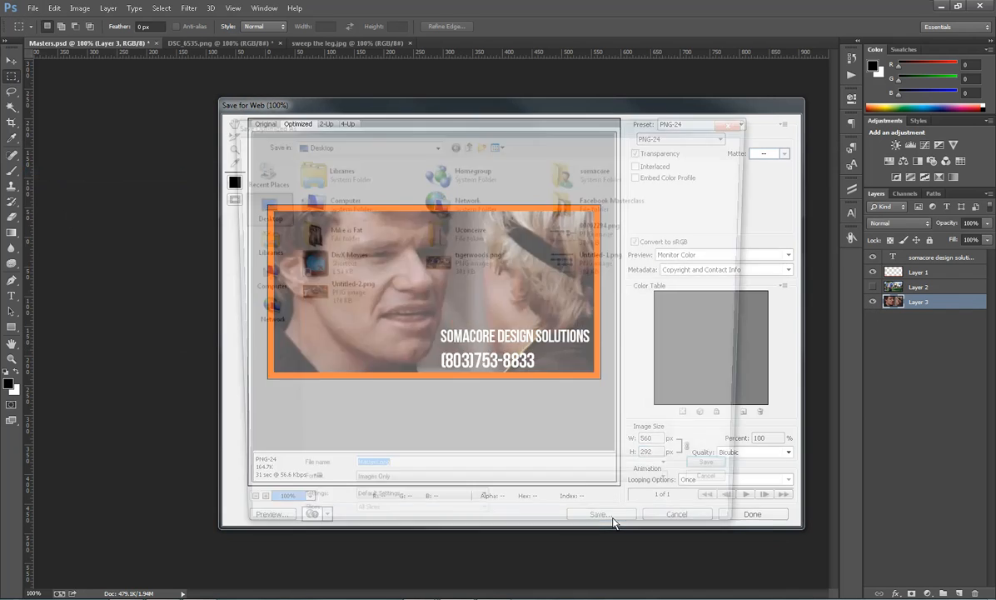
{"action": "left_click", "coordinate": [599, 513]}
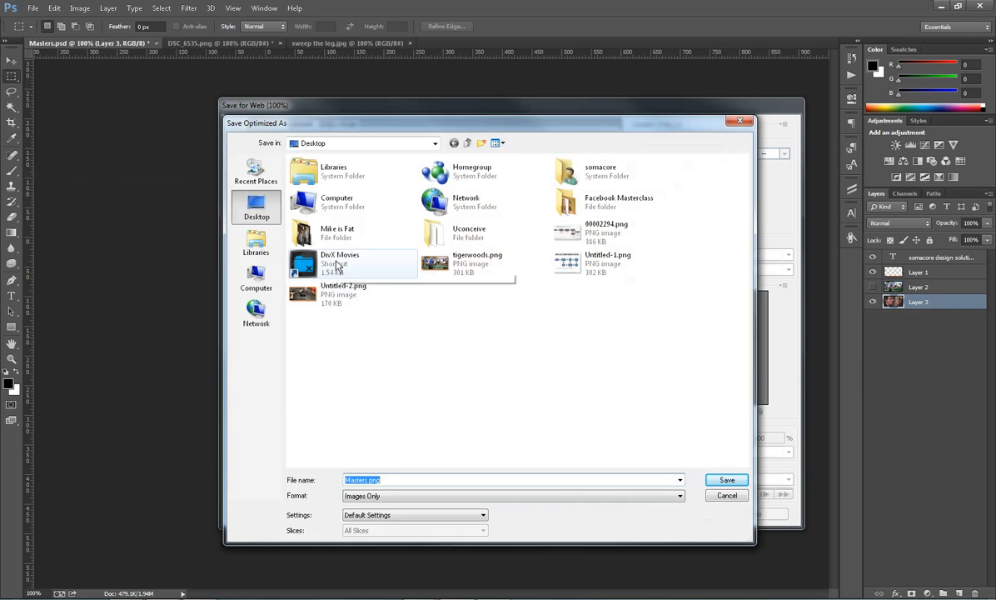
{"action": "left_click", "coordinate": [477, 263]}
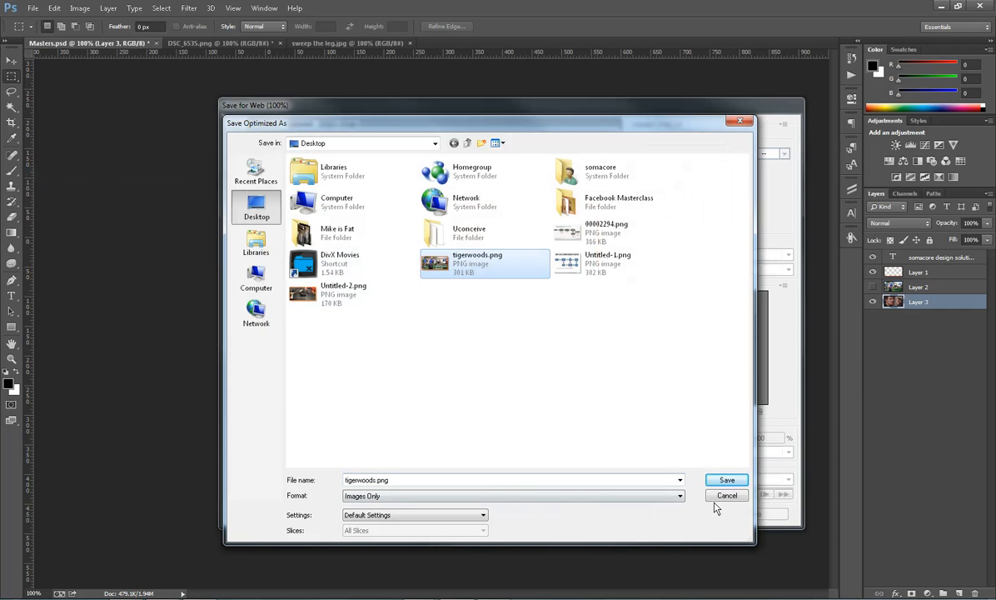
{"action": "left_click", "coordinate": [726, 479]}
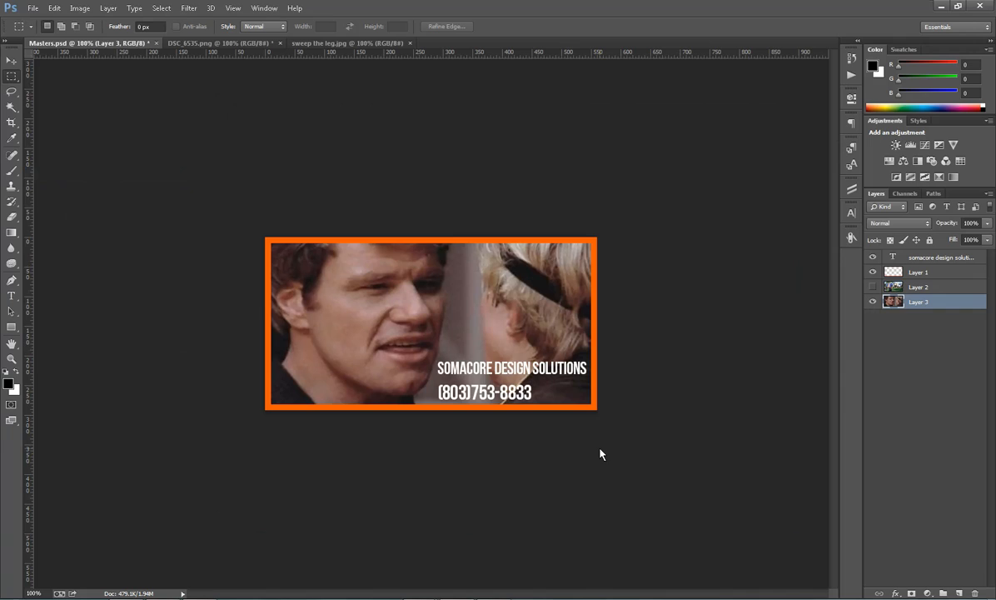
{"action": "mouse_move", "coordinate": [885, 379]}
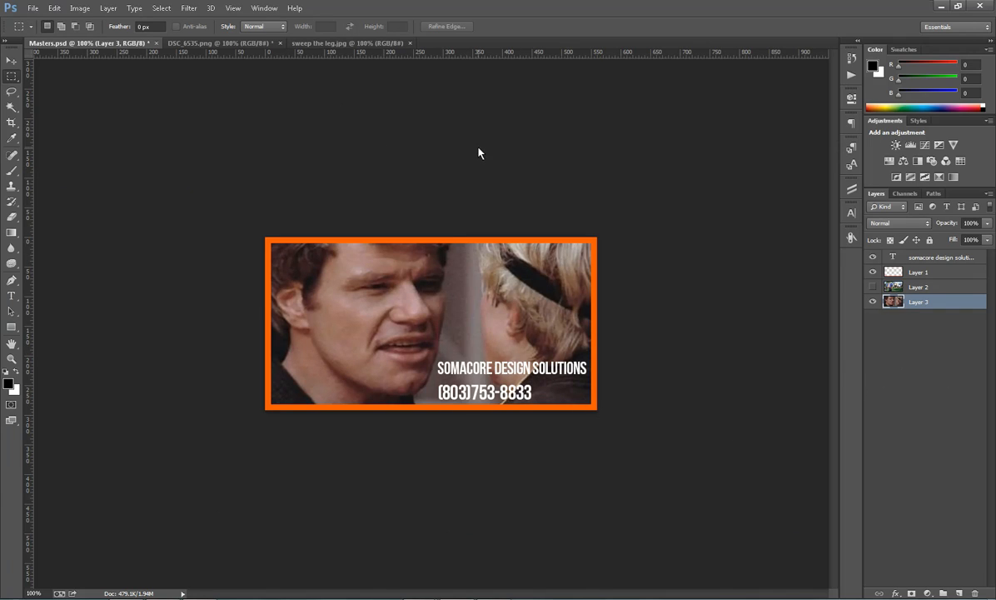
{"action": "mouse_move", "coordinate": [955, 357]}
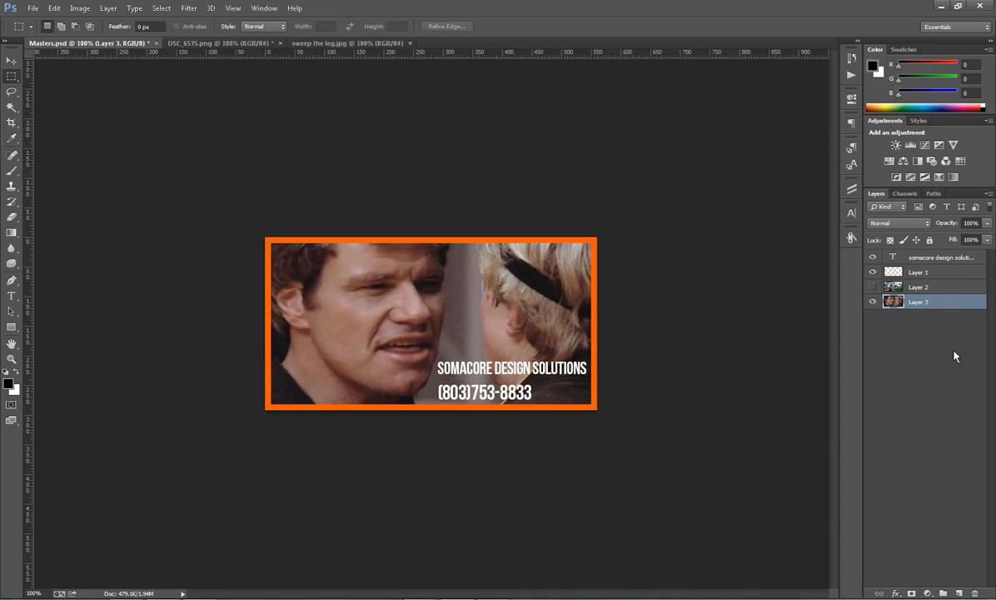
{"action": "left_click", "coordinate": [873, 287]}
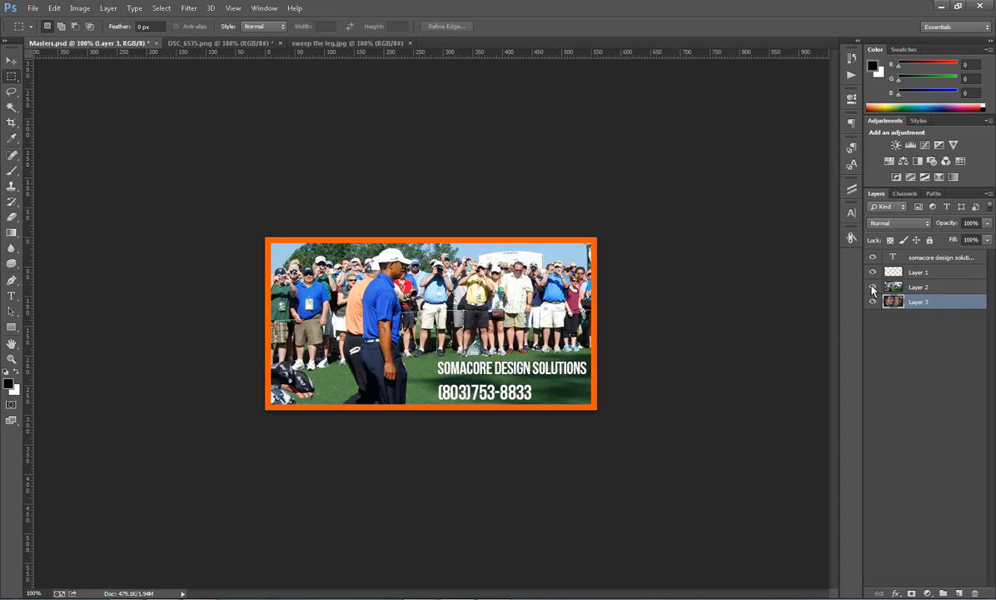
{"action": "left_click", "coordinate": [873, 286]}
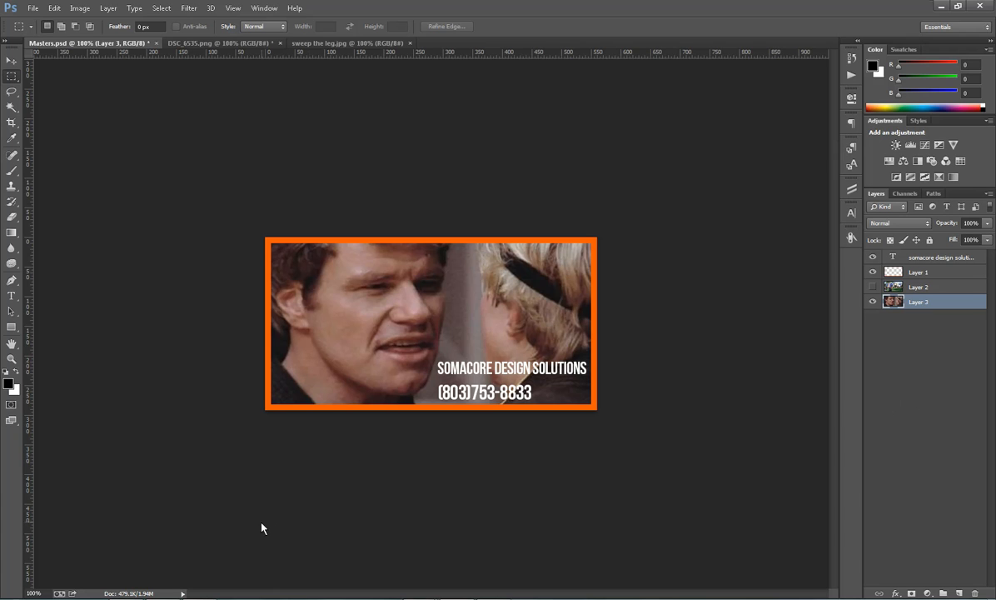
Switch to Chrome's Local Marketing Mastermind Facebook group tab
{"action": "left_click", "coordinate": [748, 7]}
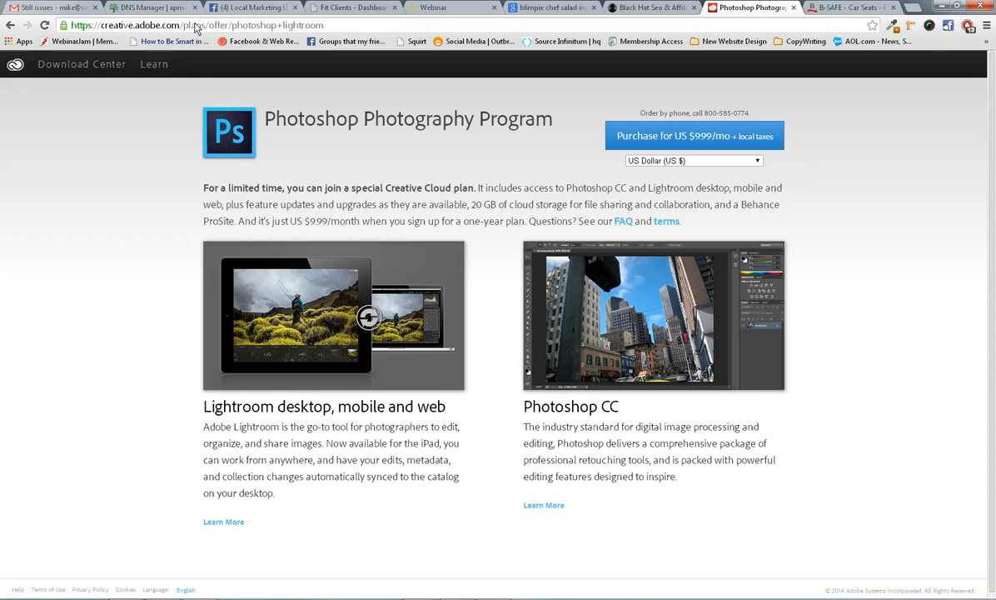
{"action": "left_click", "coordinate": [250, 8]}
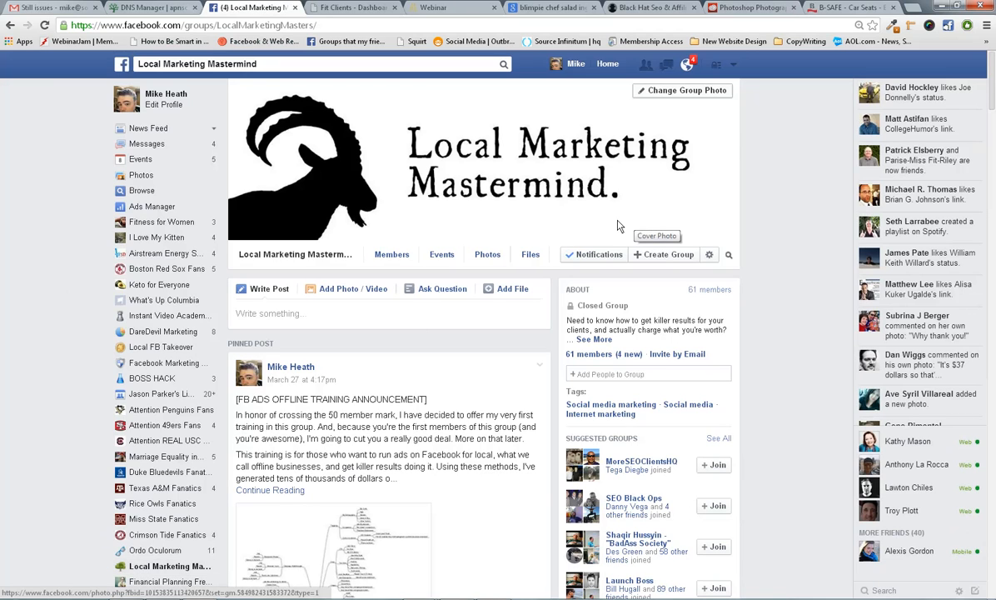
{"action": "mouse_move", "coordinate": [386, 170]}
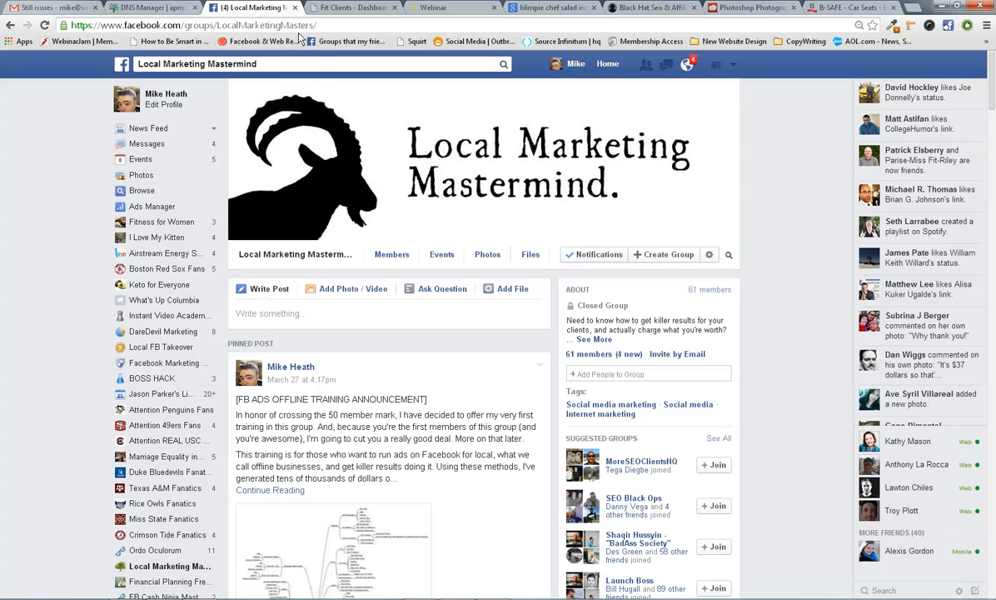
{"action": "mouse_move", "coordinate": [383, 228]}
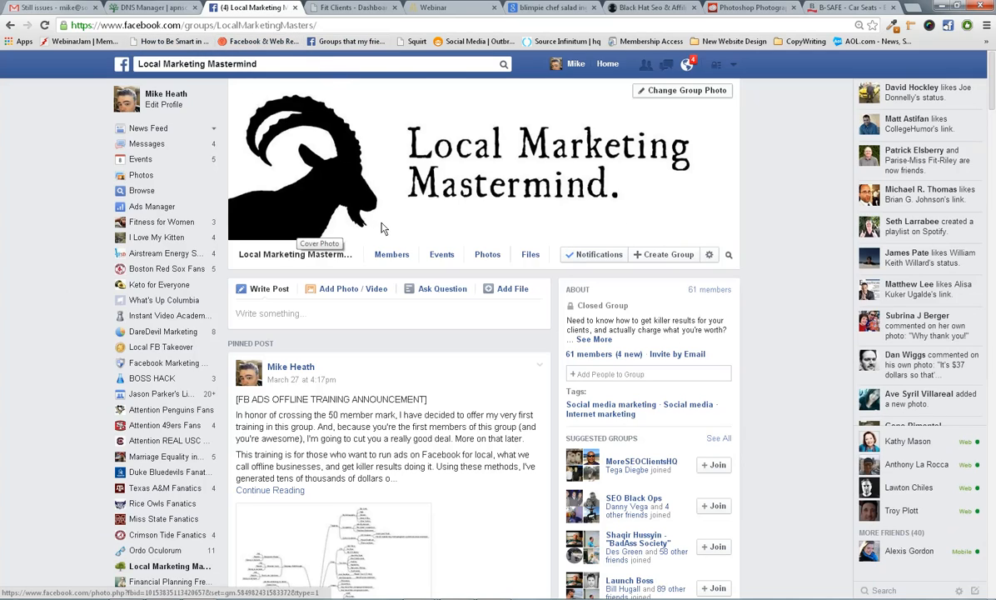
{"action": "mouse_move", "coordinate": [792, 273]}
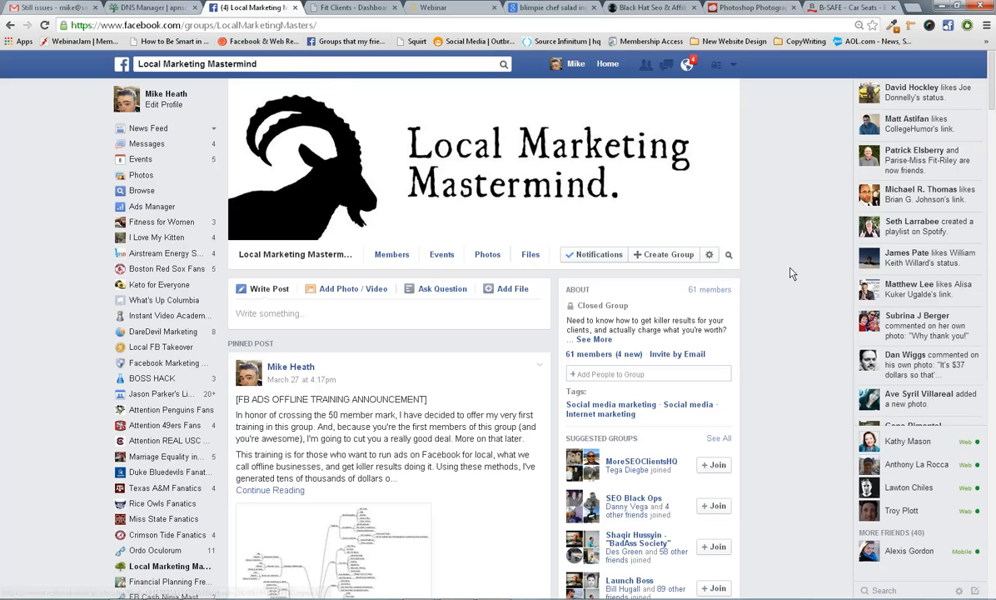
{"action": "mouse_move", "coordinate": [796, 312]}
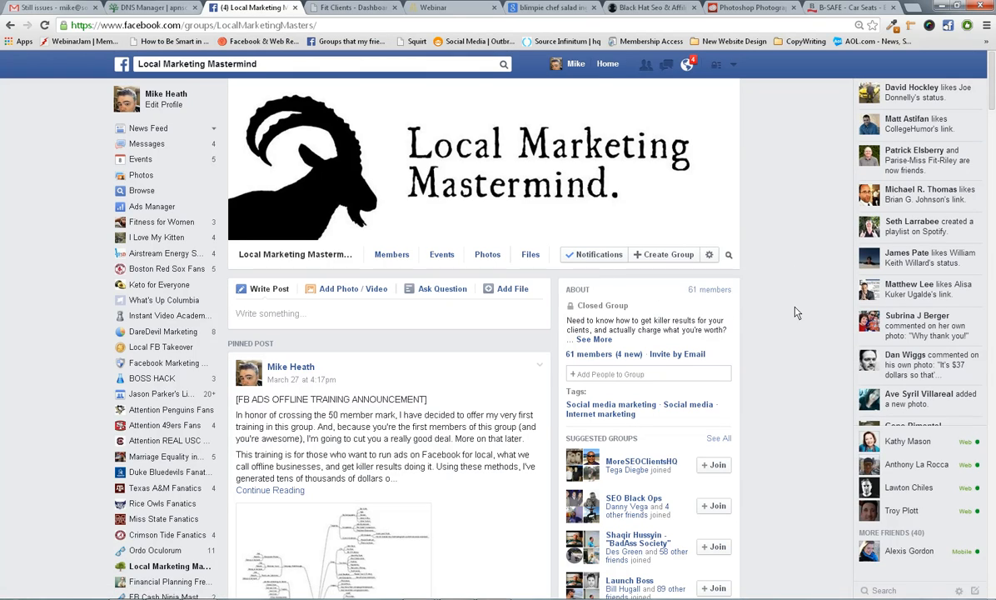